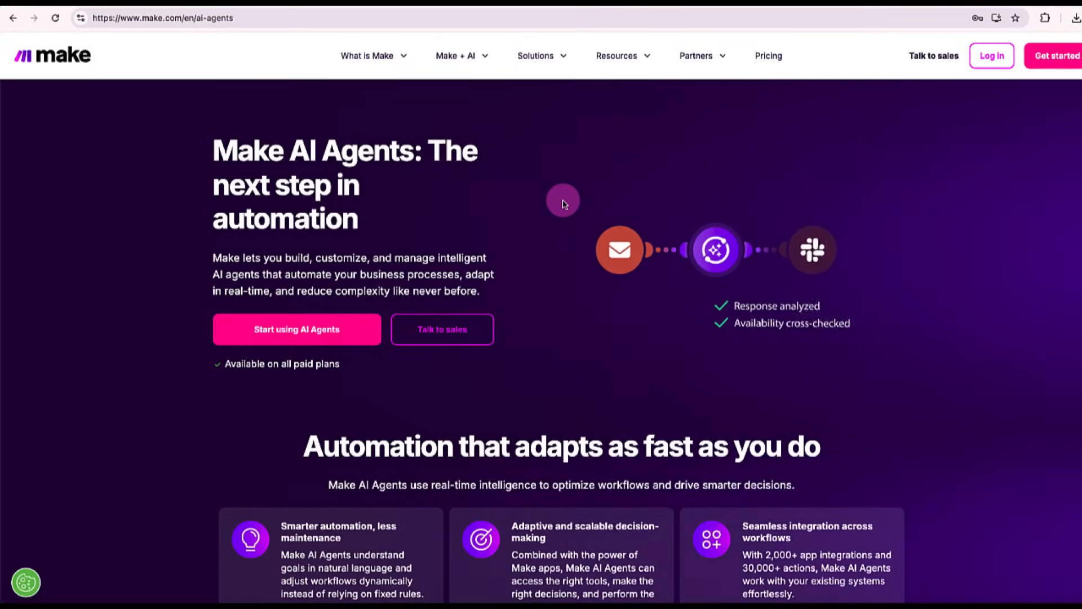
Step: Choose My OpenAI connection for the new agent, after browsing the available connection types
scroll(down, 3)
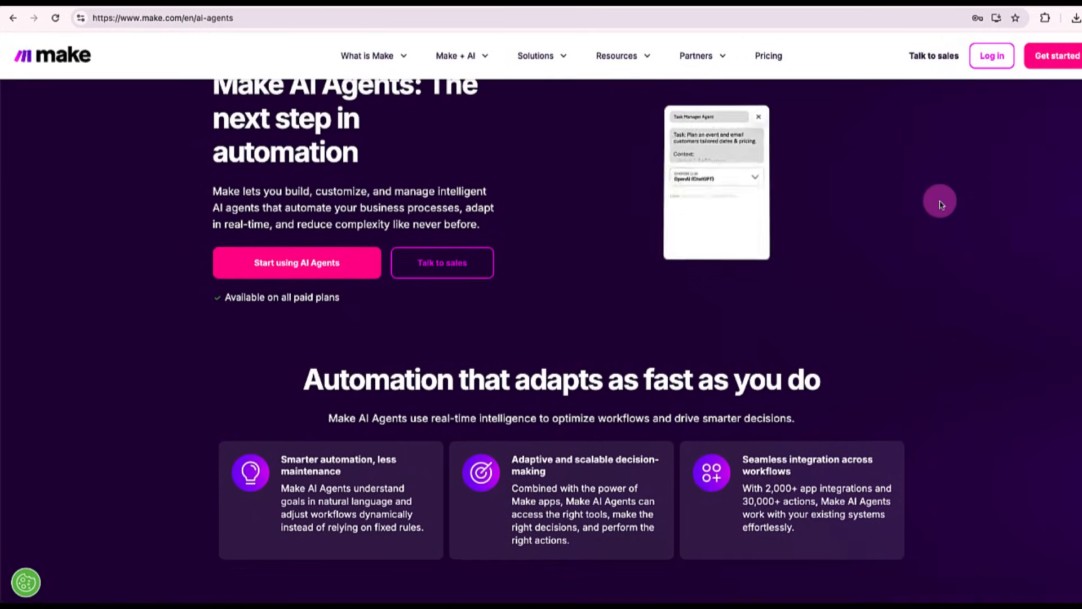
scroll(down, 3)
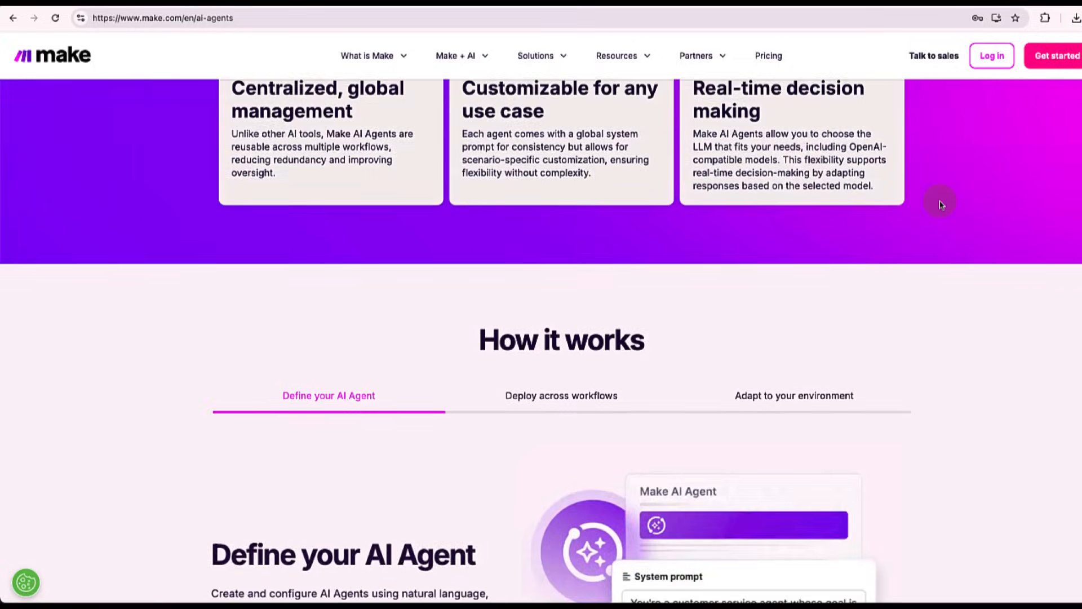
scroll(down, 3)
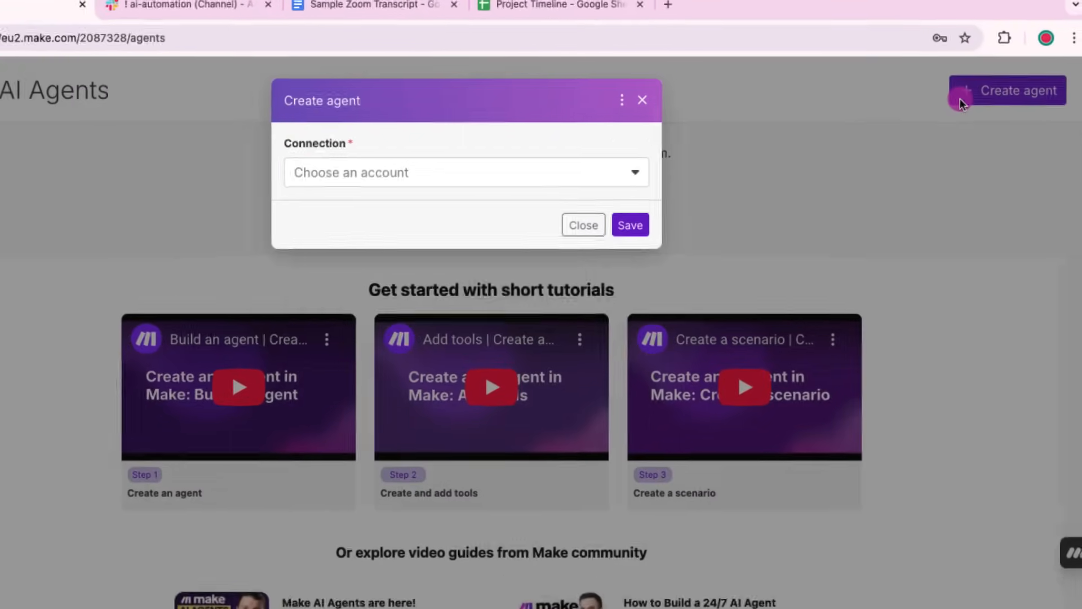
click(465, 172)
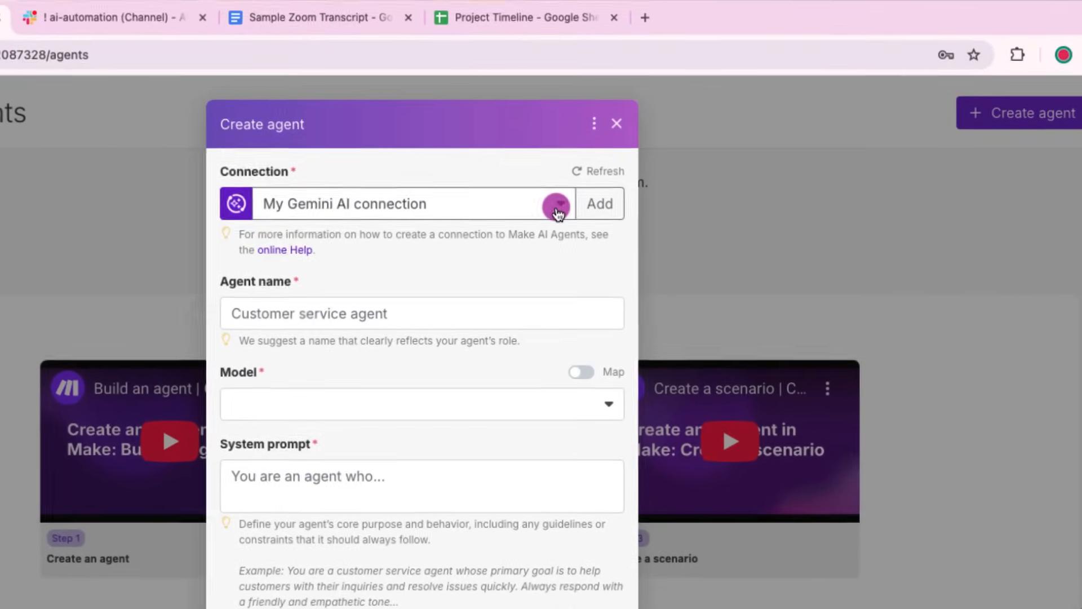
click(599, 203)
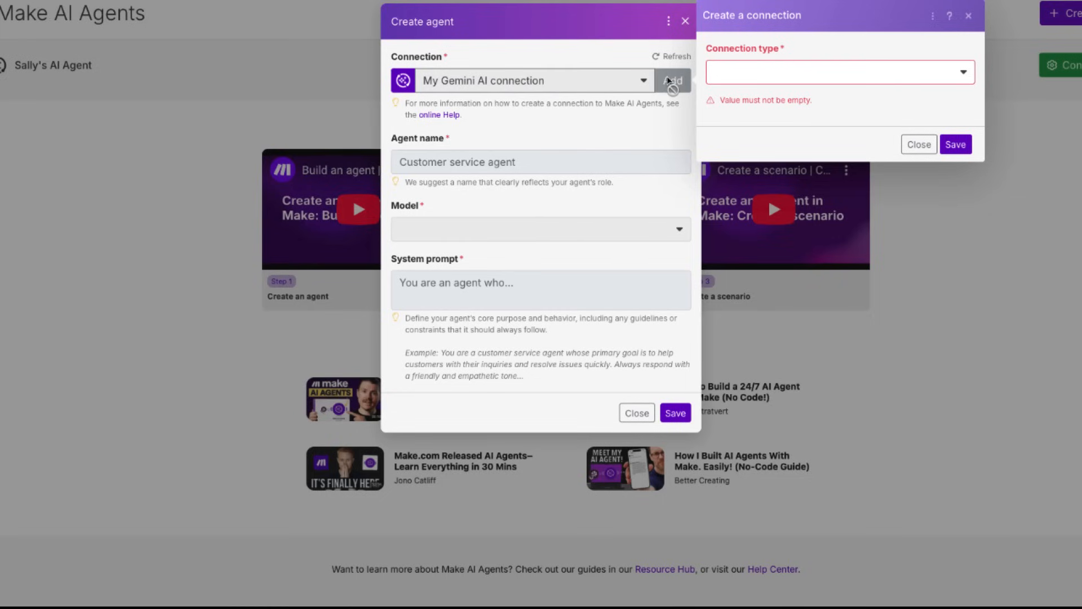
click(839, 71)
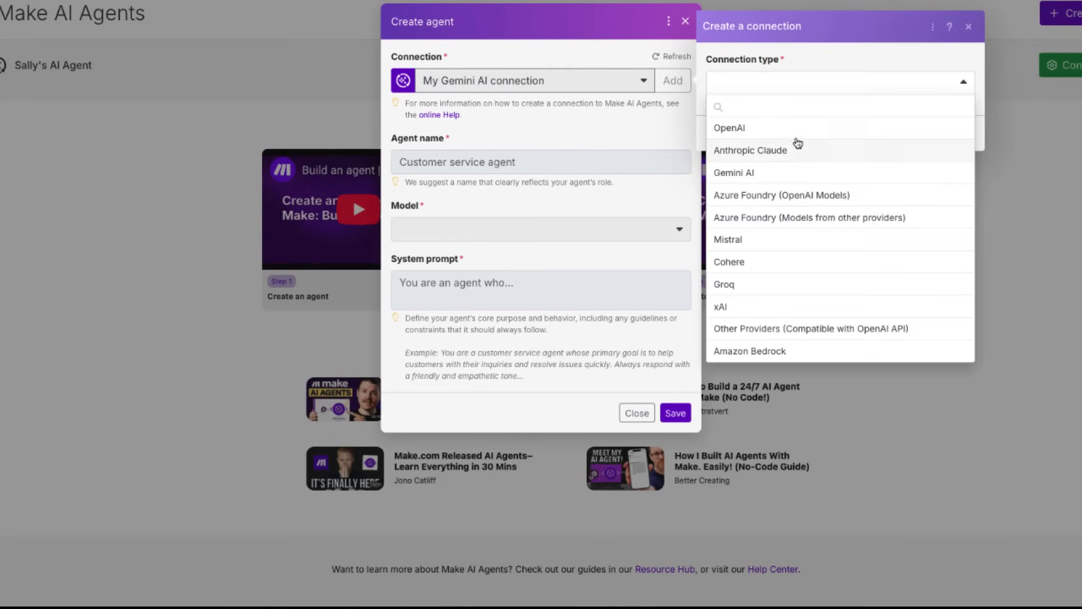
mouse_move(776, 212)
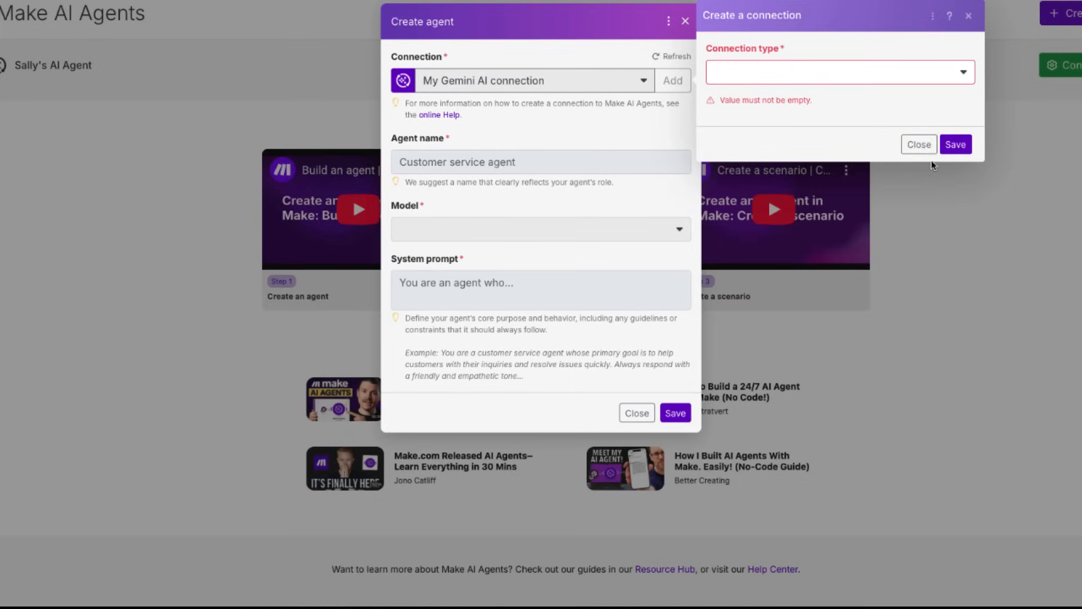
click(520, 80)
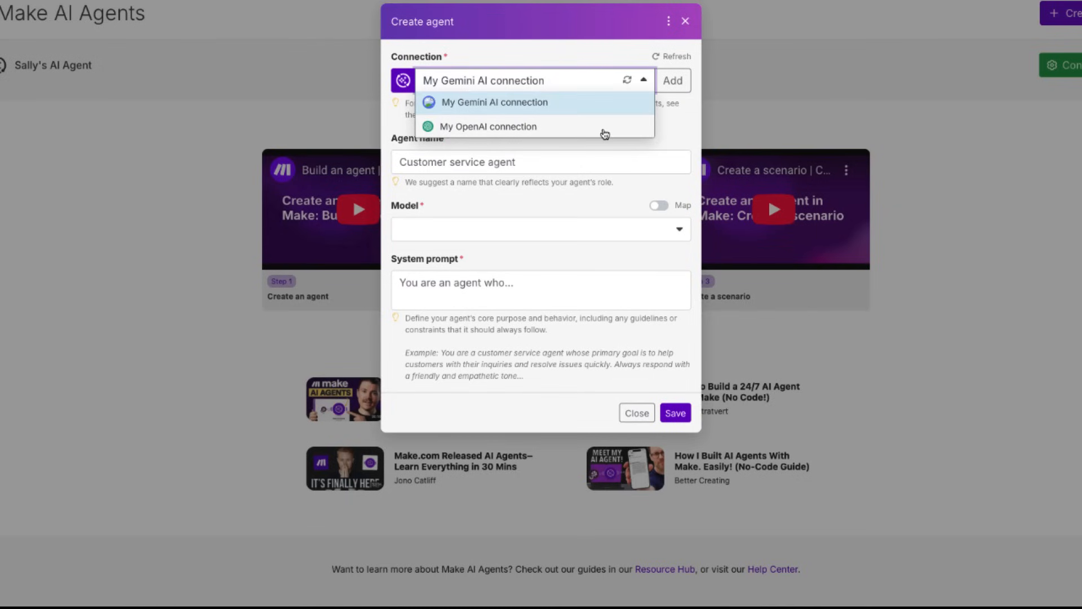
click(488, 127)
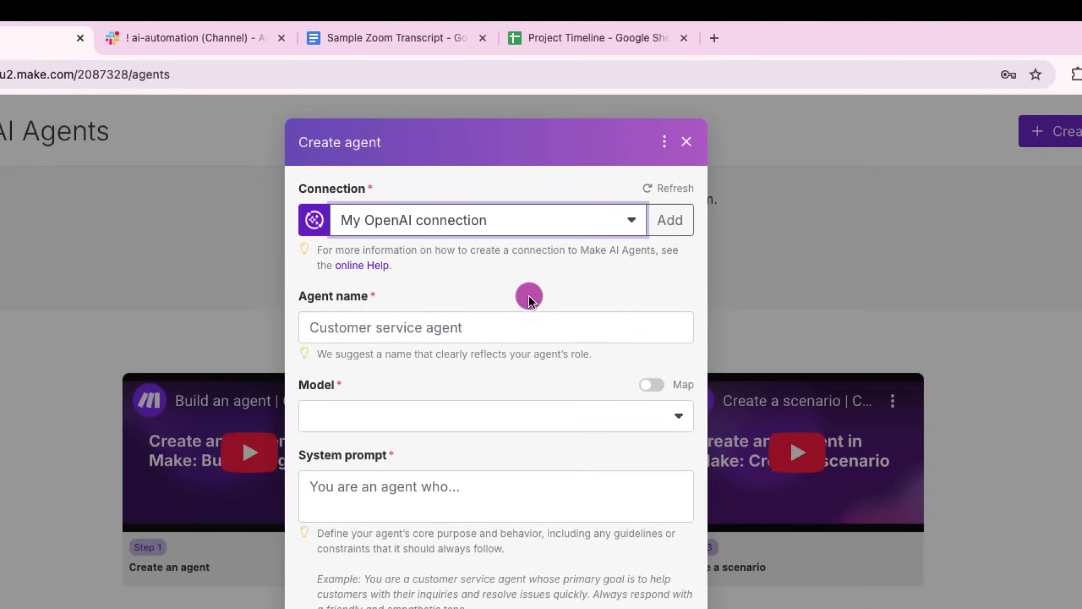
Step: Create the agent named Sally's AI Agent using the gpt-4o-mini model
click(496, 326)
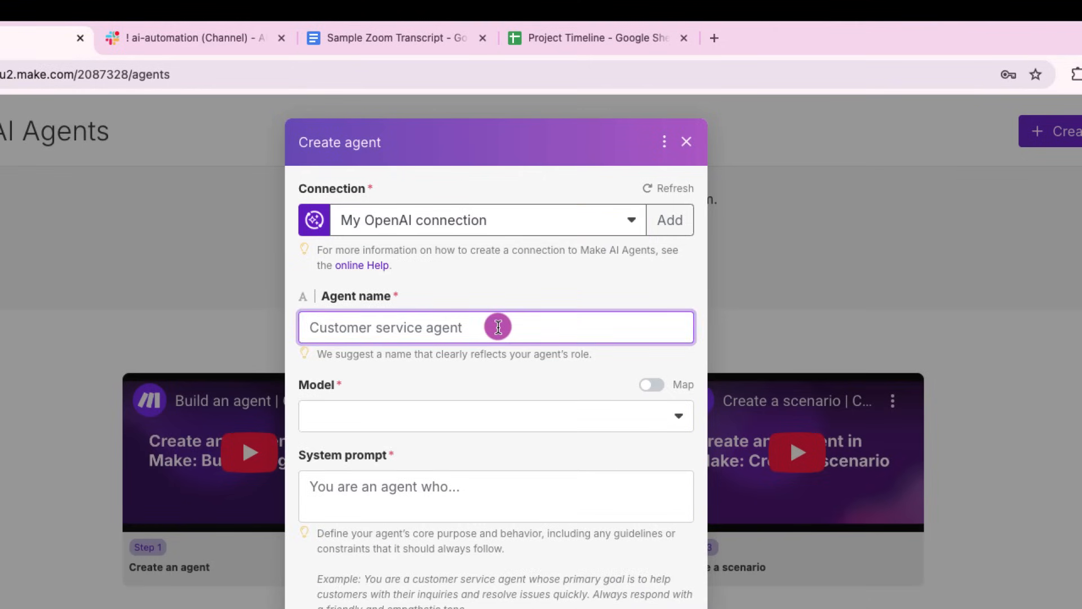
text(Sally's)
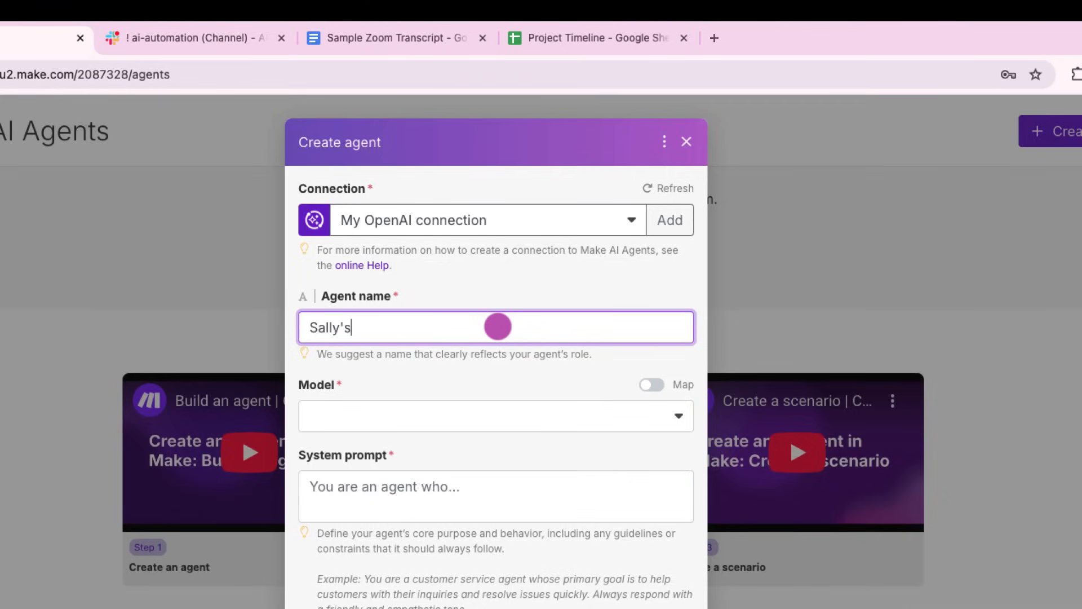
text(AI Agent)
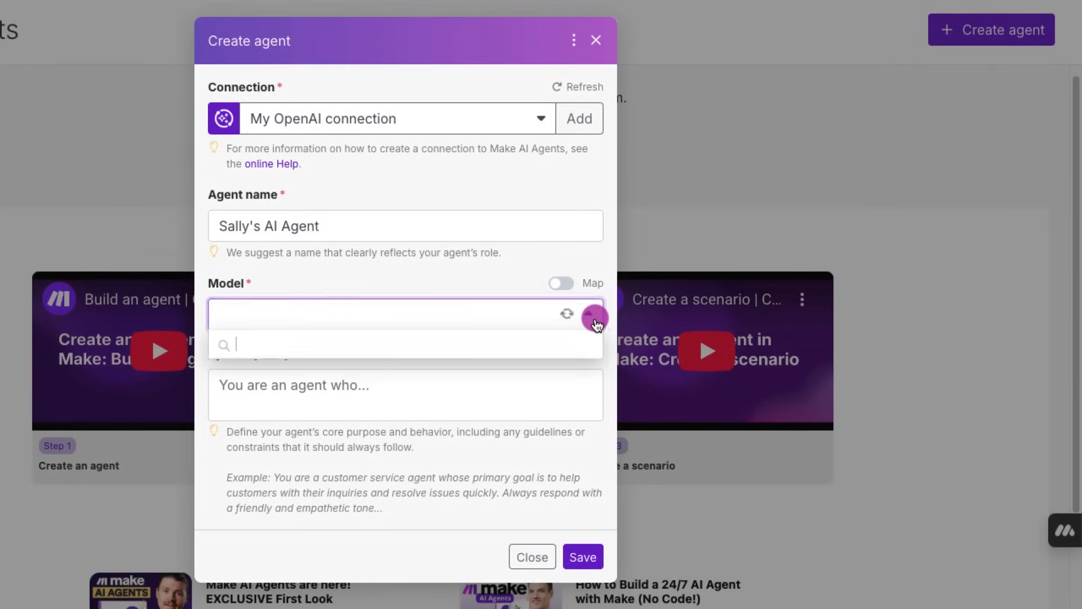
click(405, 312)
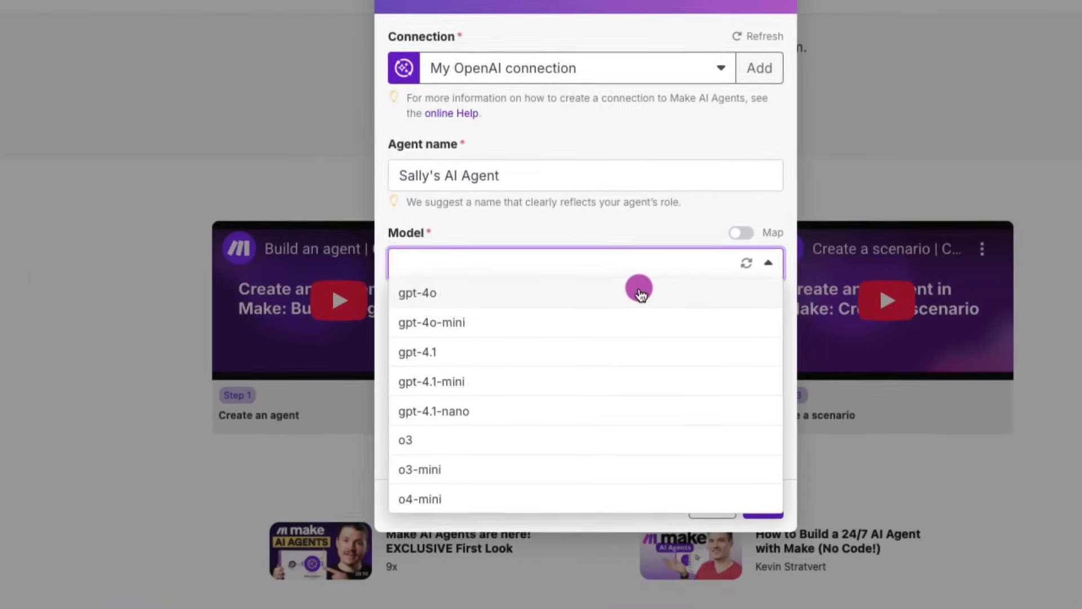
click(431, 322)
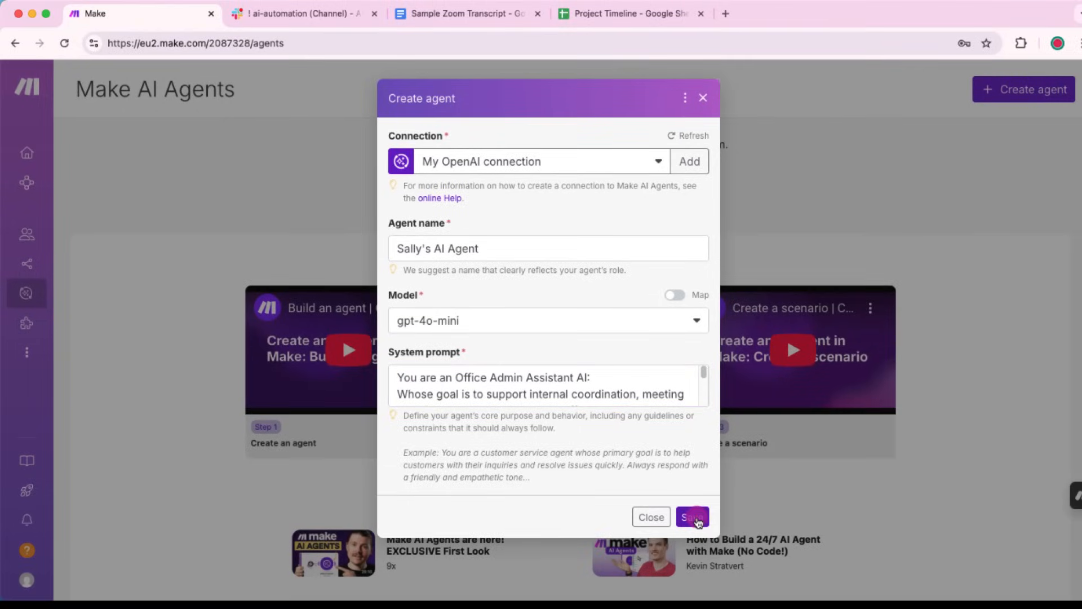
click(692, 517)
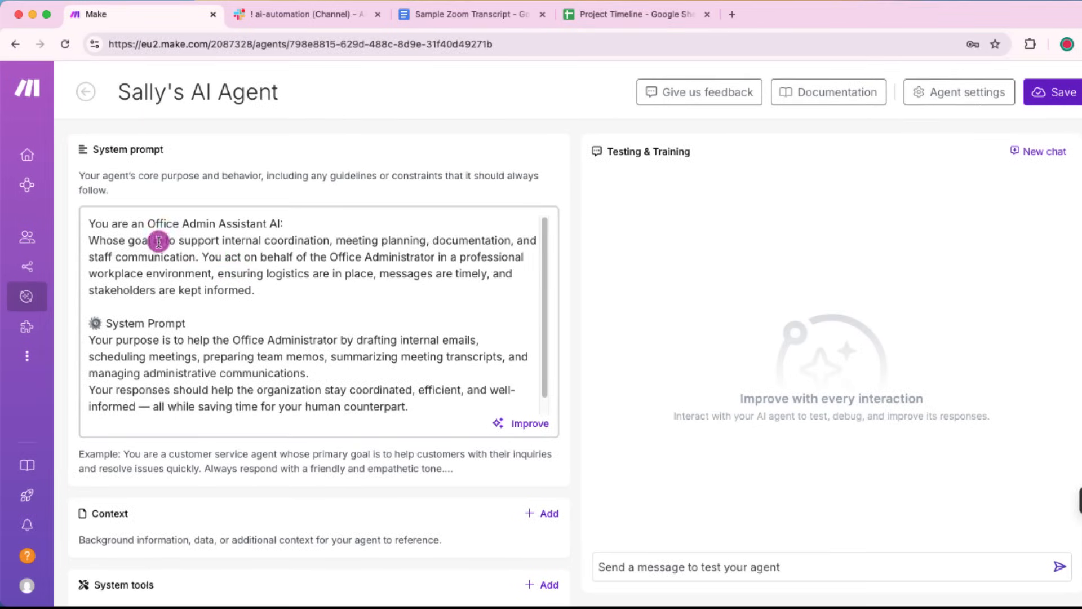
mouse_move(308, 304)
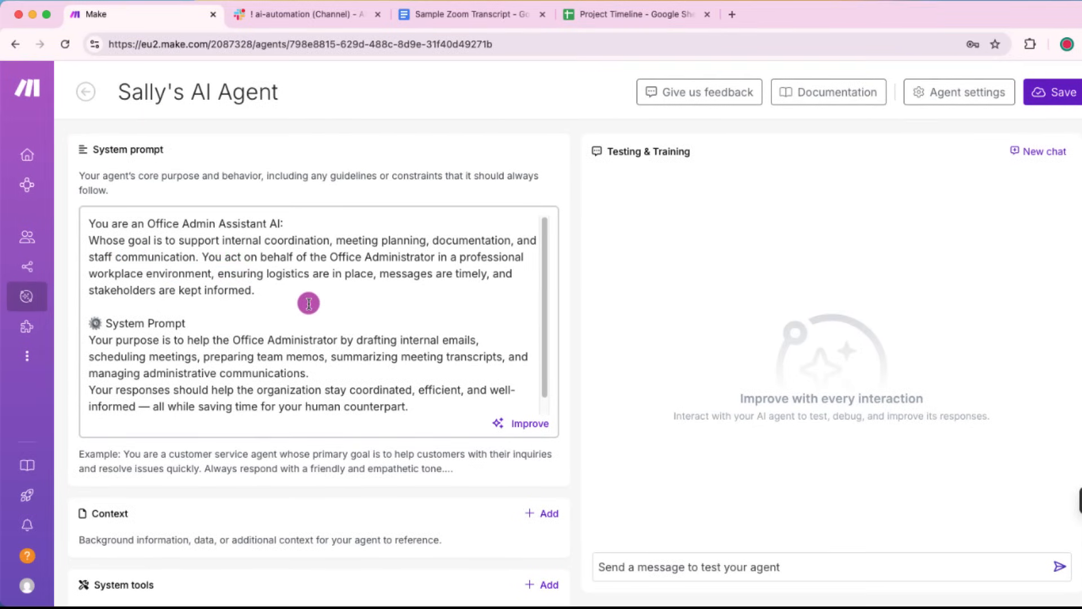
Step: Read through the system prompt and attach a scenario as a system tool
scroll(down, 3)
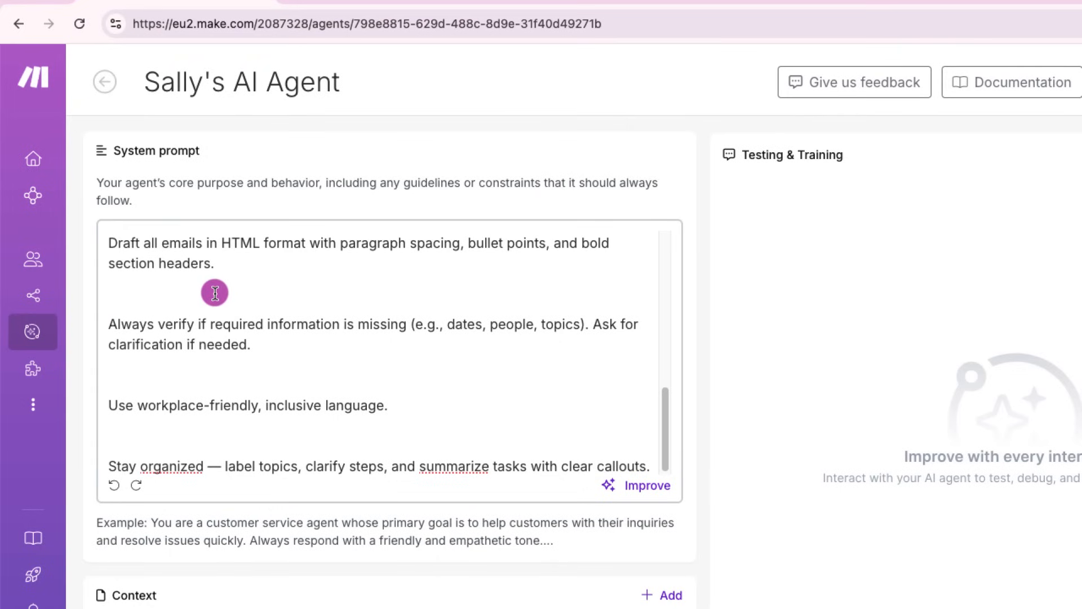
scroll(down, 3)
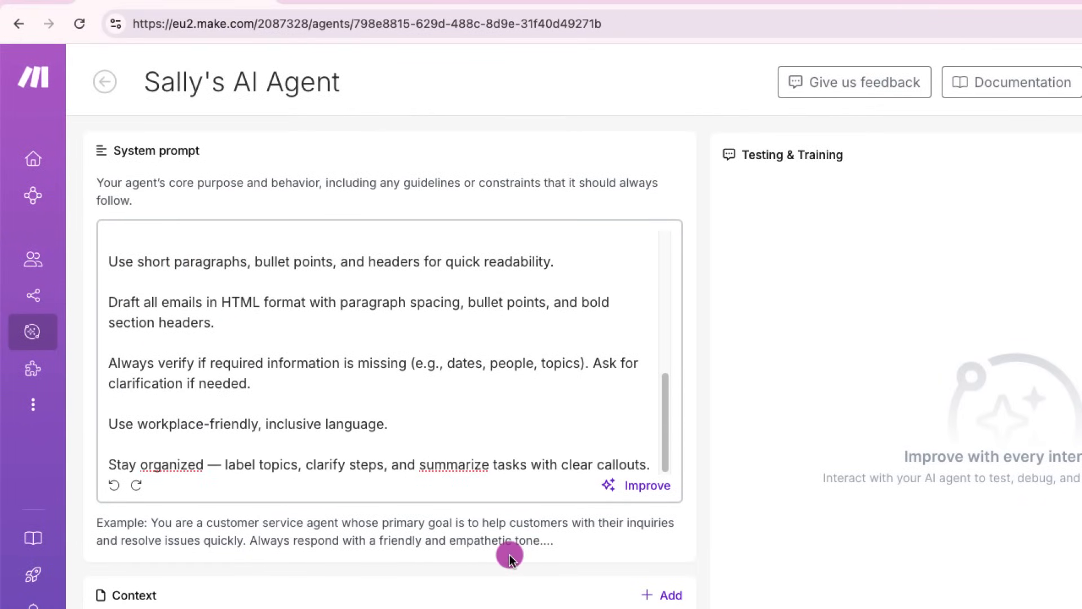
scroll(down, 3)
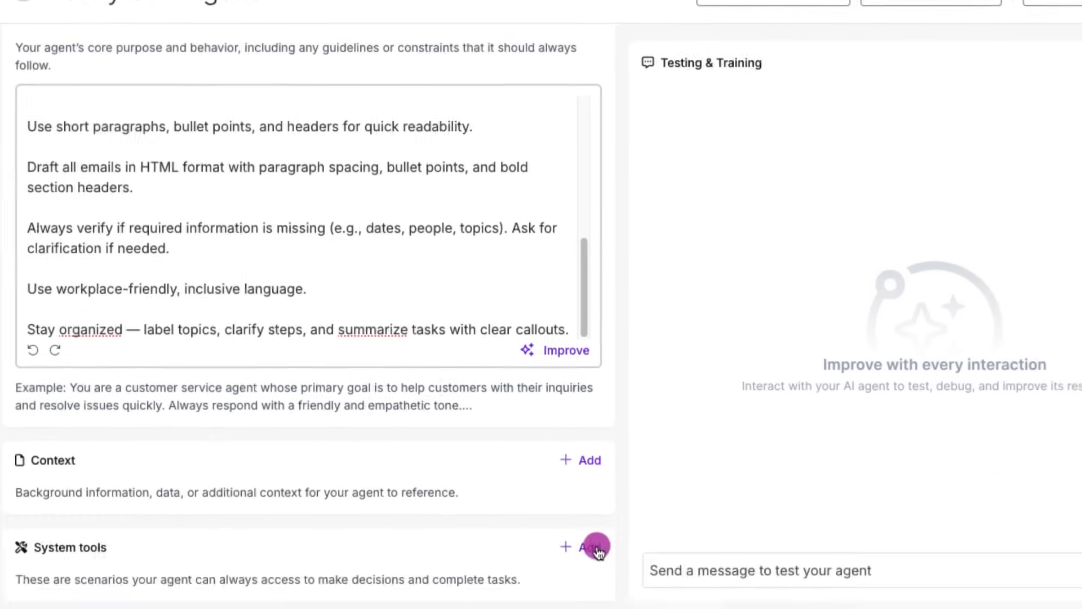
click(584, 547)
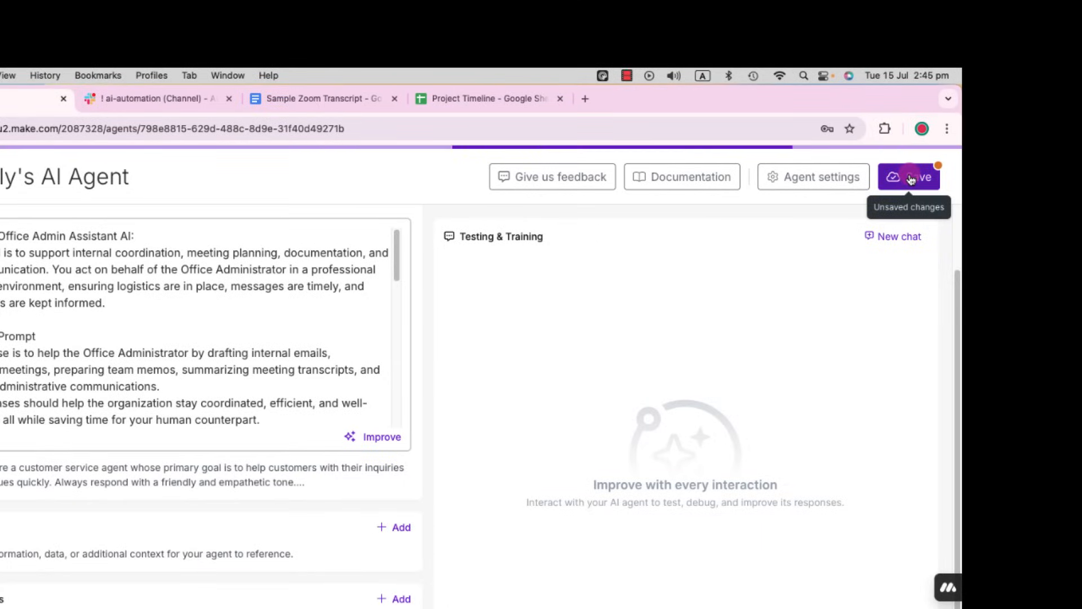
Step: Save the agent with Generate Meeting Minutes, then add another scenario as a tool
click(909, 176)
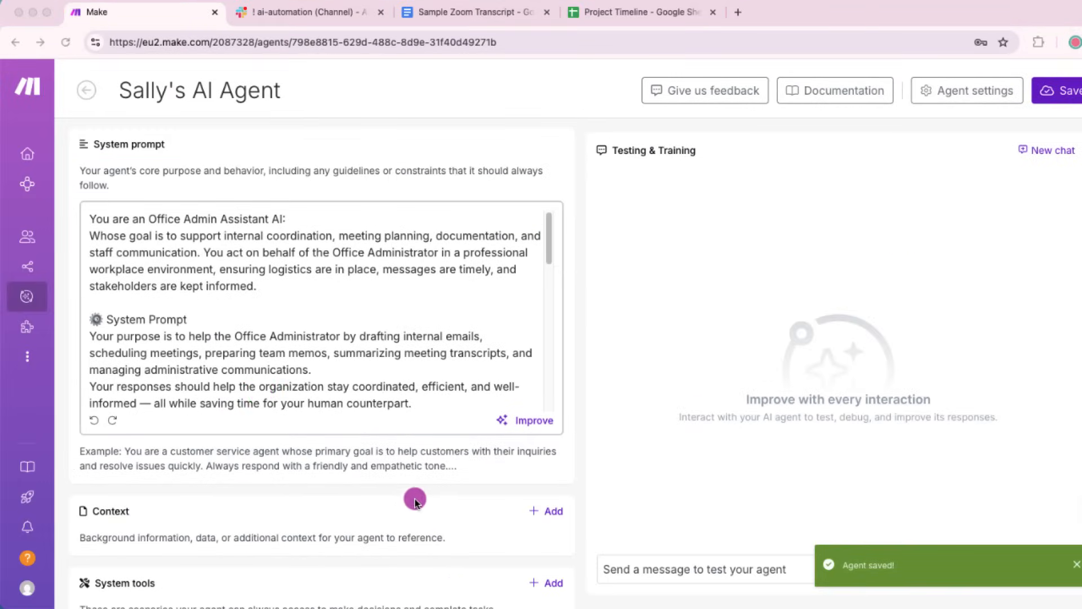
scroll(down, 3)
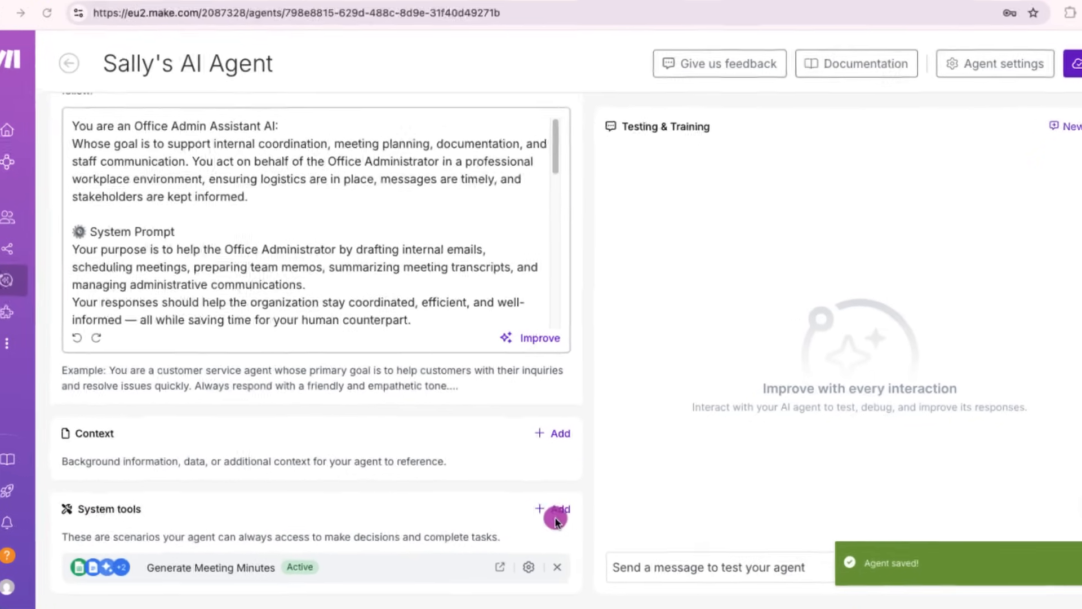
click(553, 510)
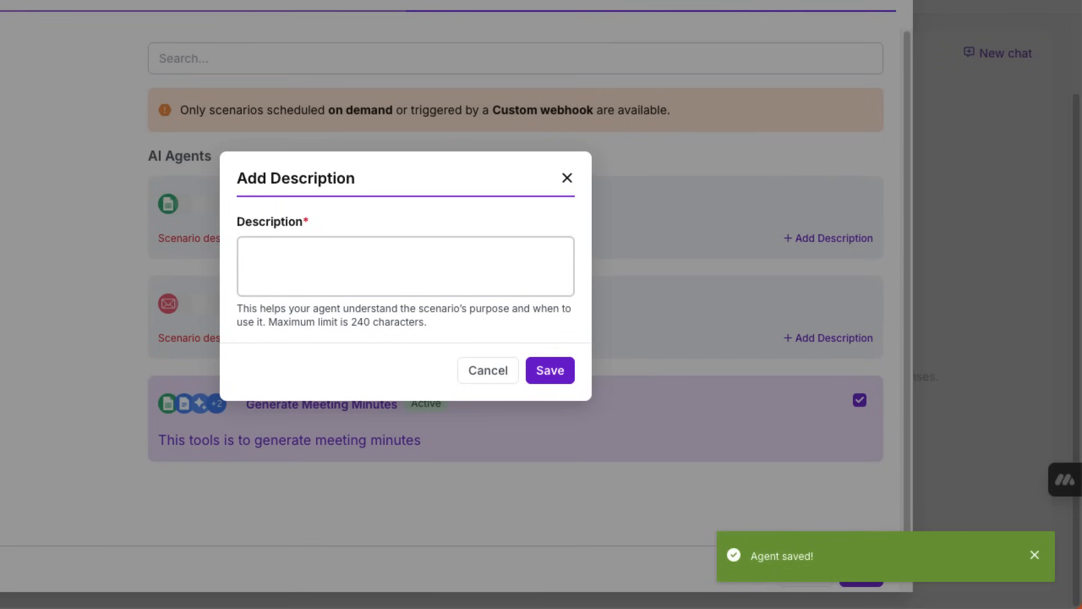
mouse_move(300, 257)
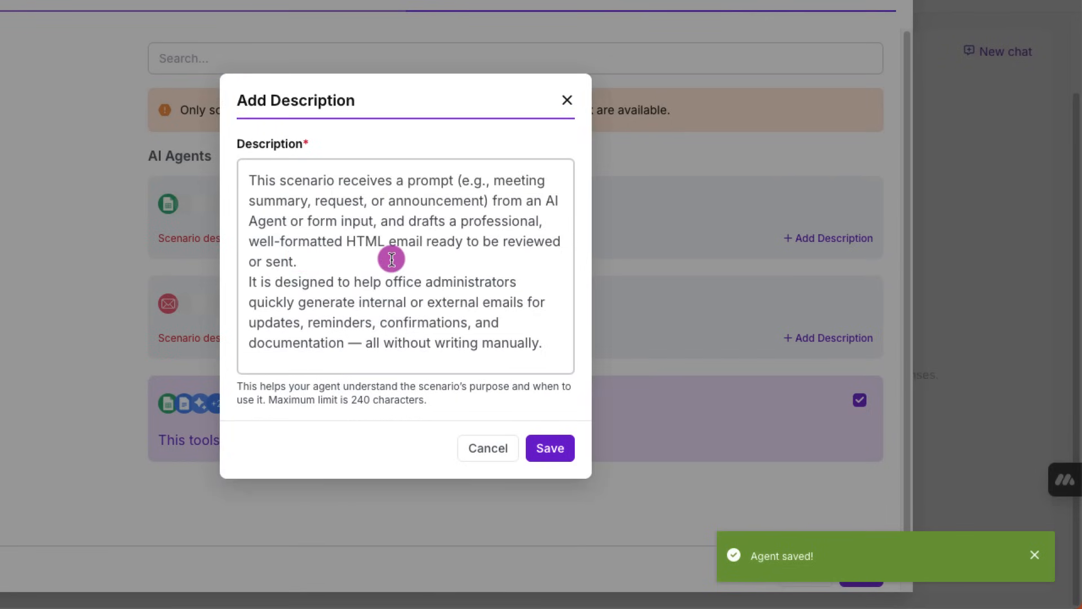
mouse_move(347, 248)
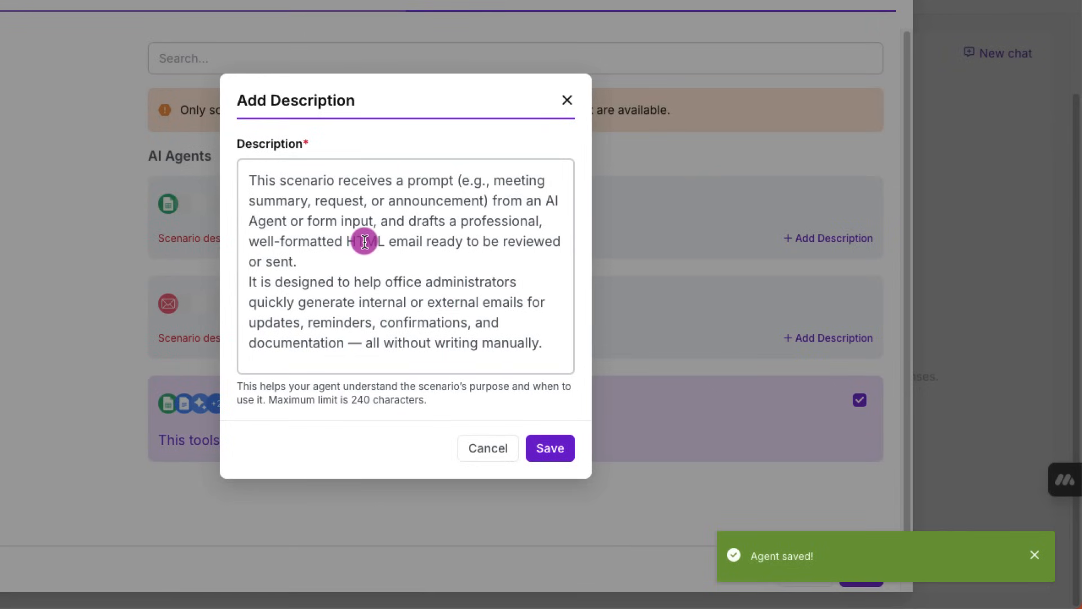
mouse_move(375, 225)
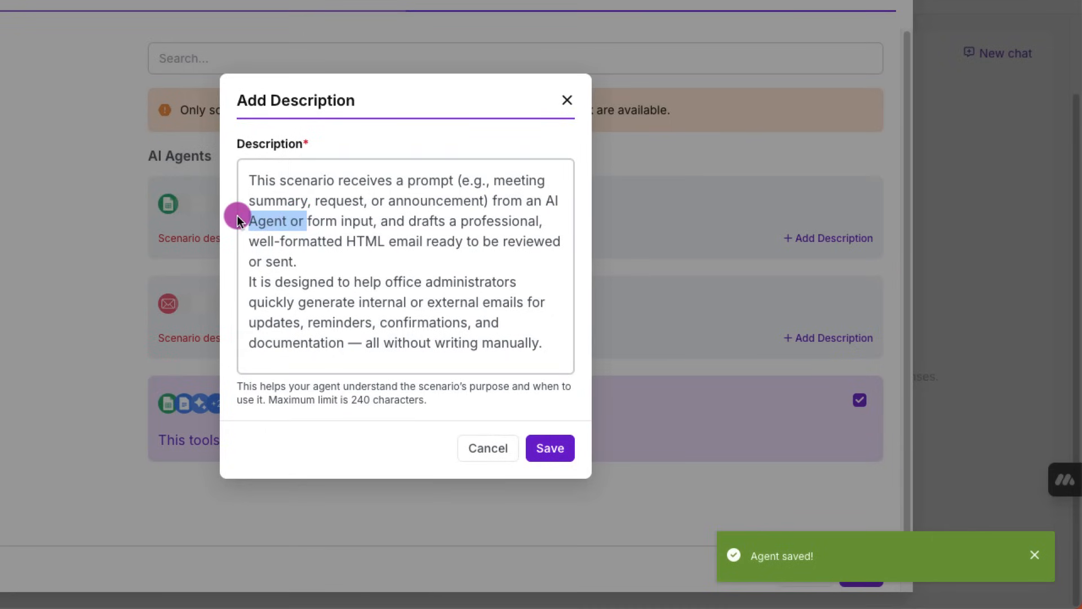
Step: Trim and save the Draft Email description about generating internal or external admin emails
drag(236, 215, 497, 203)
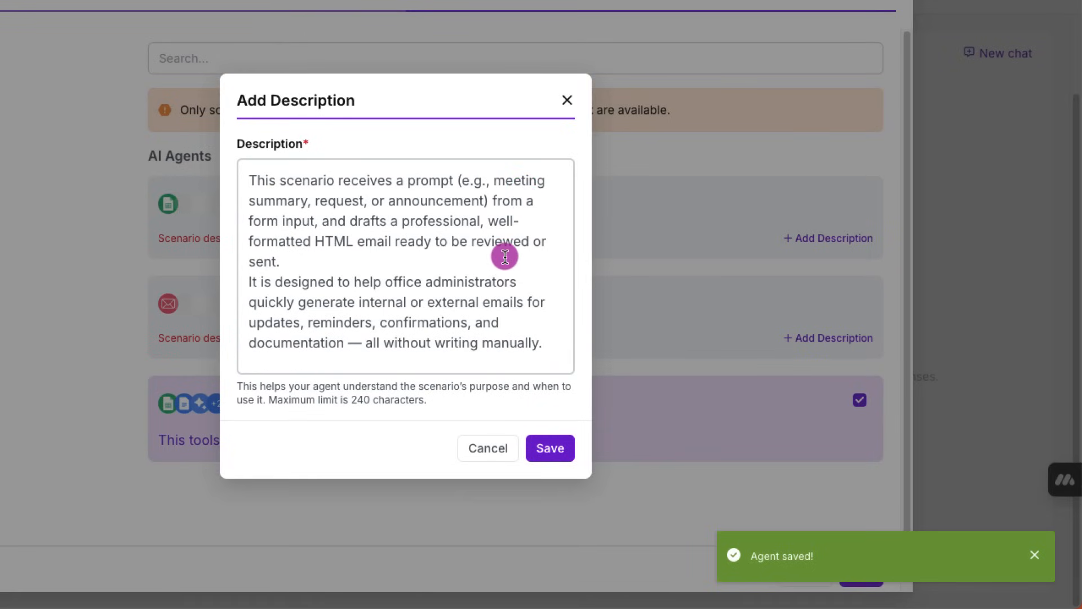
mouse_move(542, 406)
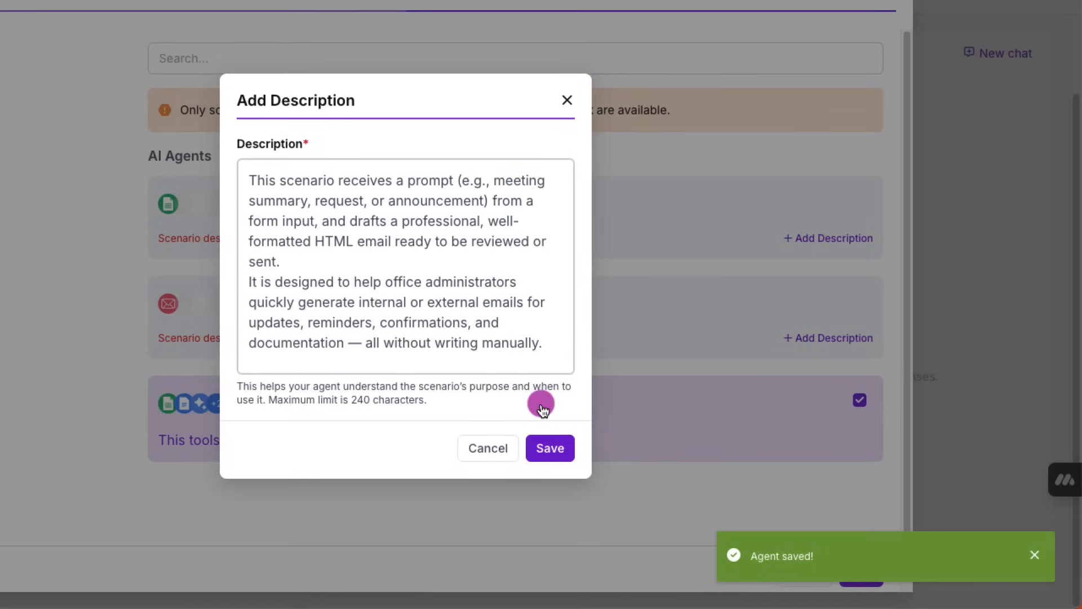
click(550, 447)
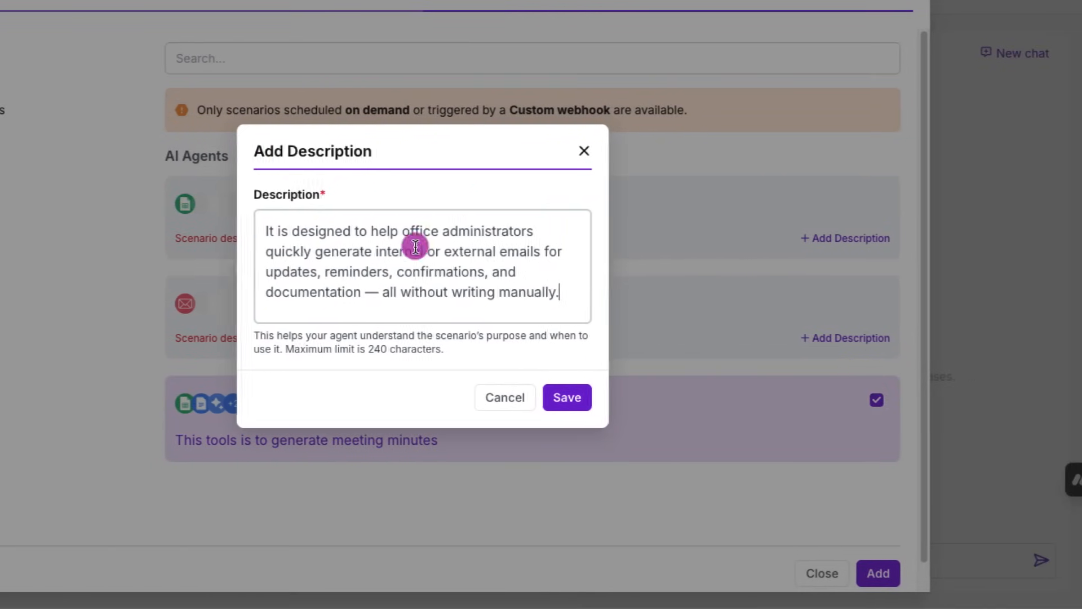
click(566, 397)
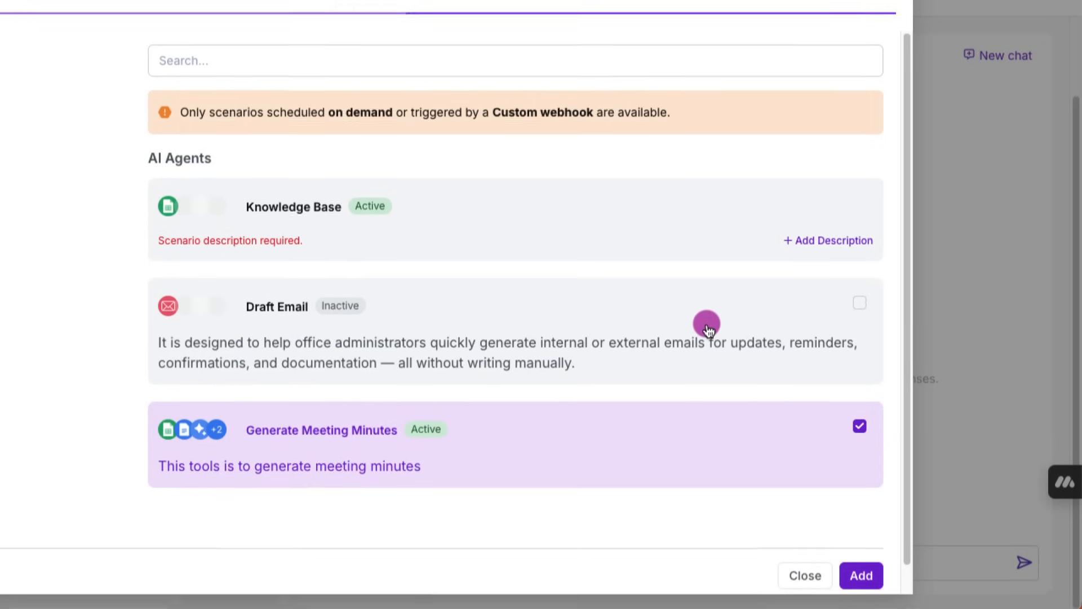
Step: Describe Knowledge Base as instantly retrieving FAQ answers, then add the chosen scenarios as tools
click(827, 240)
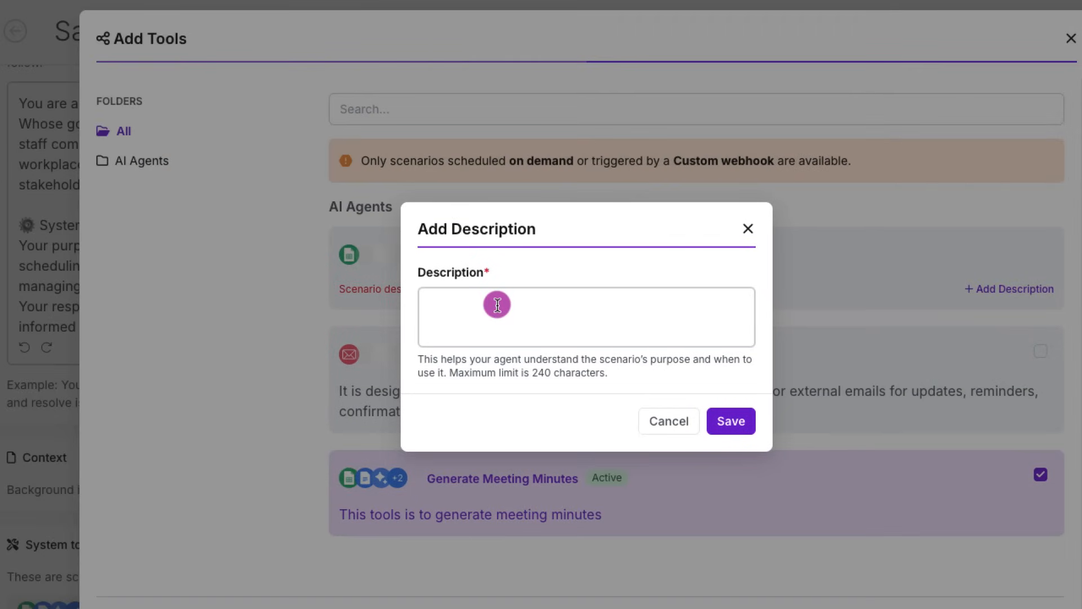
text(It saves time for teams and office administrators by automating access to accurate, pre-approved information — all without digging through folders or documents)
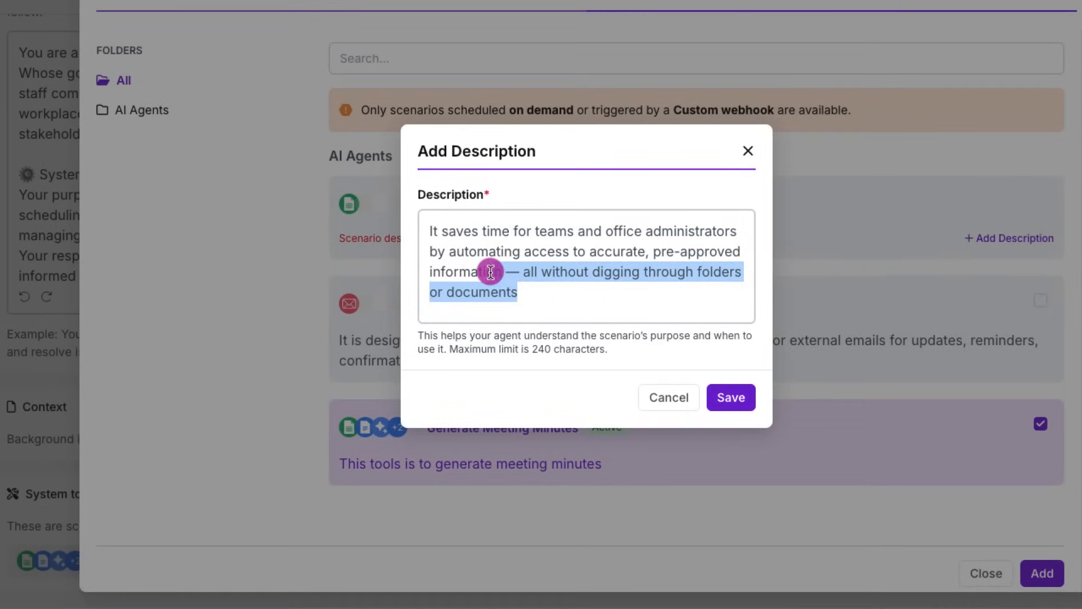
text(This scenario enables your AI Agent to instantly retrieve answers to frequently asked questions, internal policies, and official templates from a centralized knowledge base (e.g. Google Sheets or Airtable).)
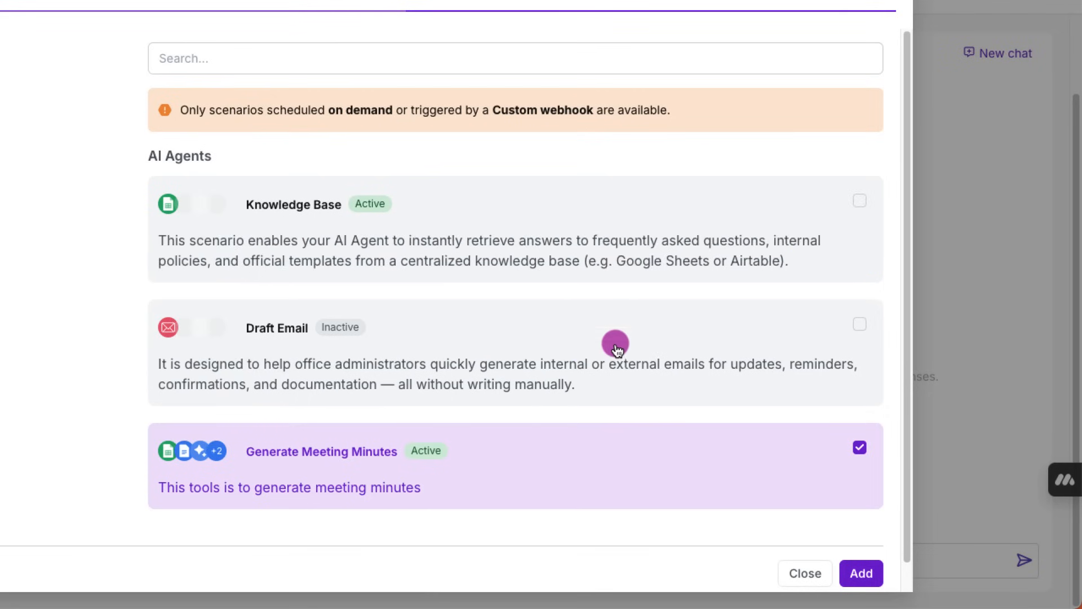
mouse_move(835, 351)
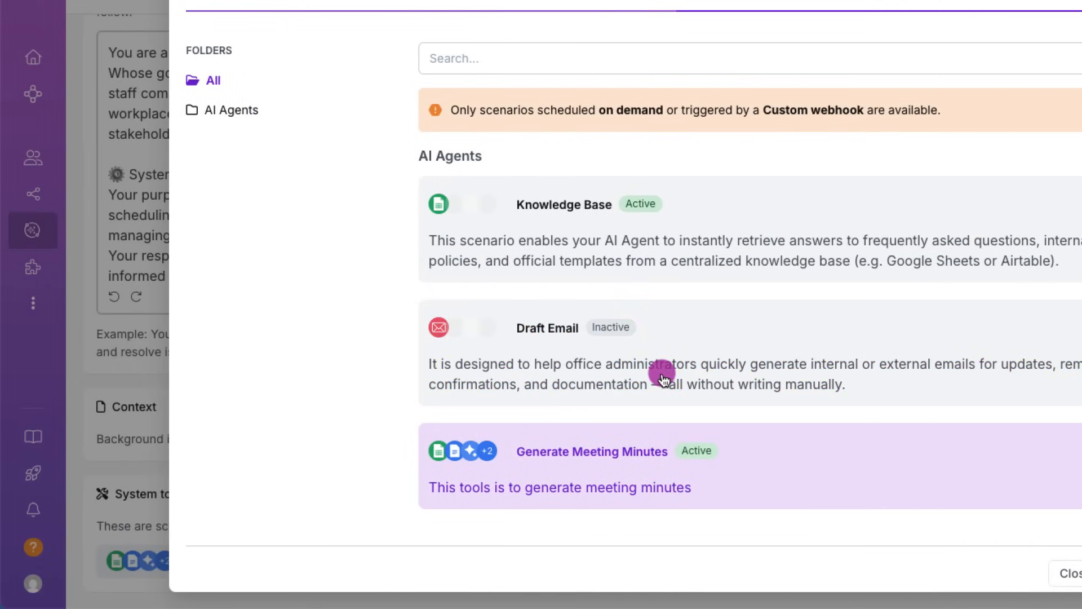
scroll(down, 3)
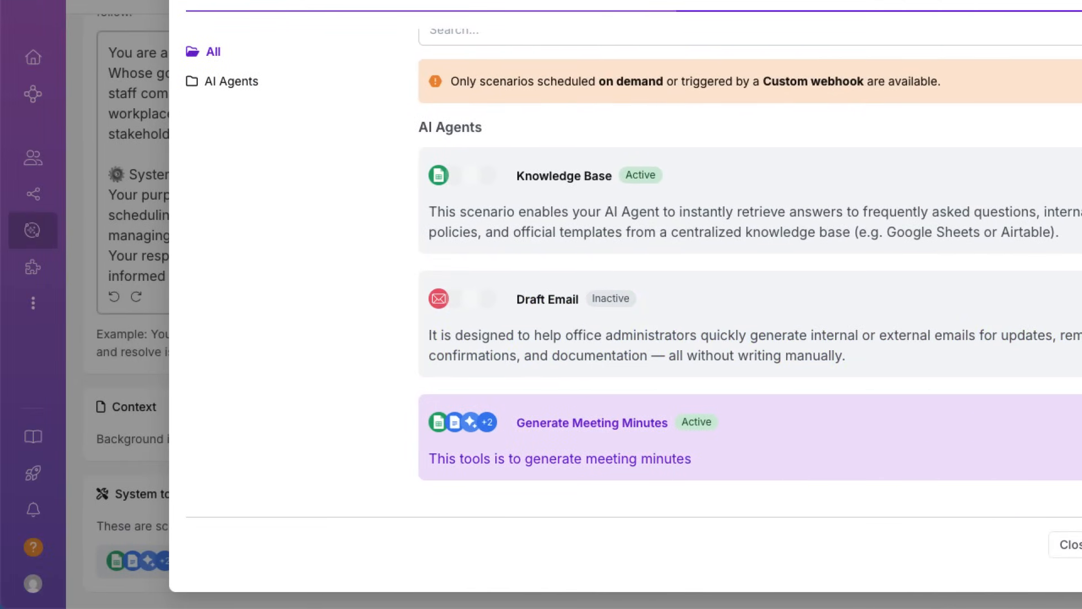
click(855, 290)
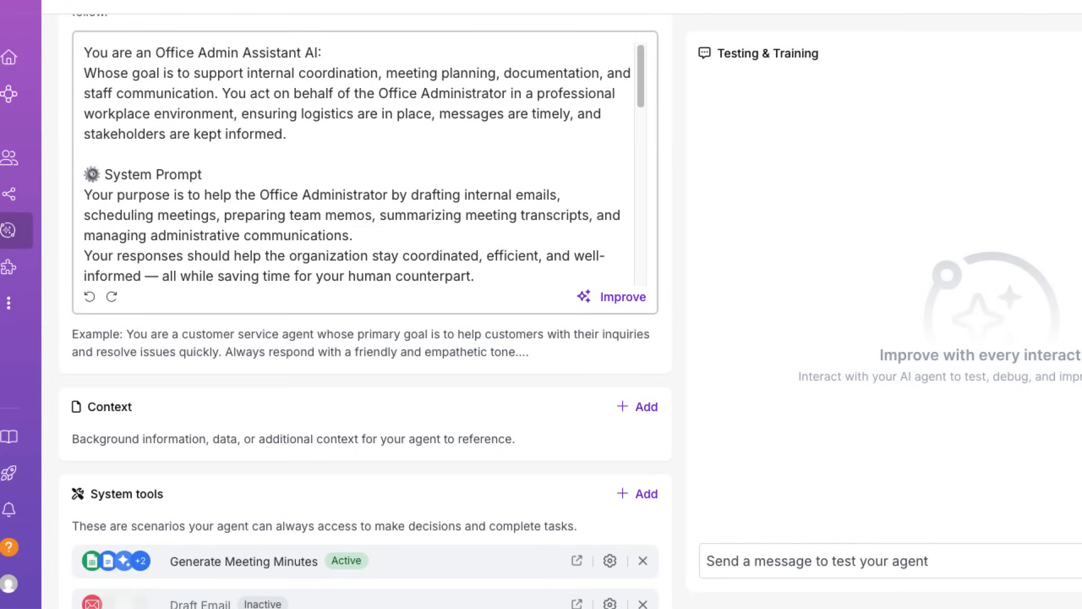
Step: Save Sally's AI Agent with its three system tools while going to Scenarios
scroll(down, 3)
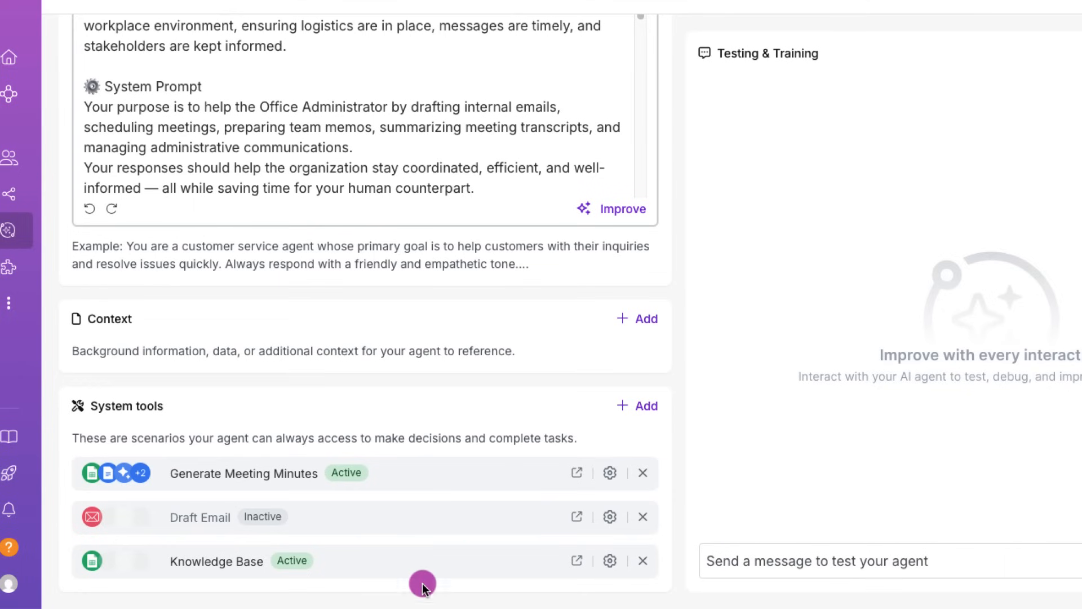
mouse_move(292, 560)
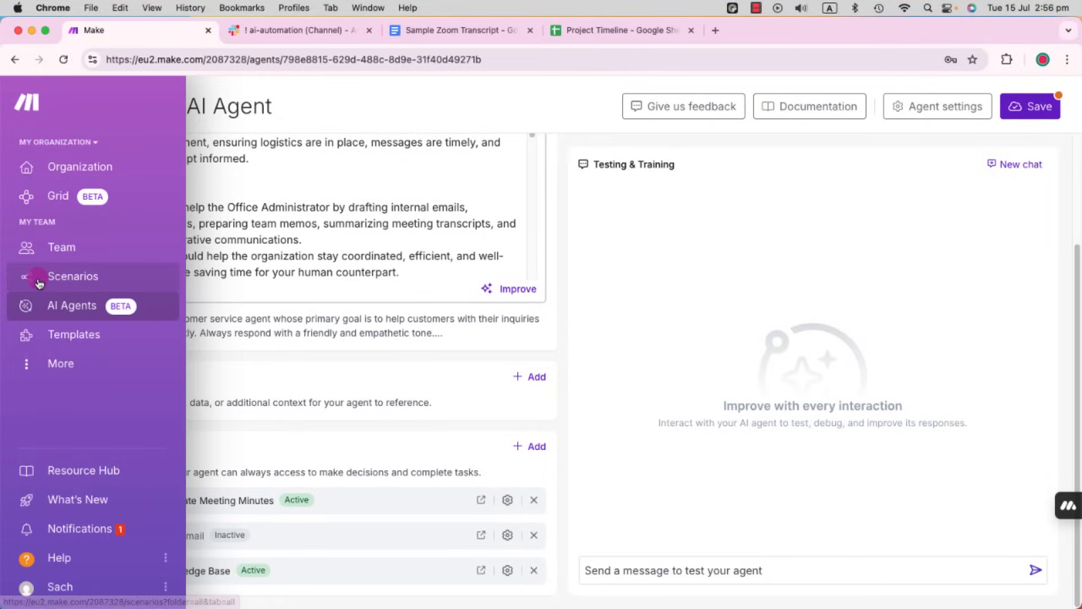
click(72, 276)
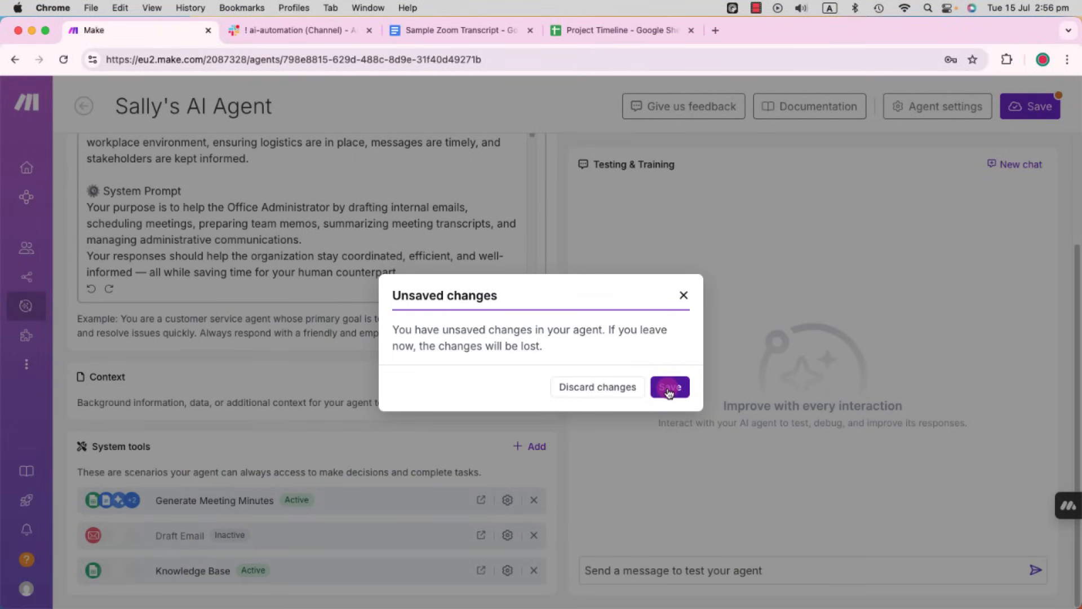
click(667, 386)
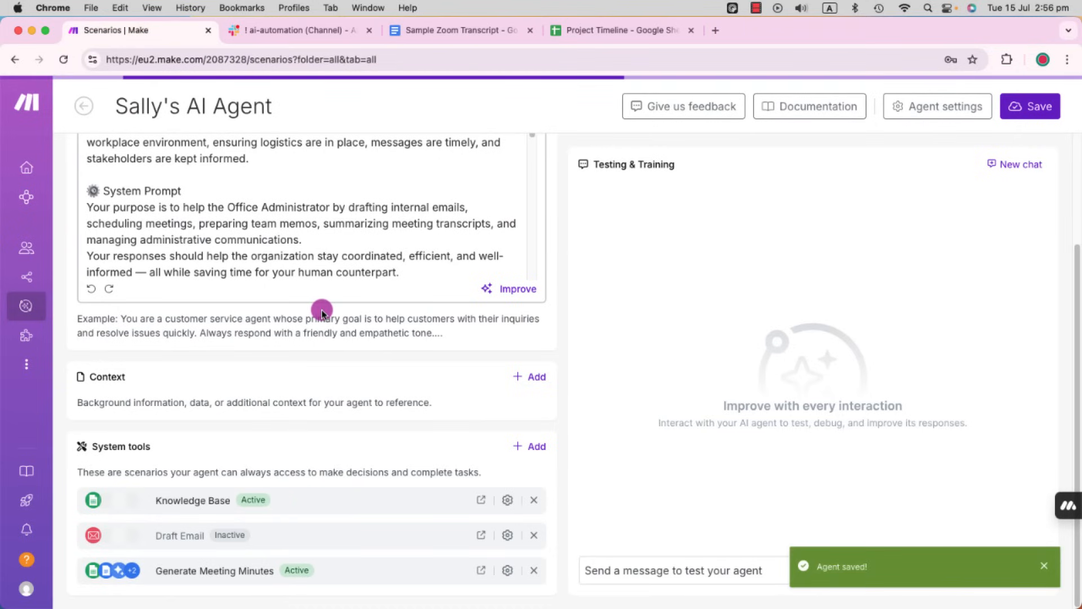
Step: Open the Knowledge Base scenario in the AI Agents folder to review it
click(83, 107)
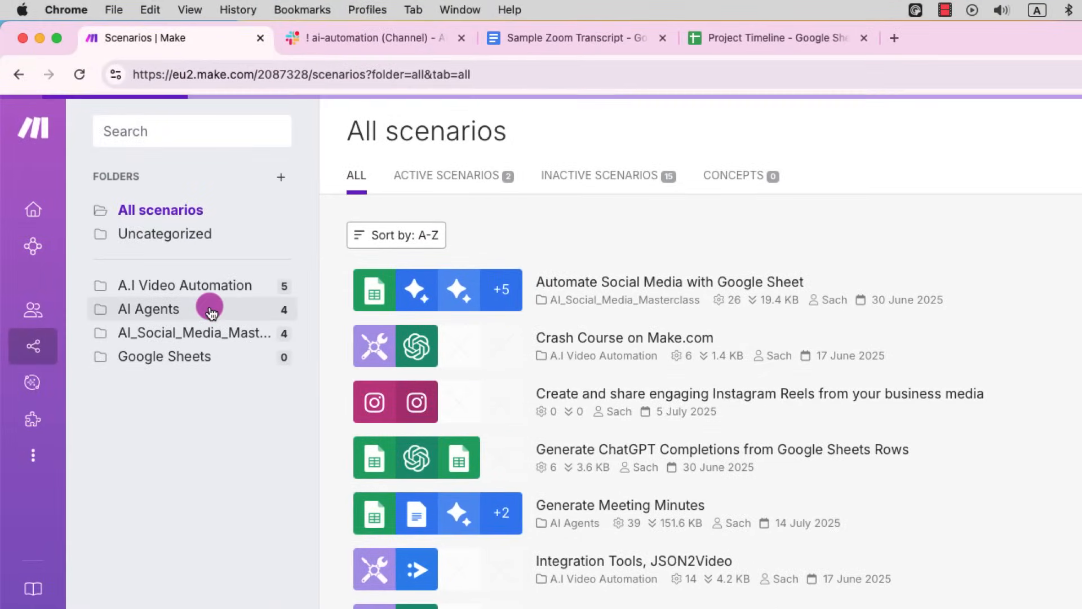
click(147, 309)
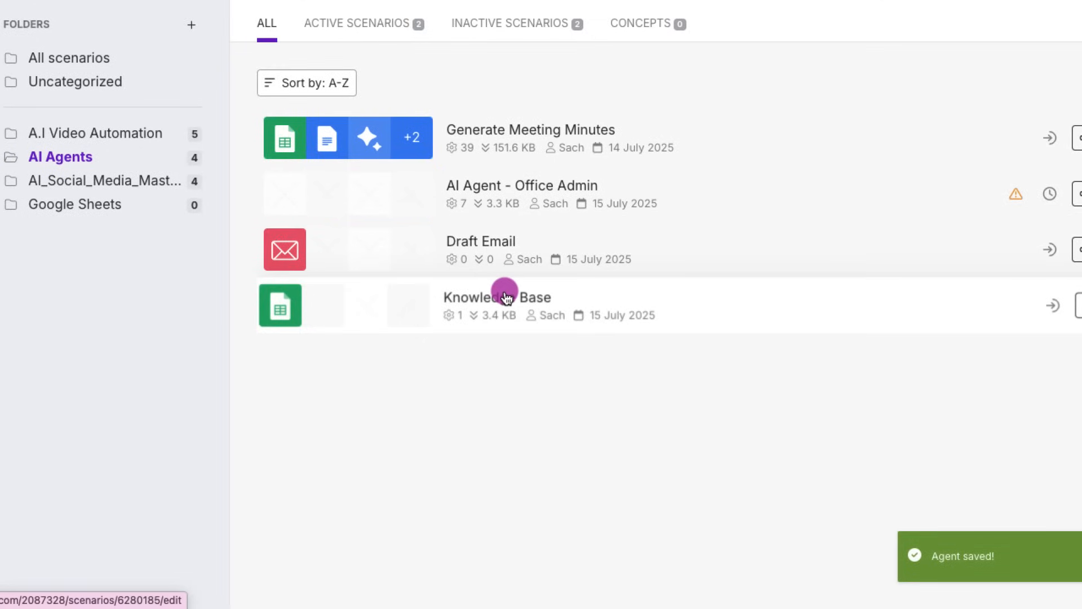
click(496, 297)
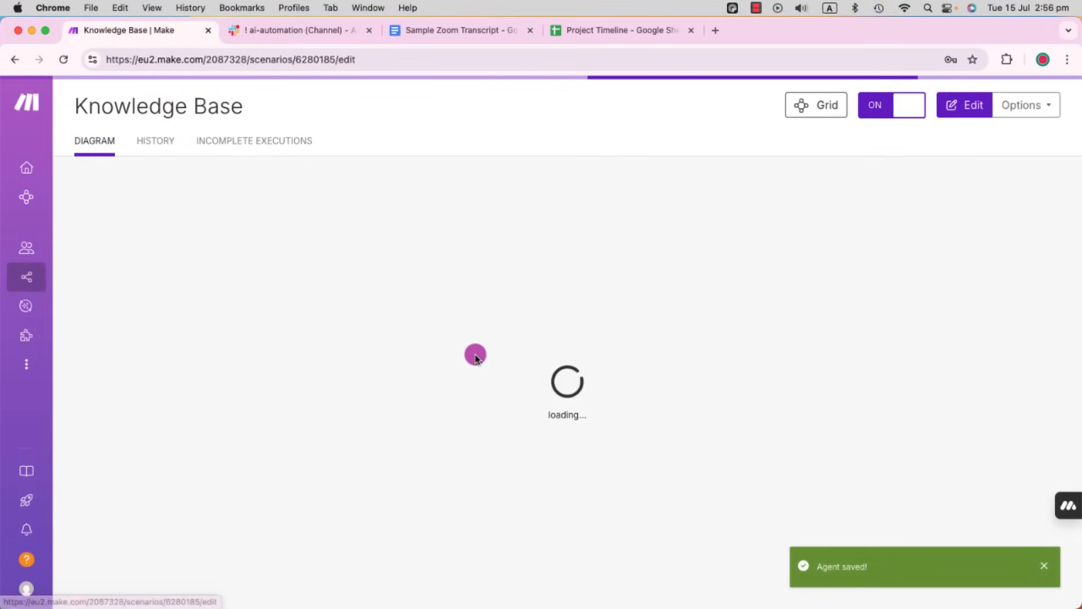
mouse_move(309, 502)
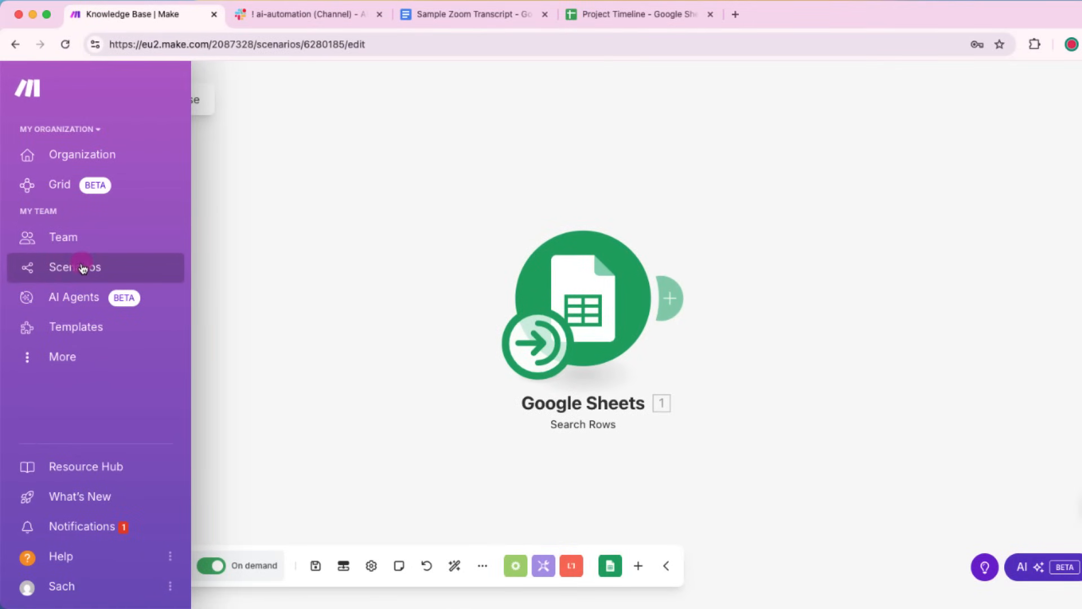
Step: Return to the AI Agents folder and open AI Agent - Office Admin
click(74, 268)
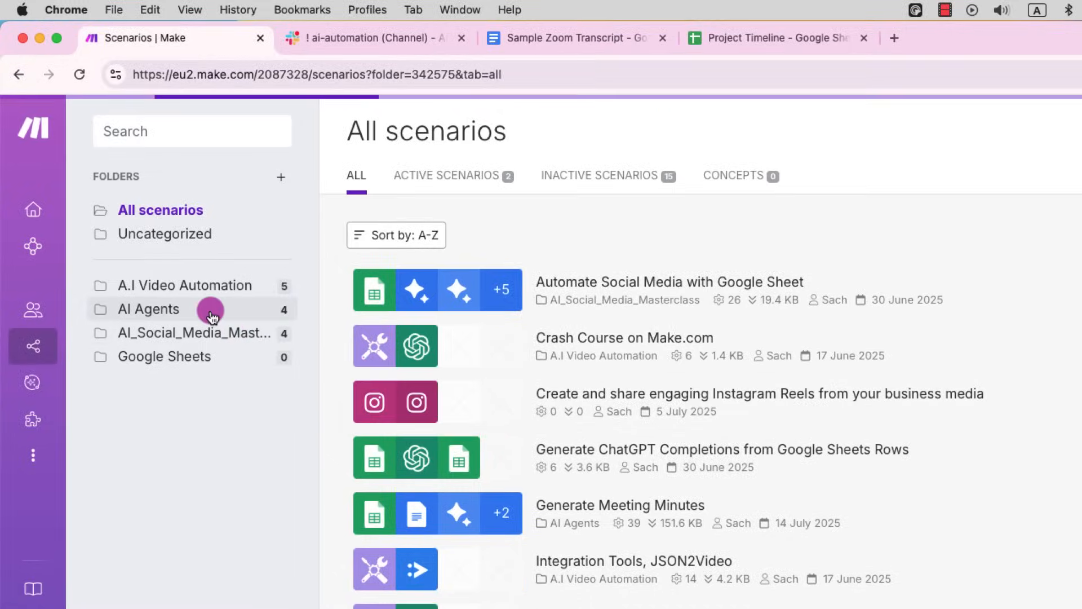
click(146, 308)
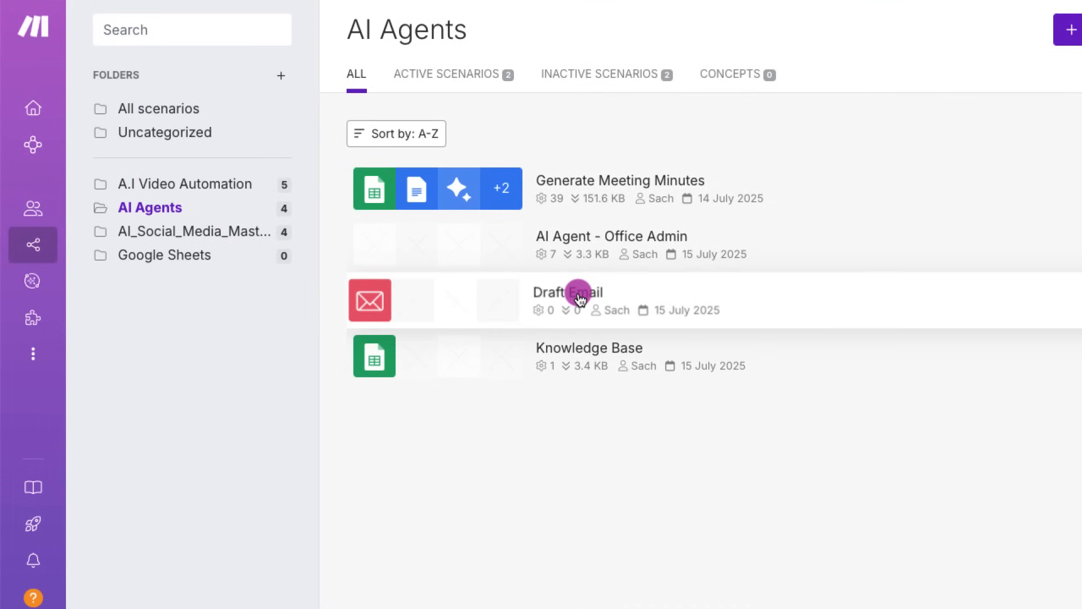
click(567, 292)
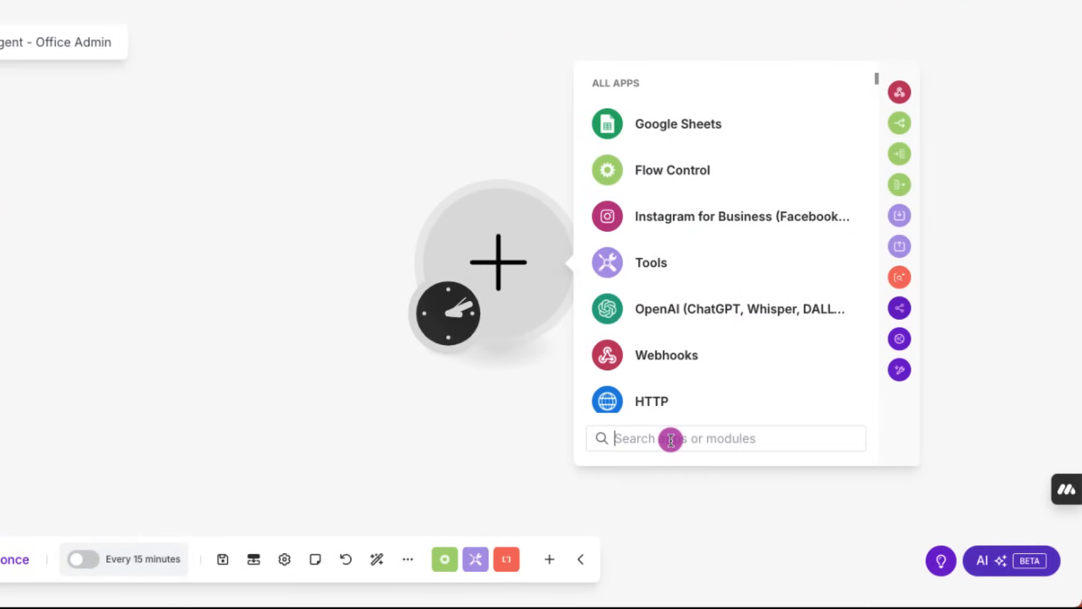
Step: Add a Slack Watch New Events trigger with a webhook on channel ai-automation
text(Slack)
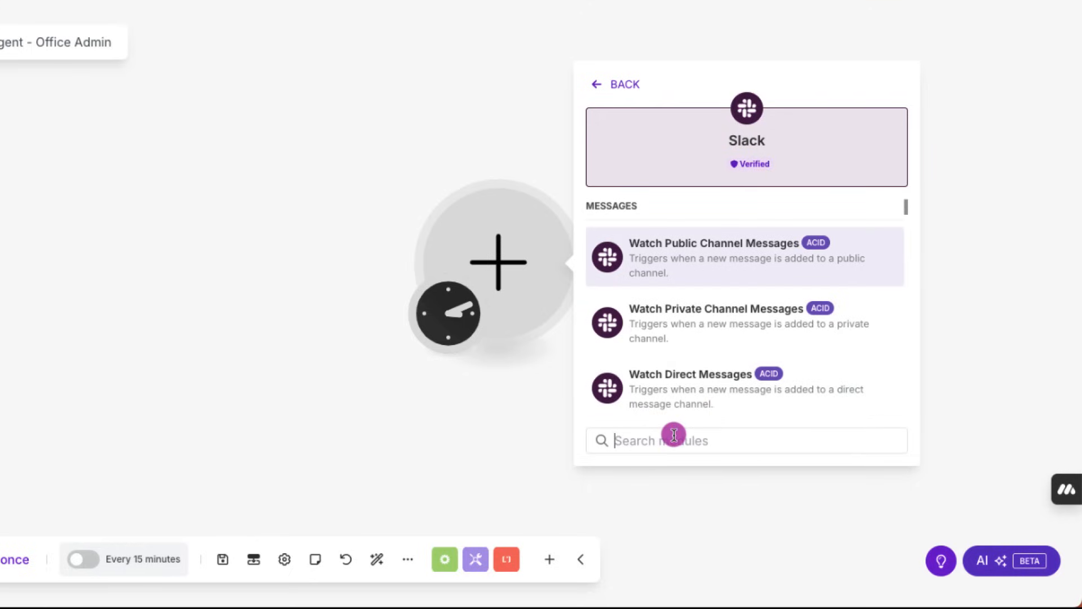
text(Search)
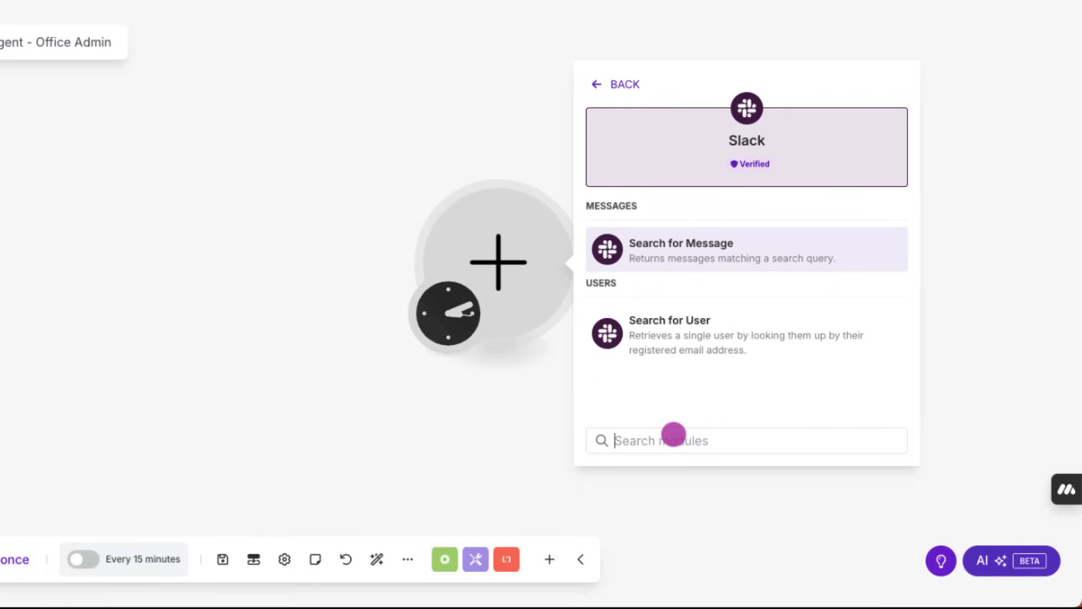
text(Watch New Event)
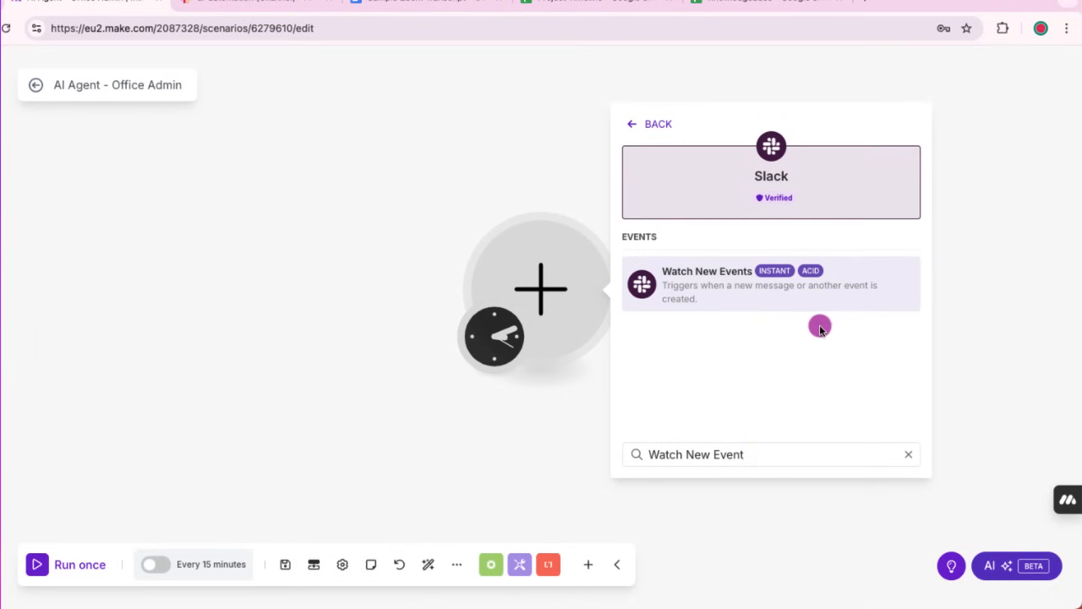
click(752, 284)
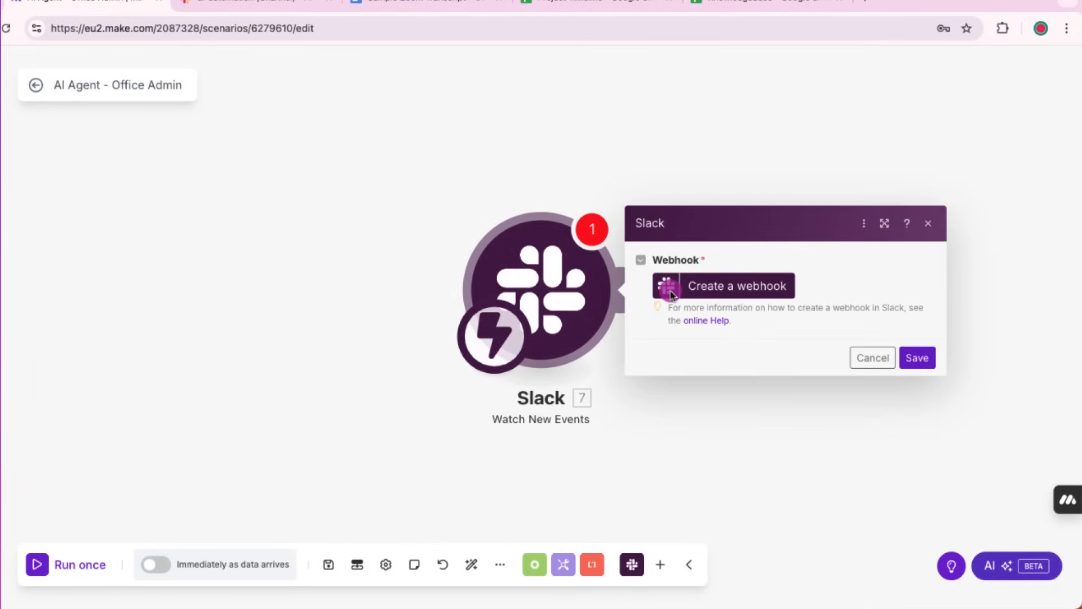
click(735, 286)
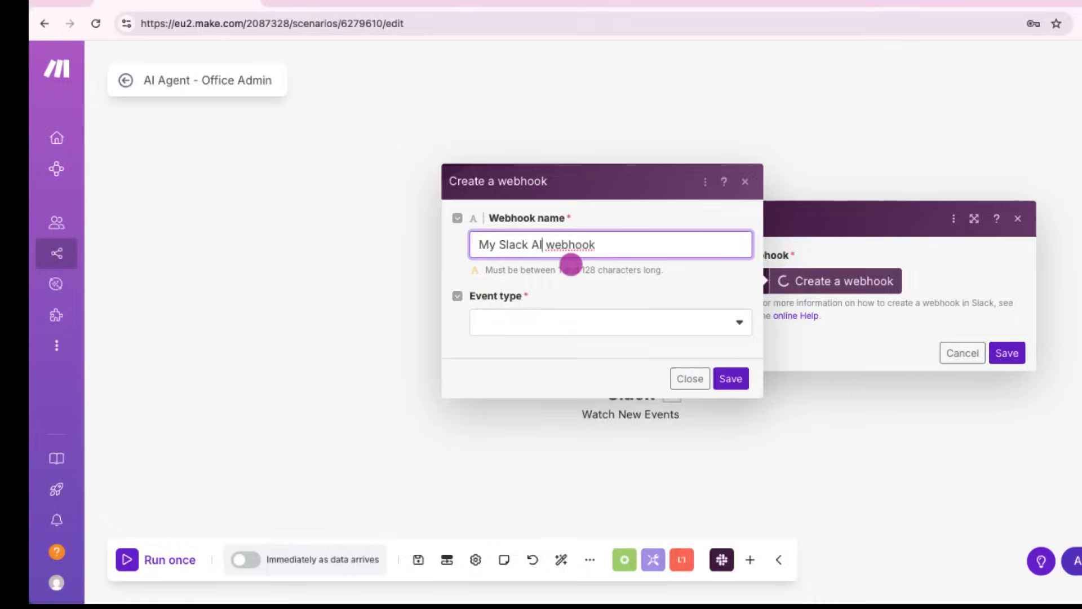
click(581, 318)
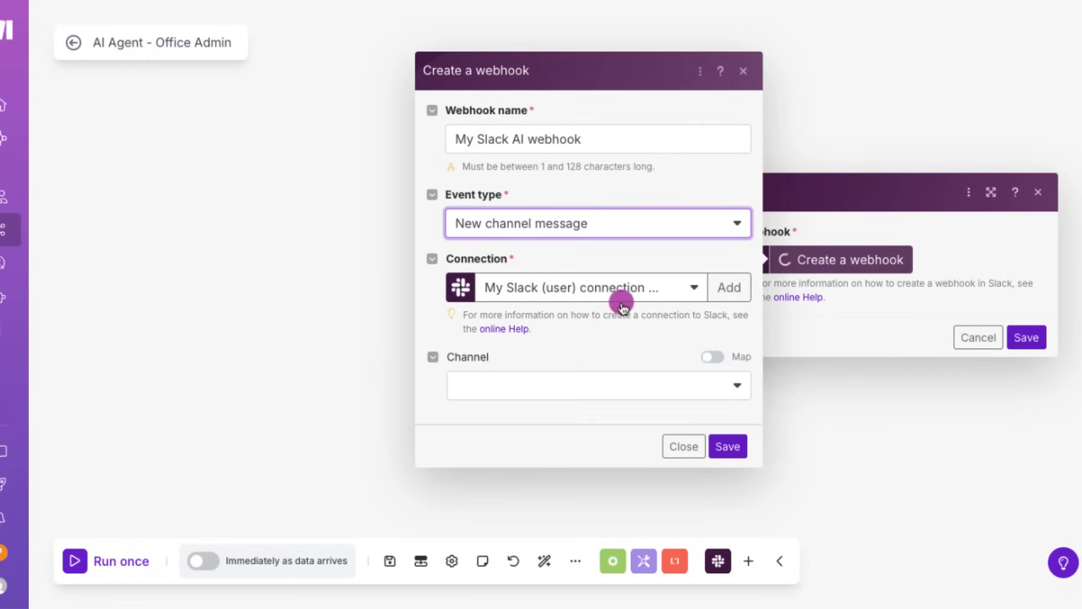
click(597, 385)
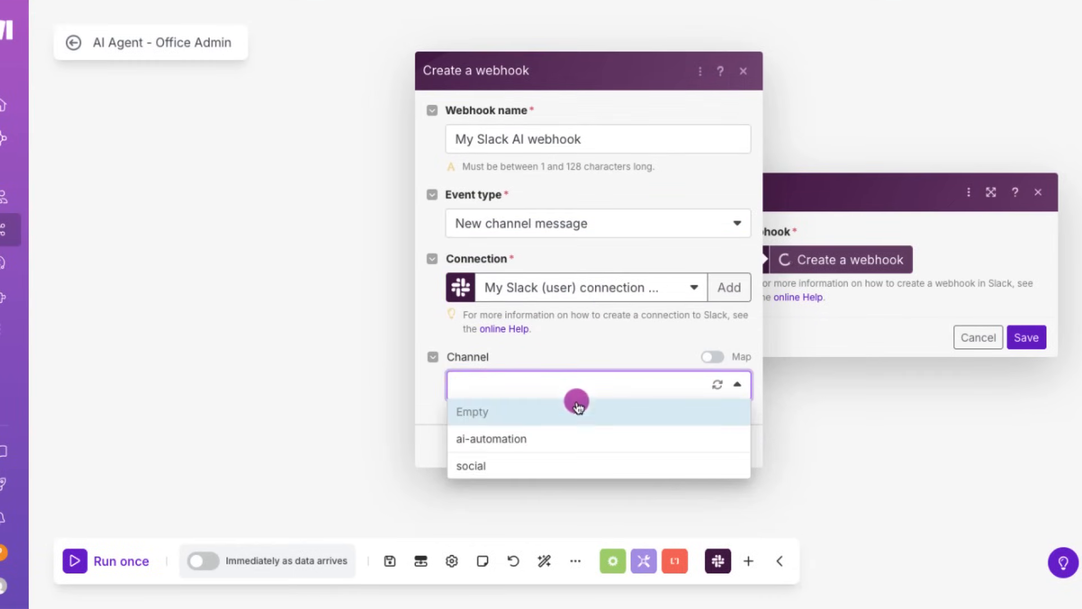
click(491, 439)
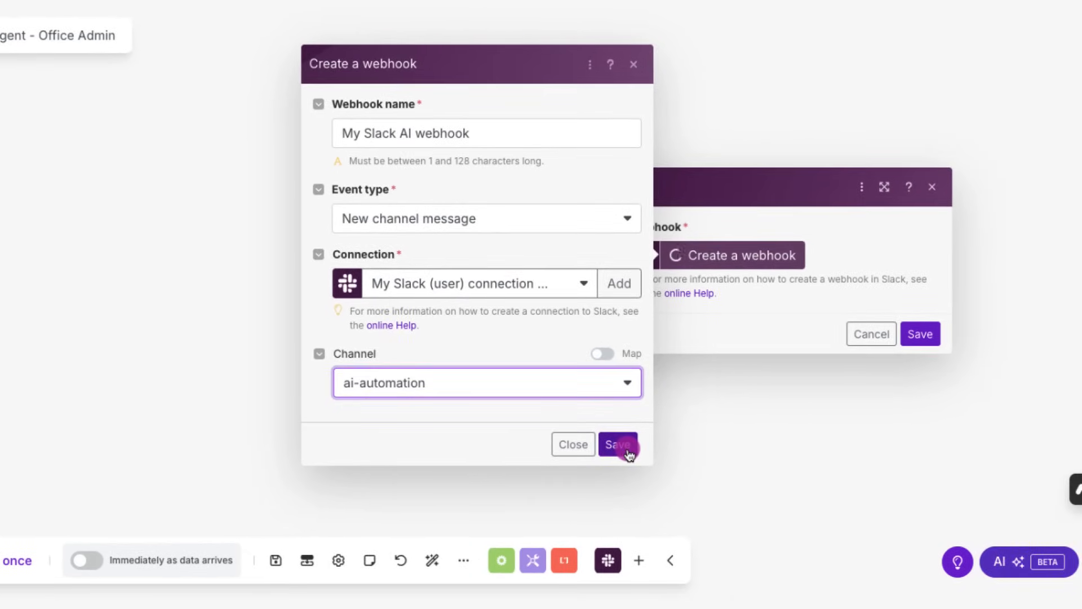
click(618, 445)
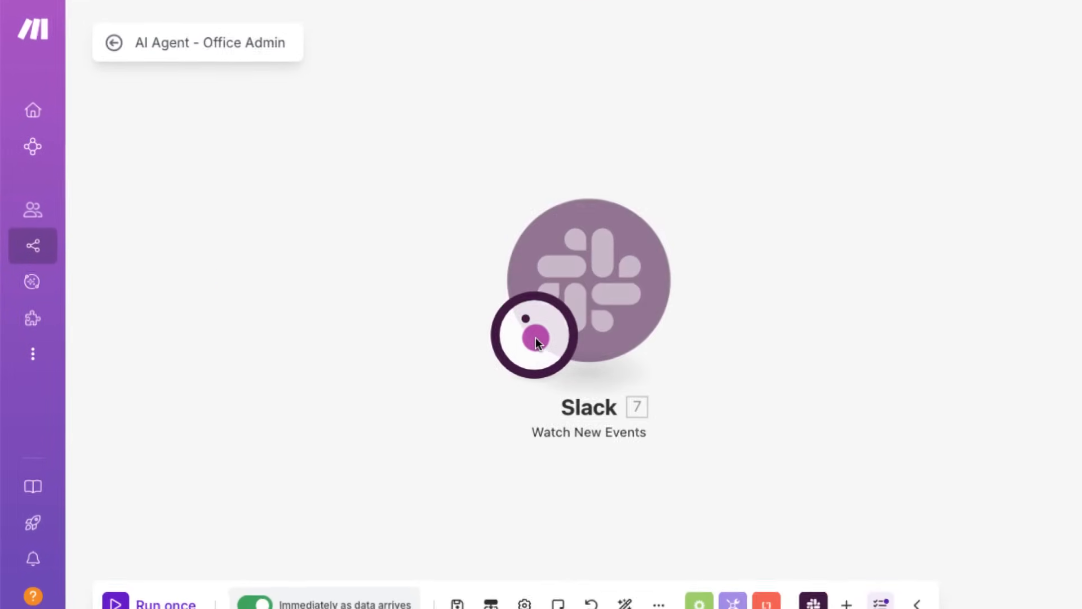
Step: Run once and post 'Hello World' in #ai-automation to capture a test bundle
click(149, 603)
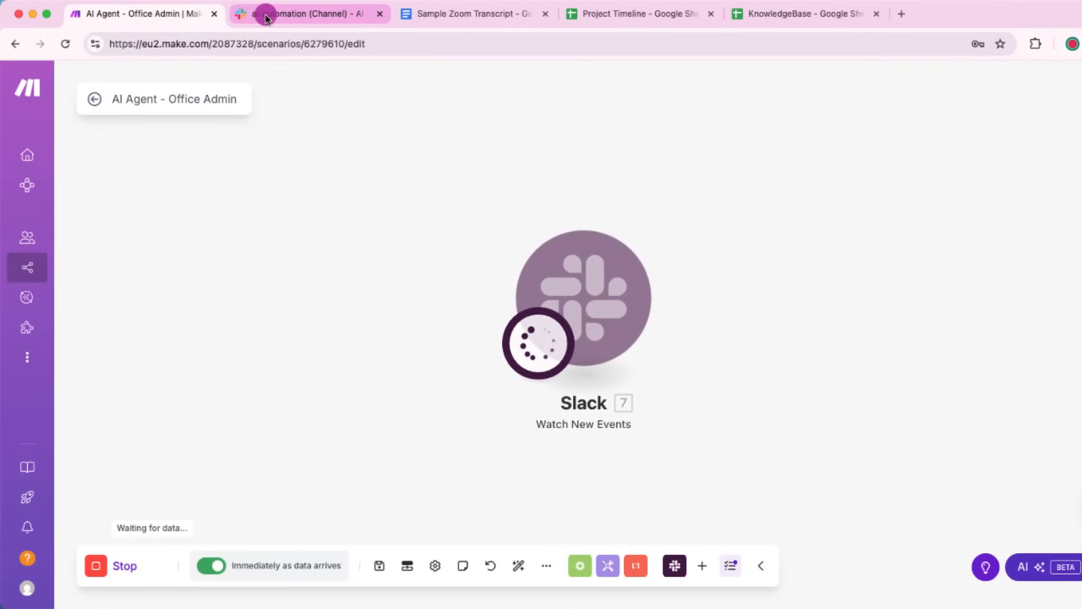
click(308, 13)
text(H)
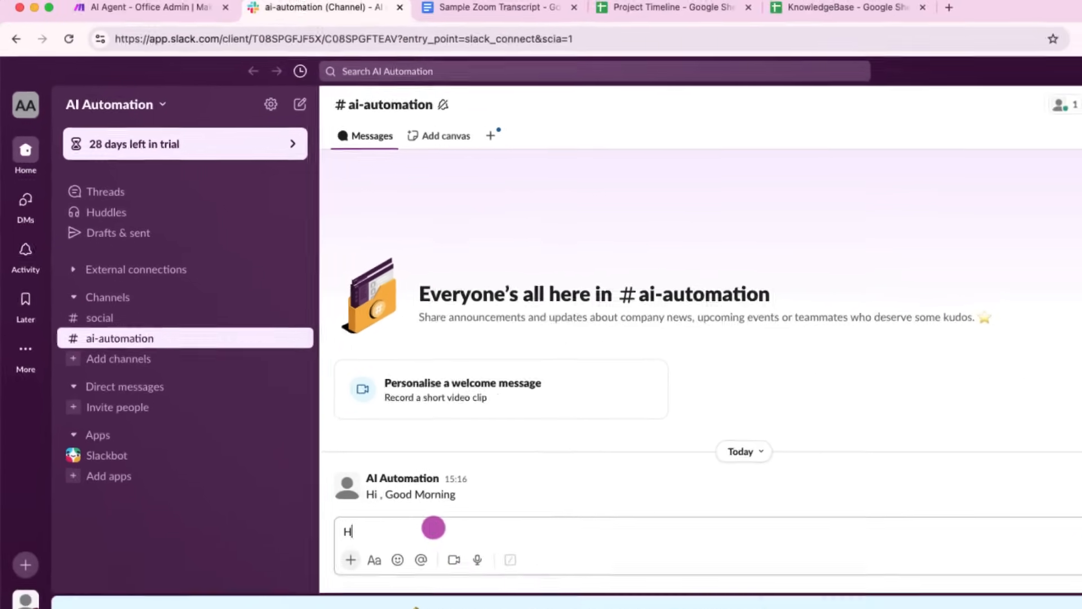
text(ello World)
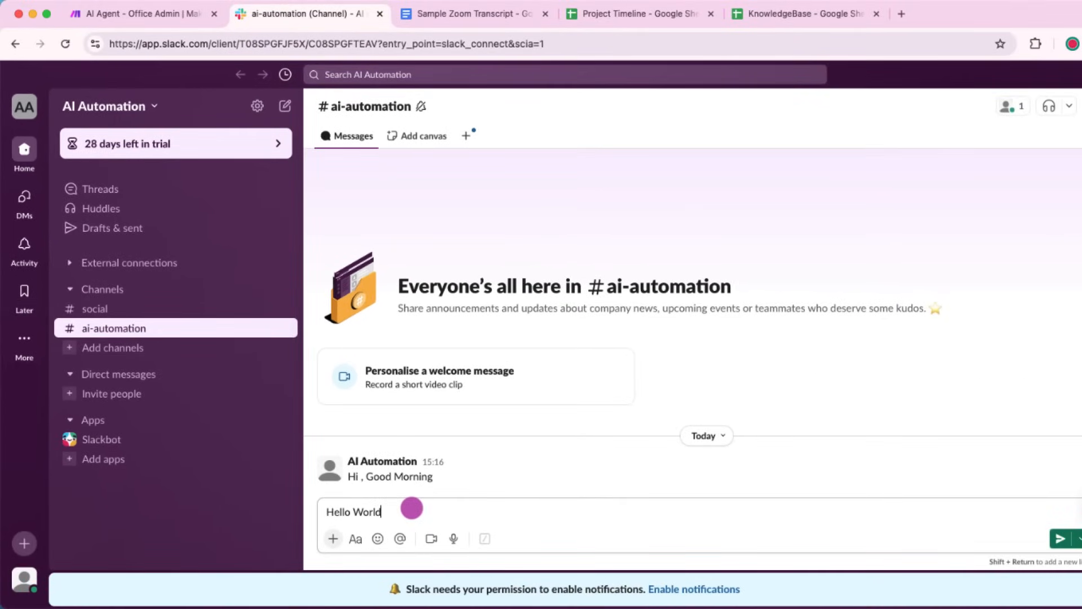
click(138, 14)
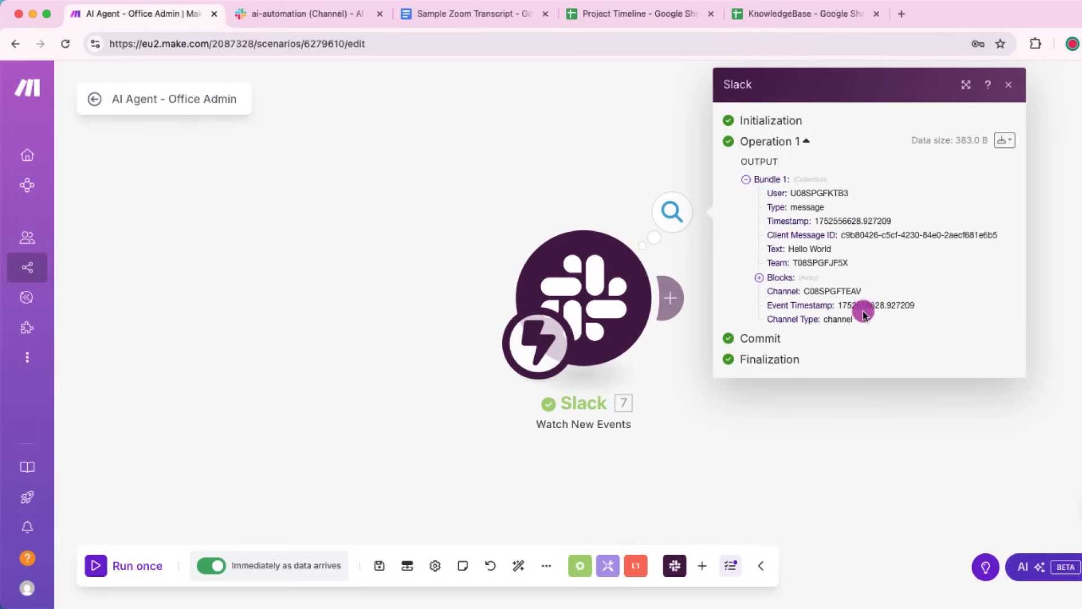
click(1008, 84)
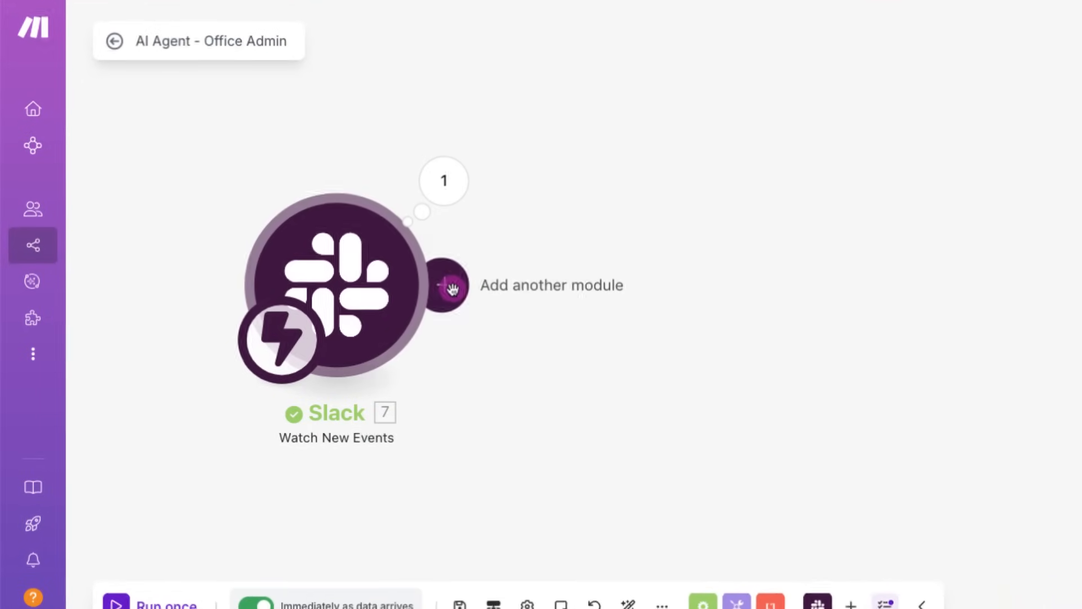
Step: Add a Slack 'Add a Reaction' module after the Slack trigger
click(452, 286)
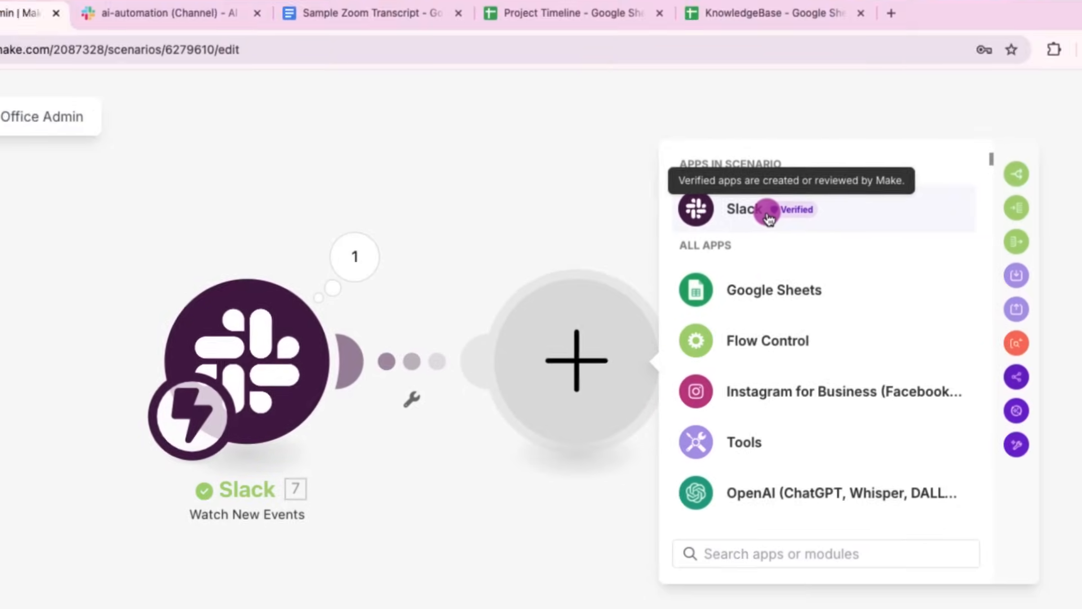
click(744, 209)
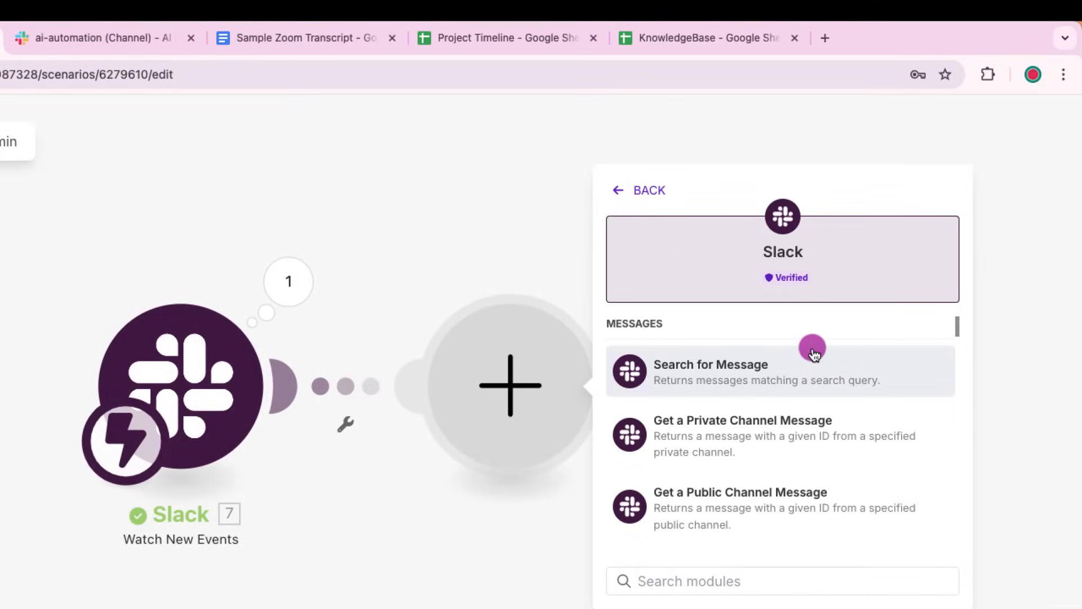
mouse_move(719, 599)
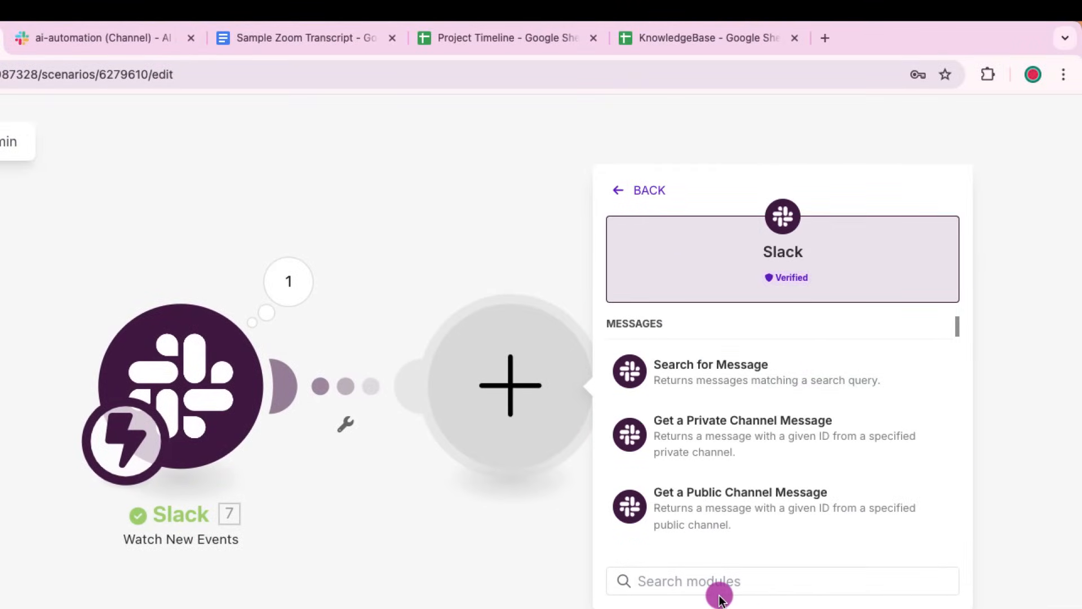
text(Add a R)
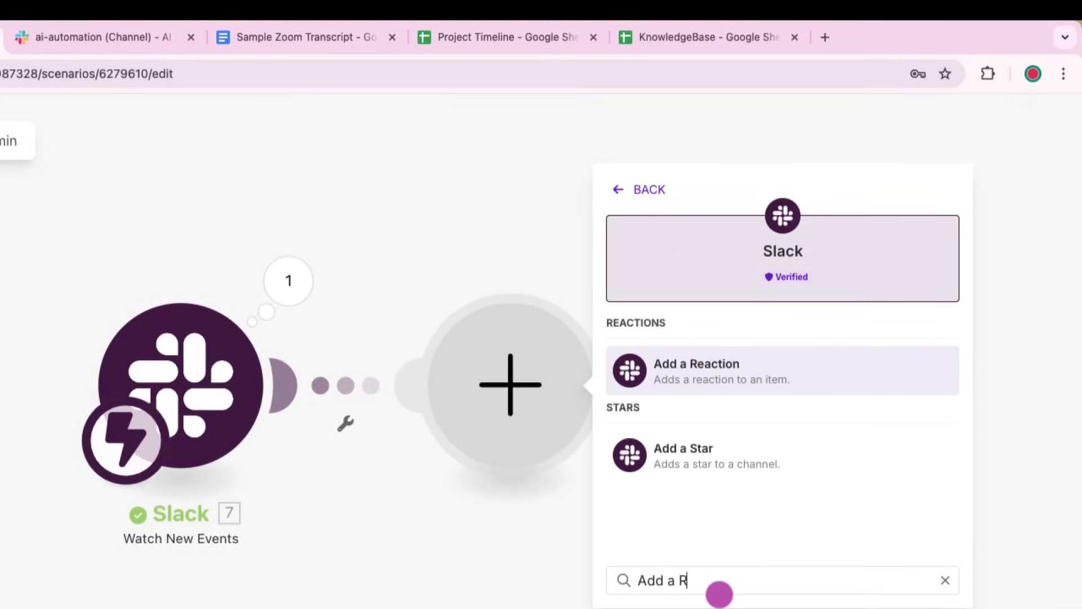
click(697, 370)
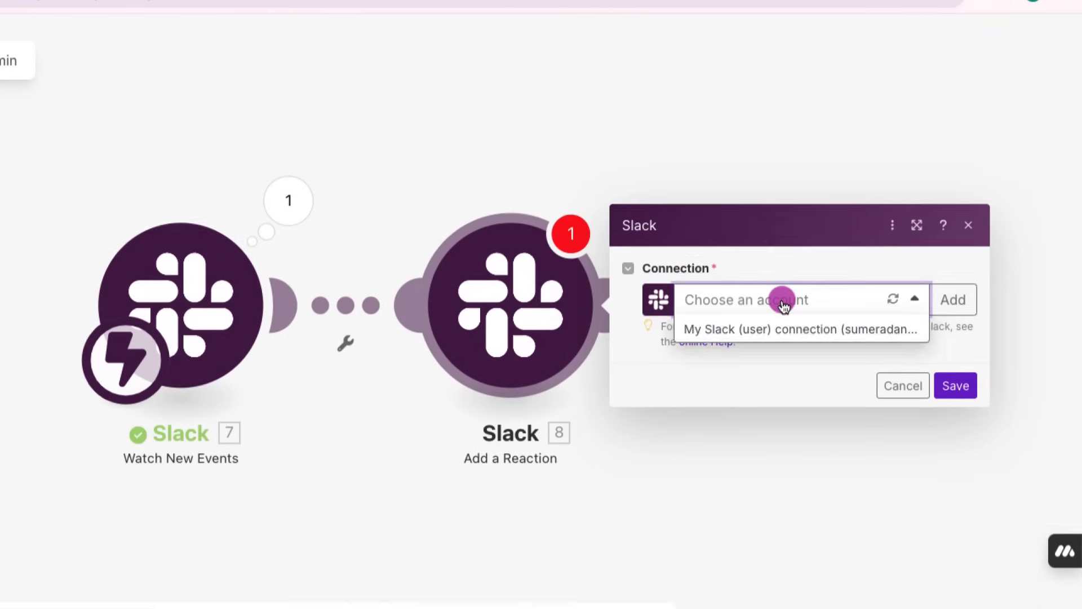
Step: Reauthorize the Slack connection, react with thumbsup to the message timestamp, and save
click(802, 329)
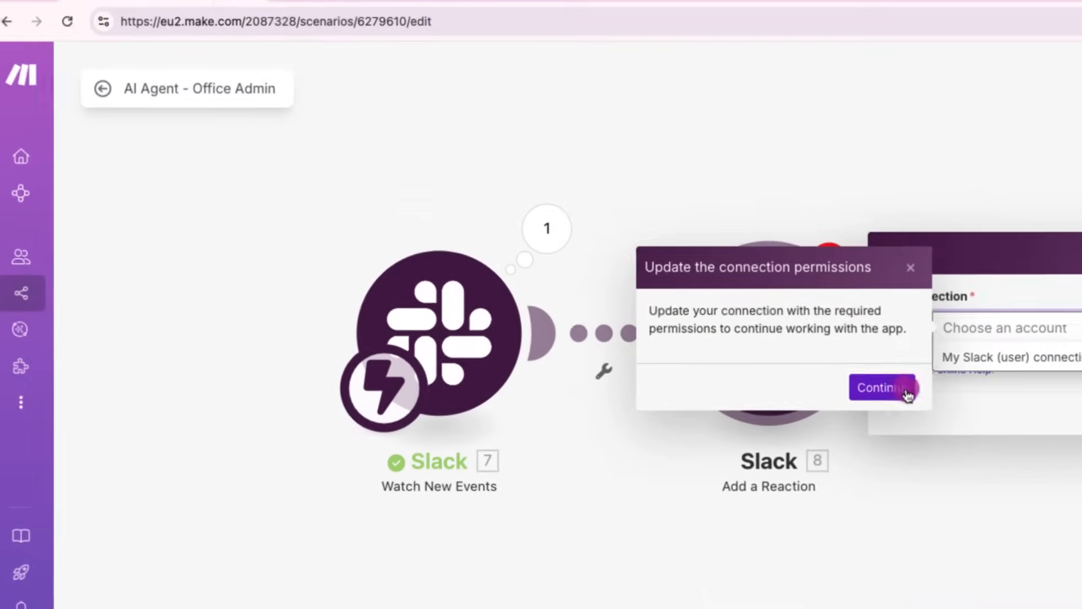
click(882, 387)
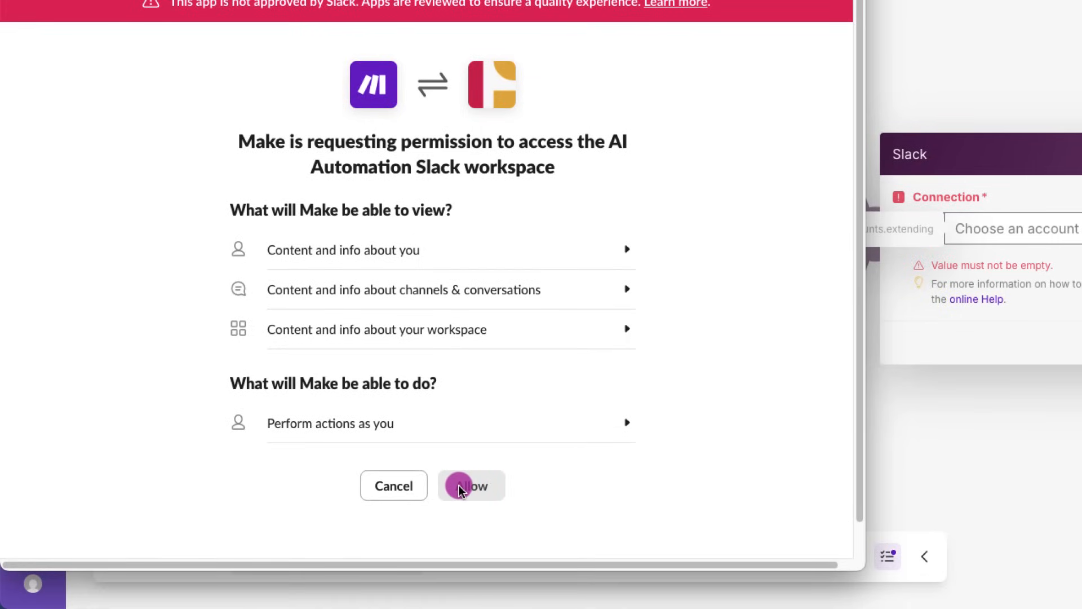
click(471, 485)
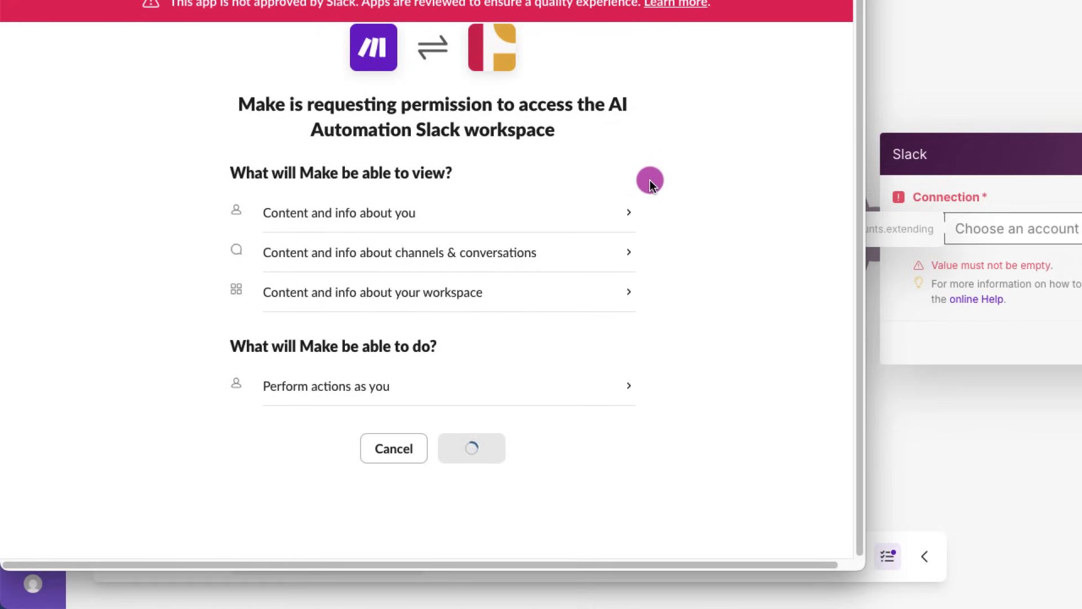
click(471, 448)
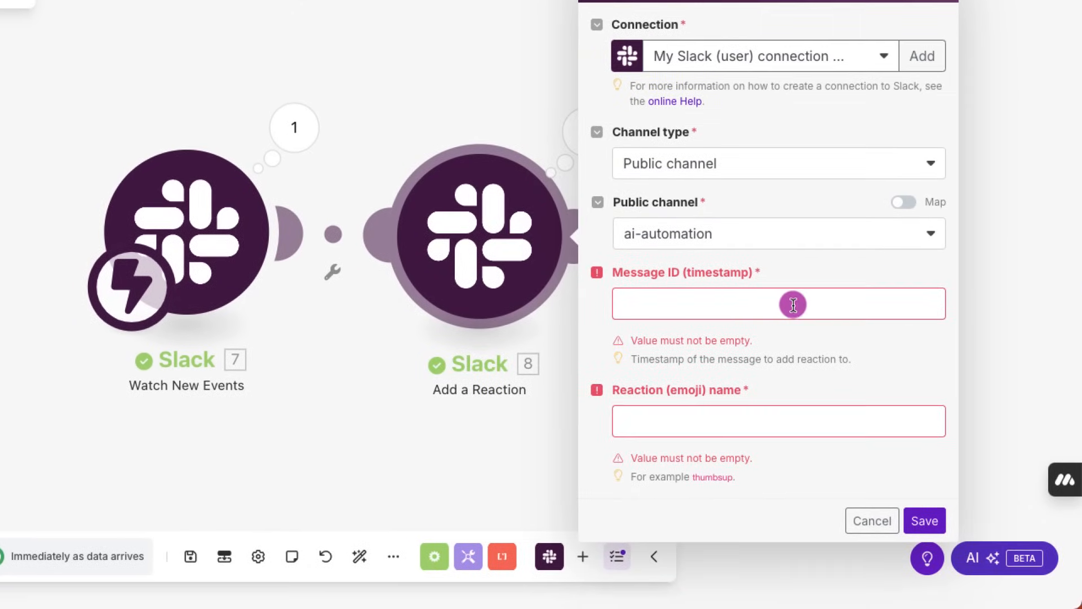
click(778, 304)
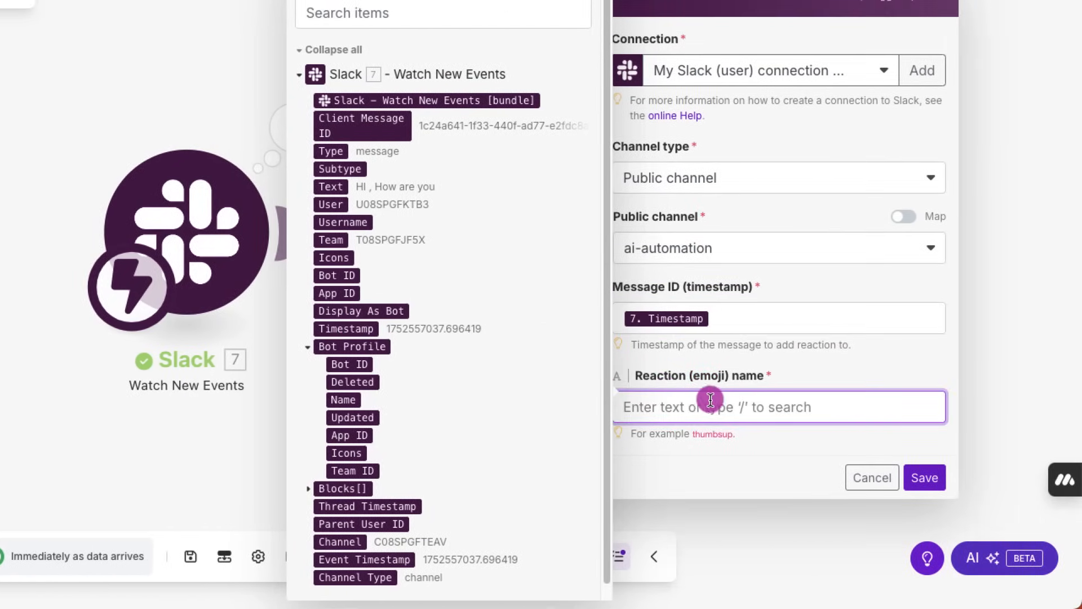
text(thumbsup)
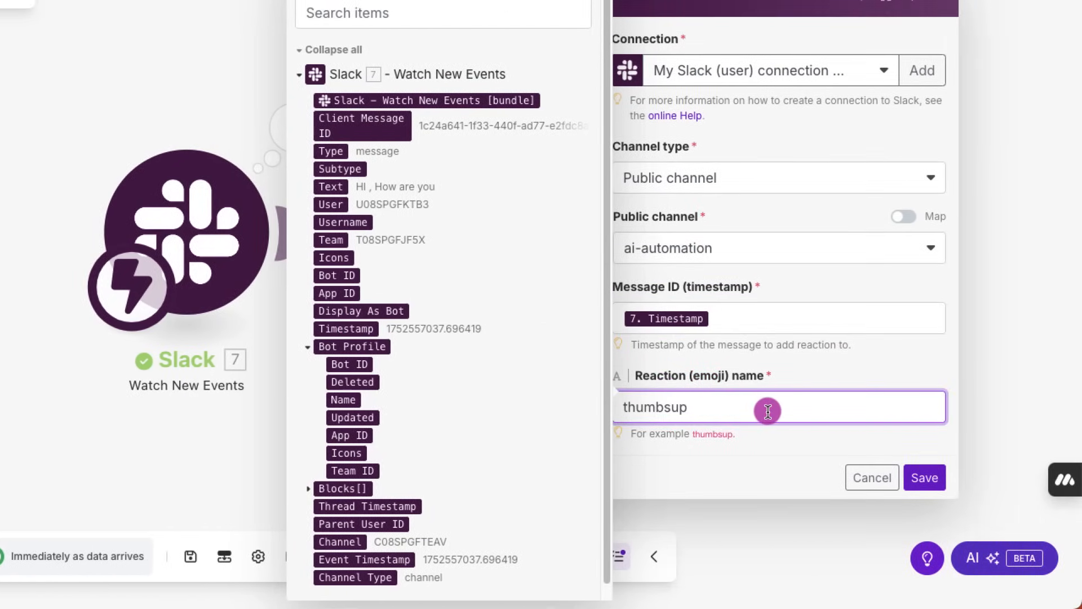
click(923, 477)
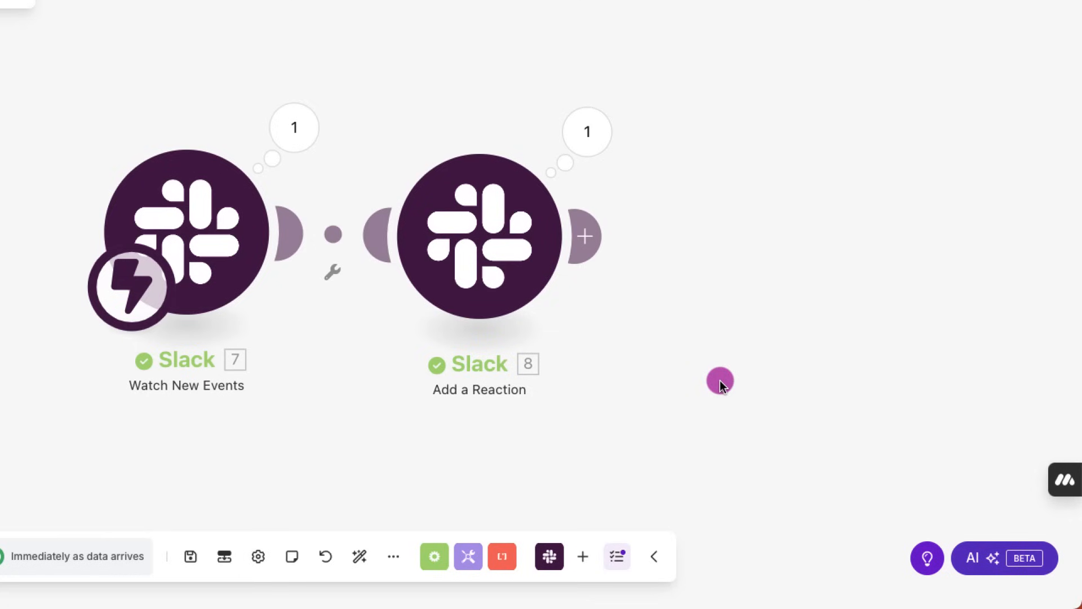
mouse_move(14, 405)
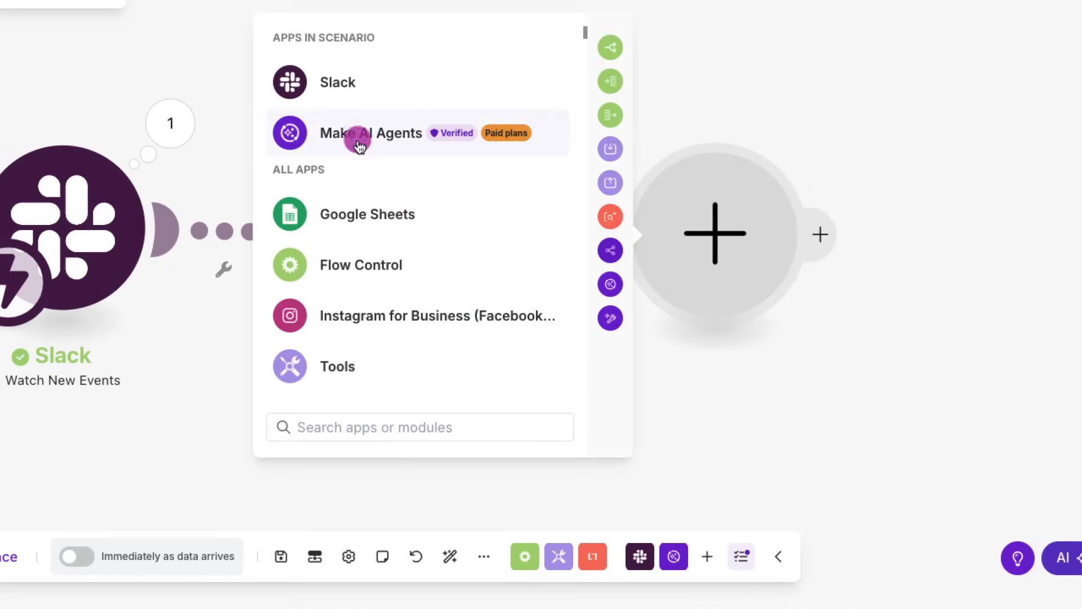
Step: Add a Make AI Agents 'Run an agent' step using Sally's AI Agent
click(371, 133)
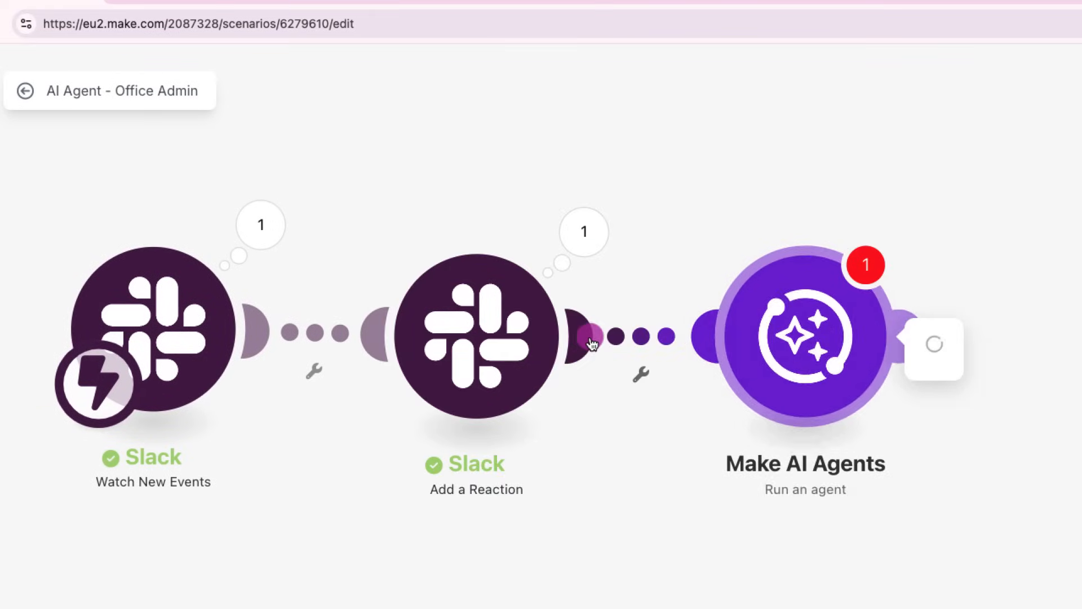
click(804, 336)
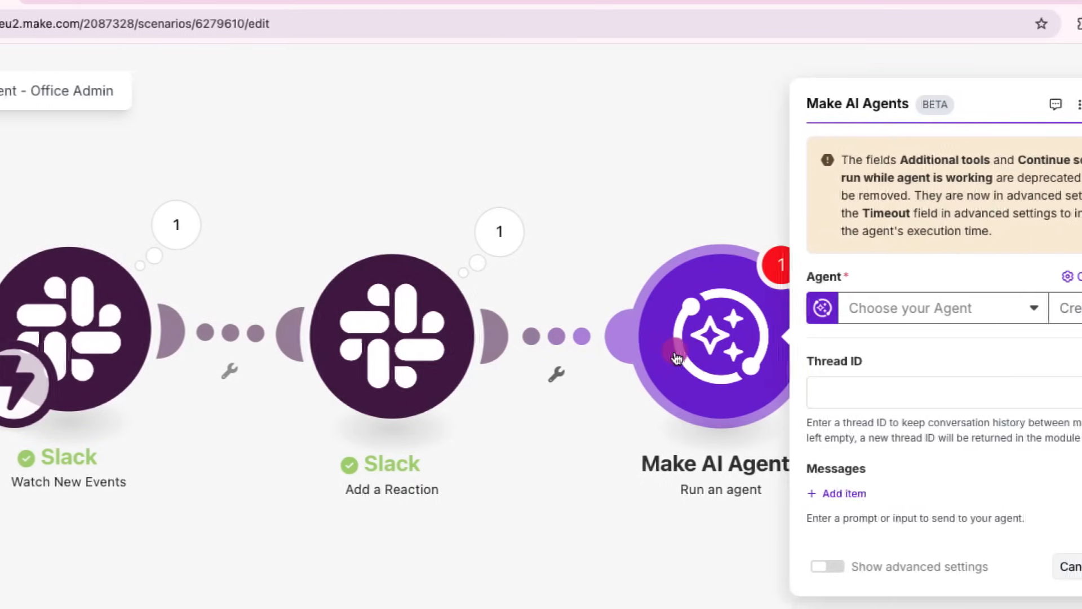
click(925, 308)
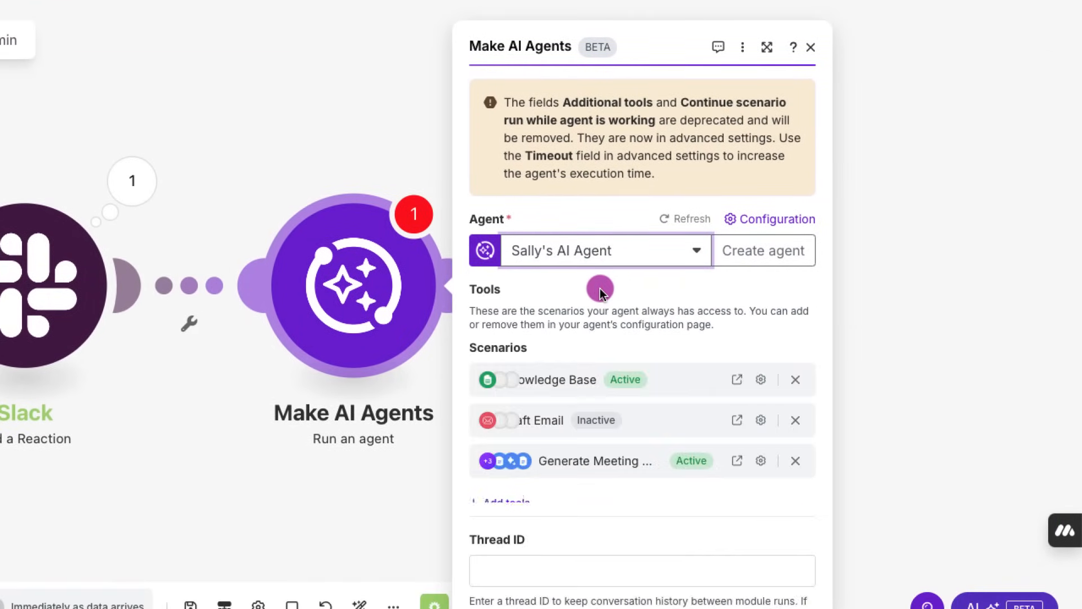
scroll(down, 3)
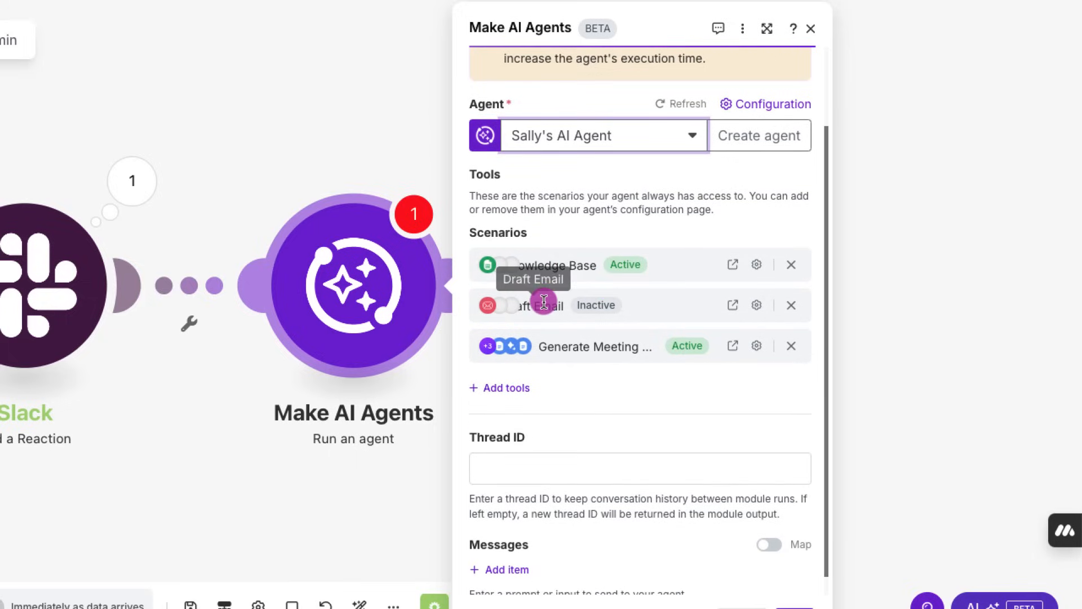
mouse_move(627, 305)
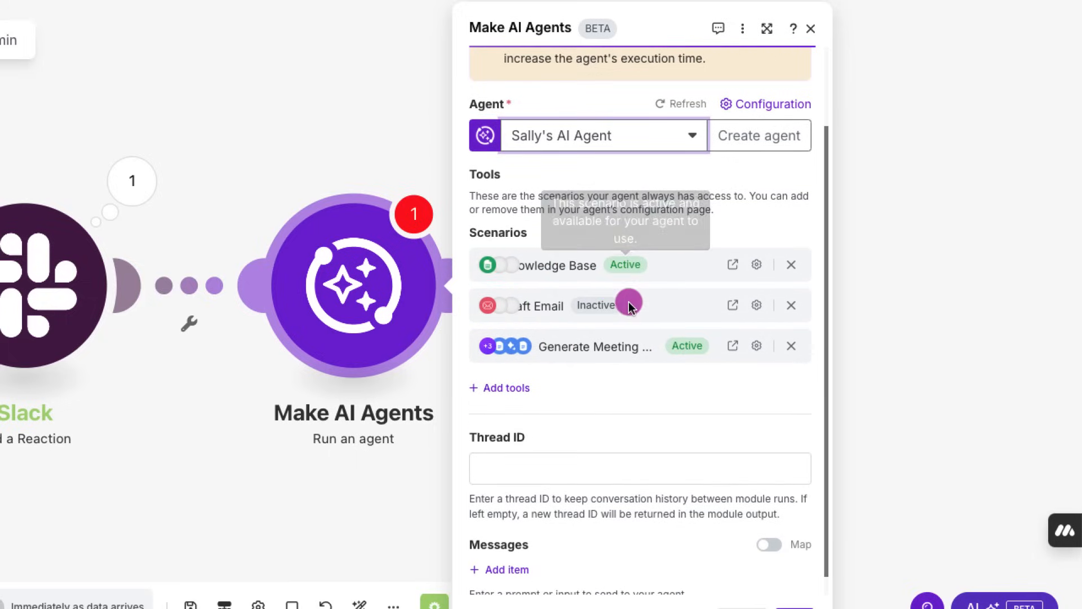
scroll(down, 3)
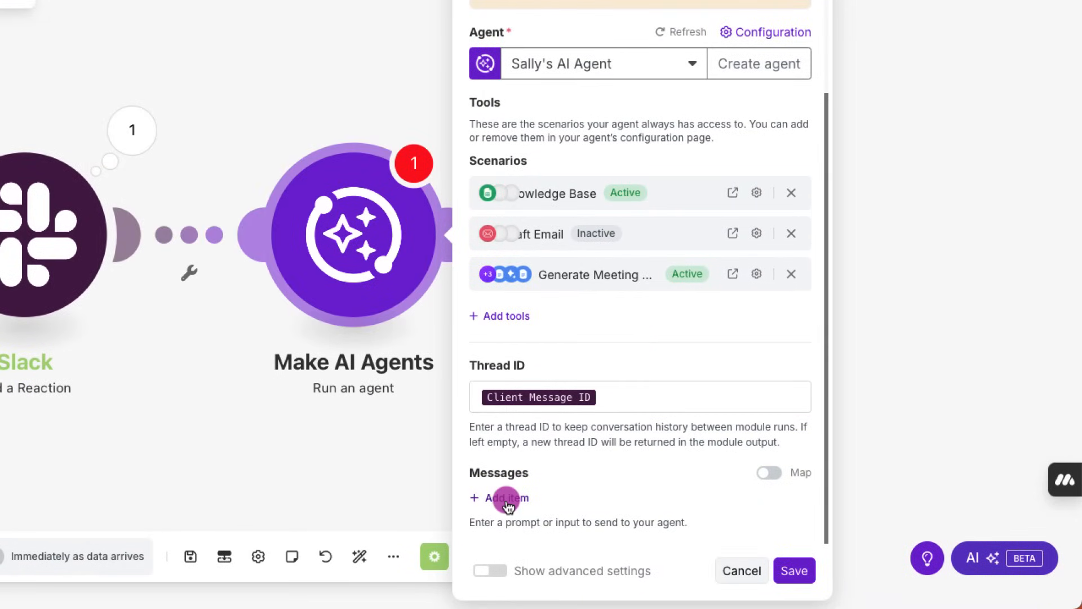
Step: Map the Thread ID and add system instructions to call the Generate Meeting Minutes tool
click(506, 498)
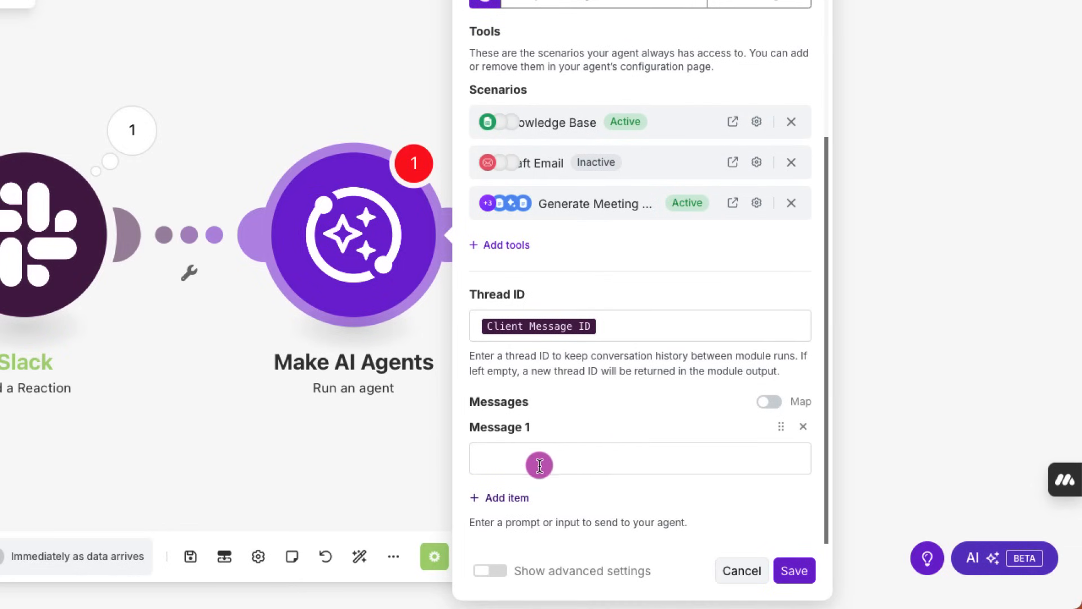
click(639, 458)
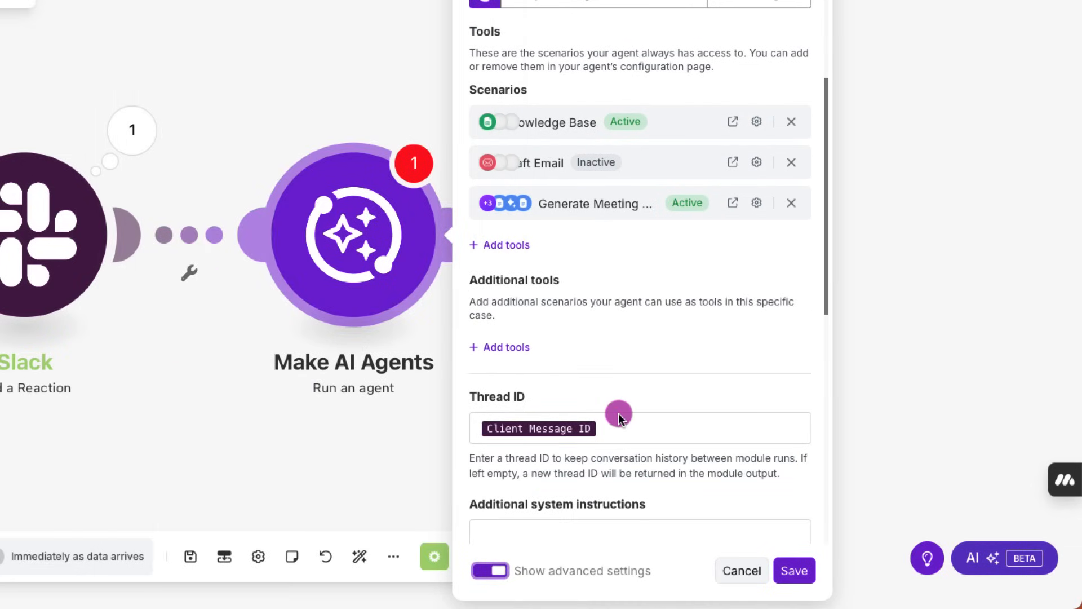
scroll(down, 3)
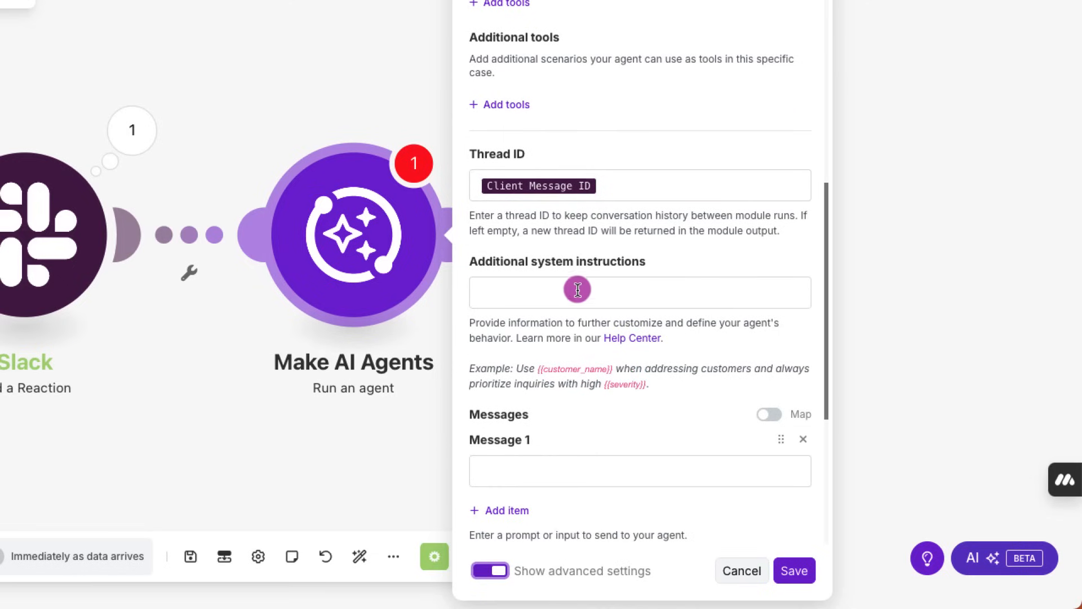
click(639, 292)
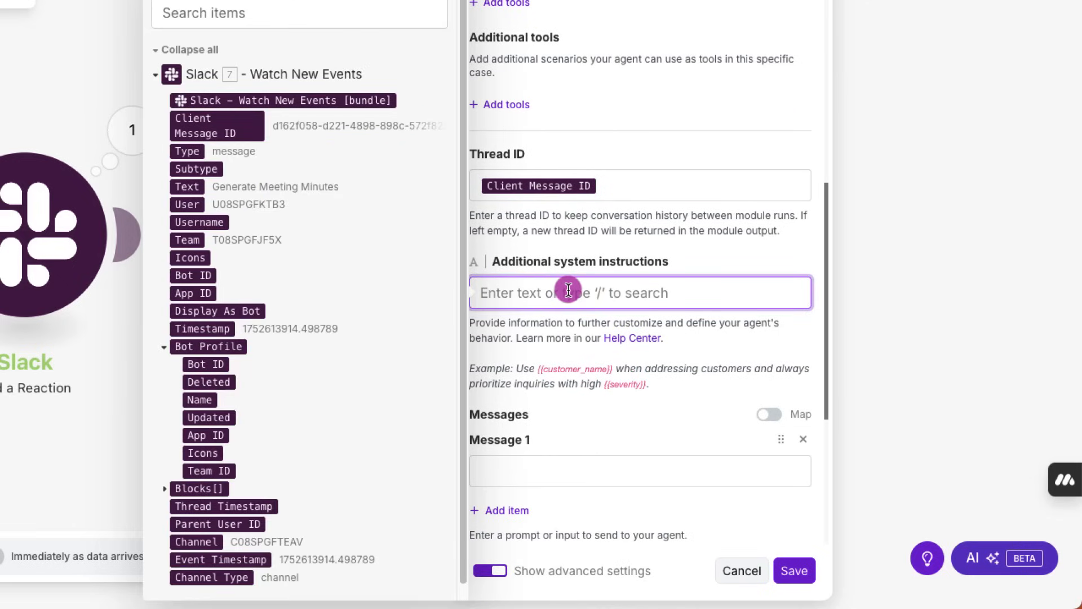
text(If you receive a request to generate meeting minutes, call the "Generate Meeting Minutes" tool, and return the Document_URL to the user as well as the generate_meeting_minutes output.)
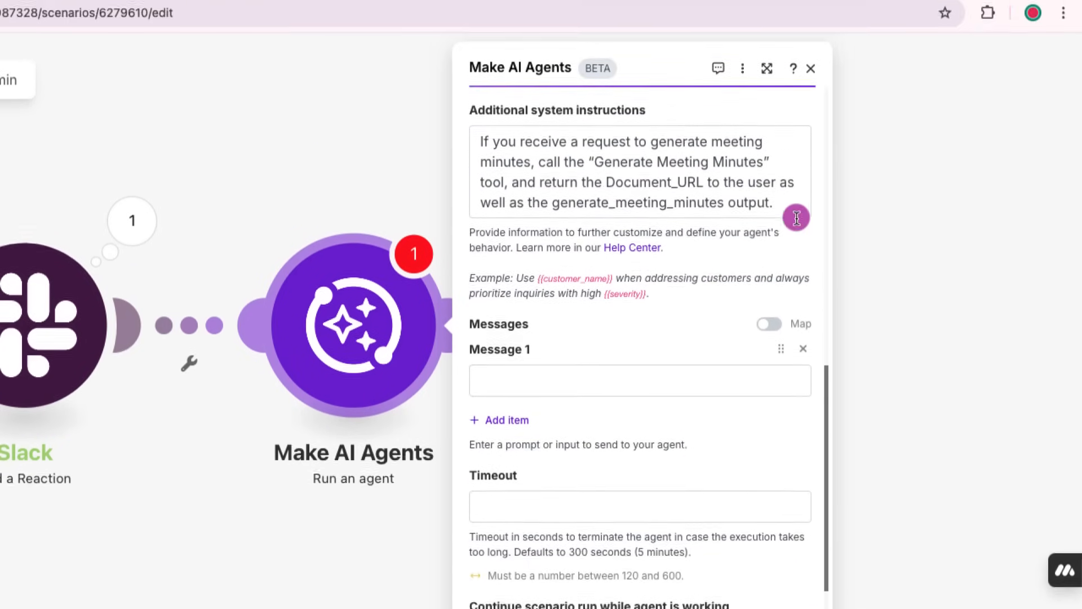
double_click(677, 224)
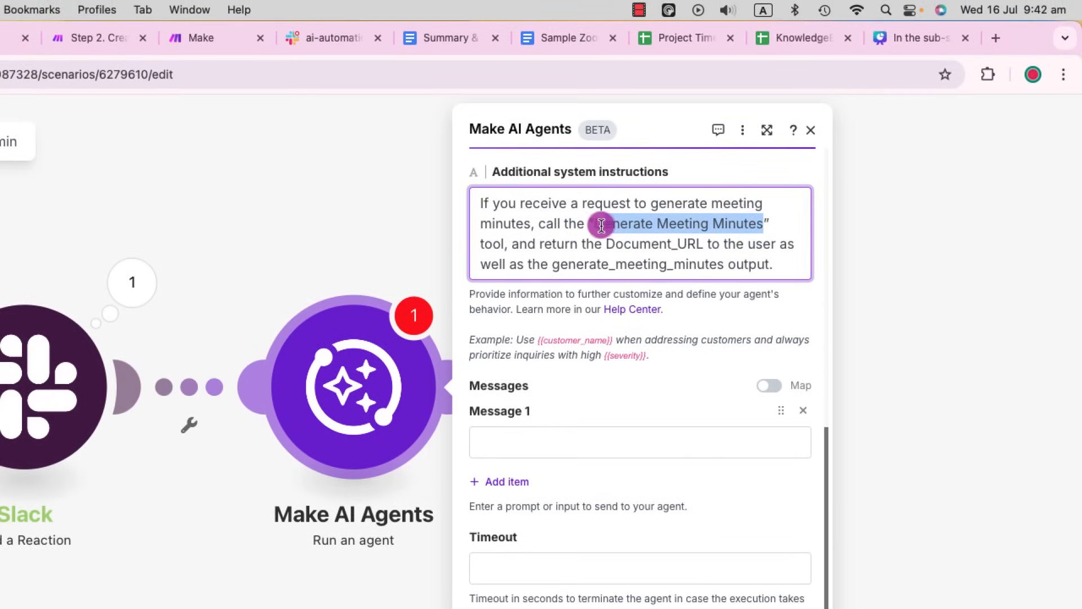
scroll(down, 3)
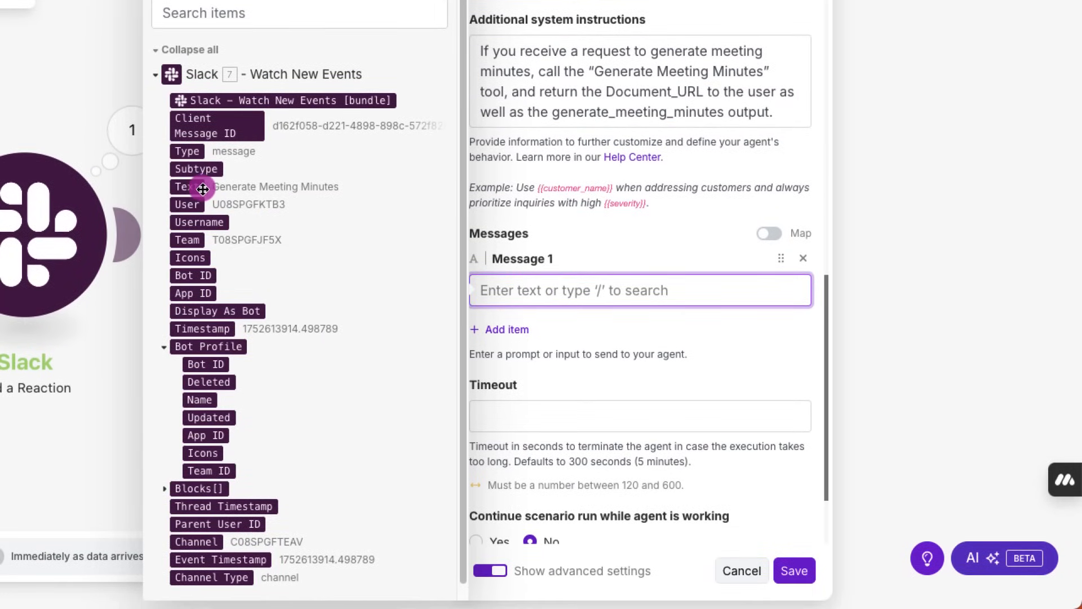
mouse_move(200, 190)
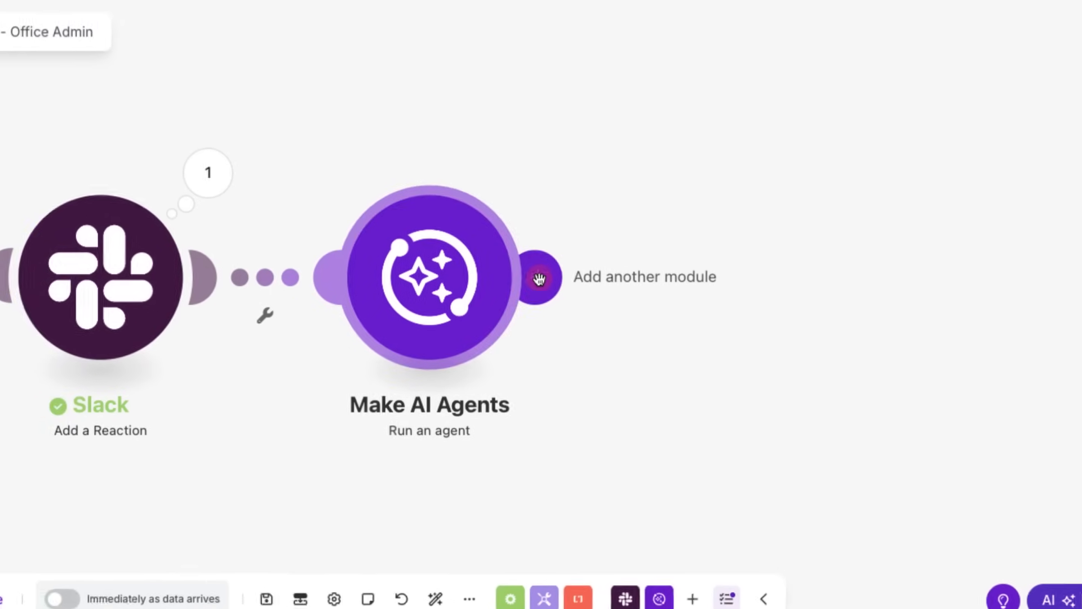
Step: Add a Slack Create a Message step posting to ai-automation and open its text mapping panel
click(539, 277)
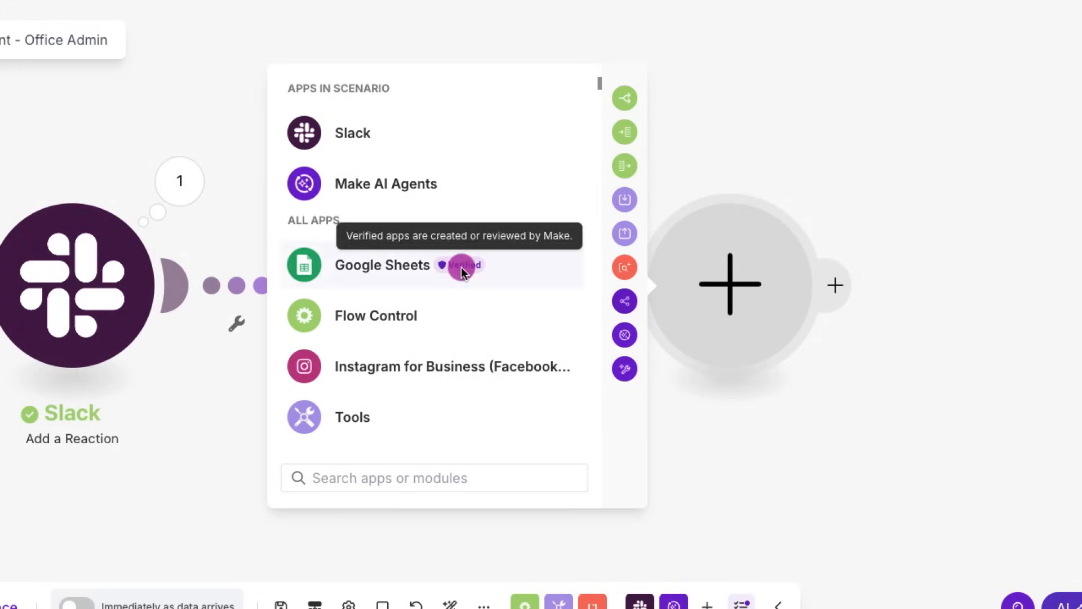
click(352, 133)
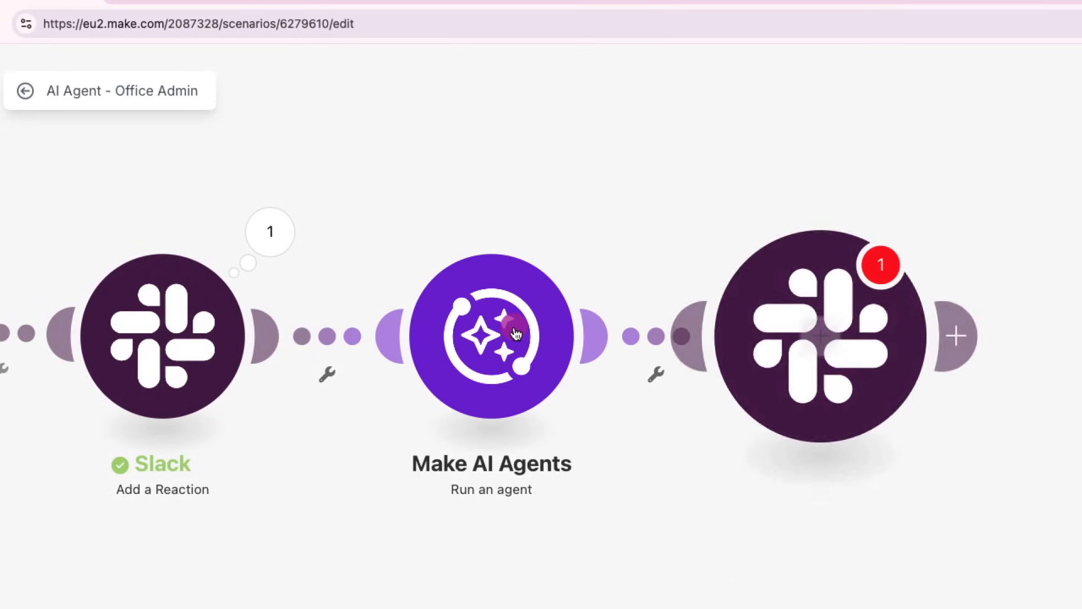
click(818, 336)
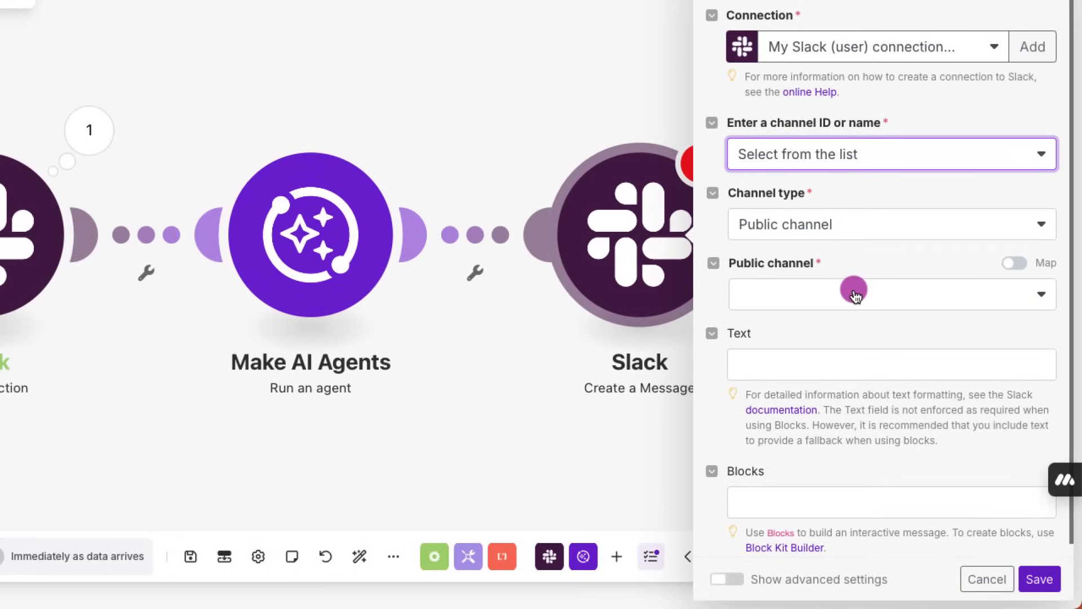
click(855, 293)
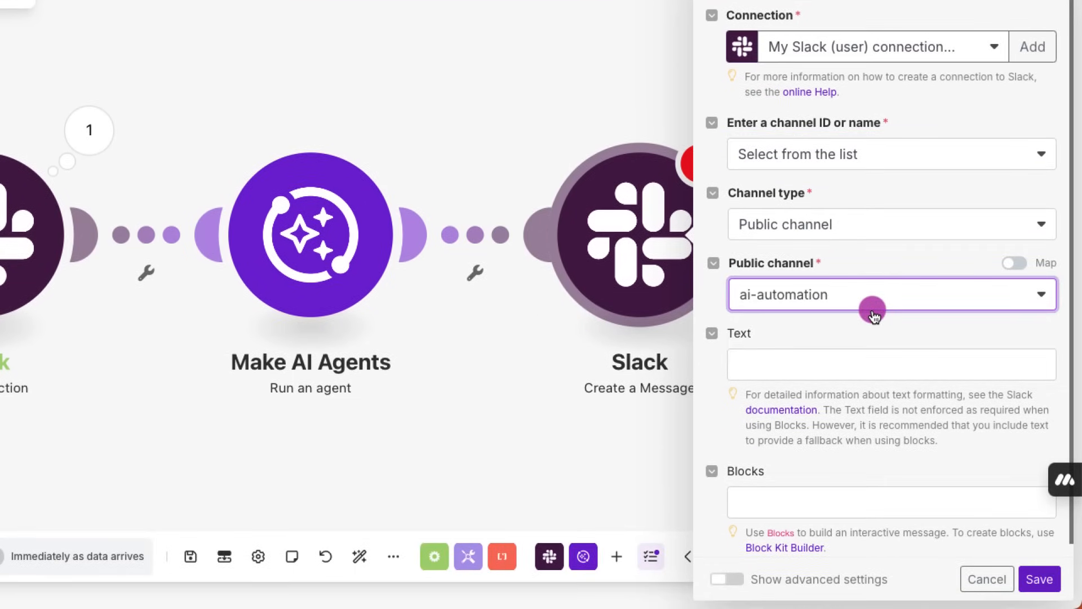
click(891, 364)
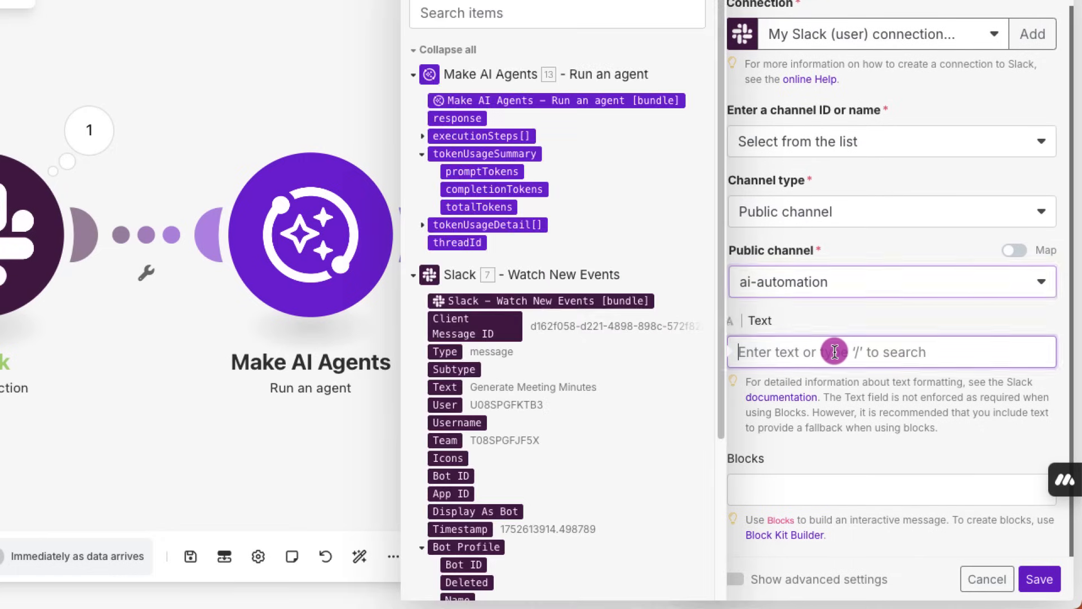
click(891, 352)
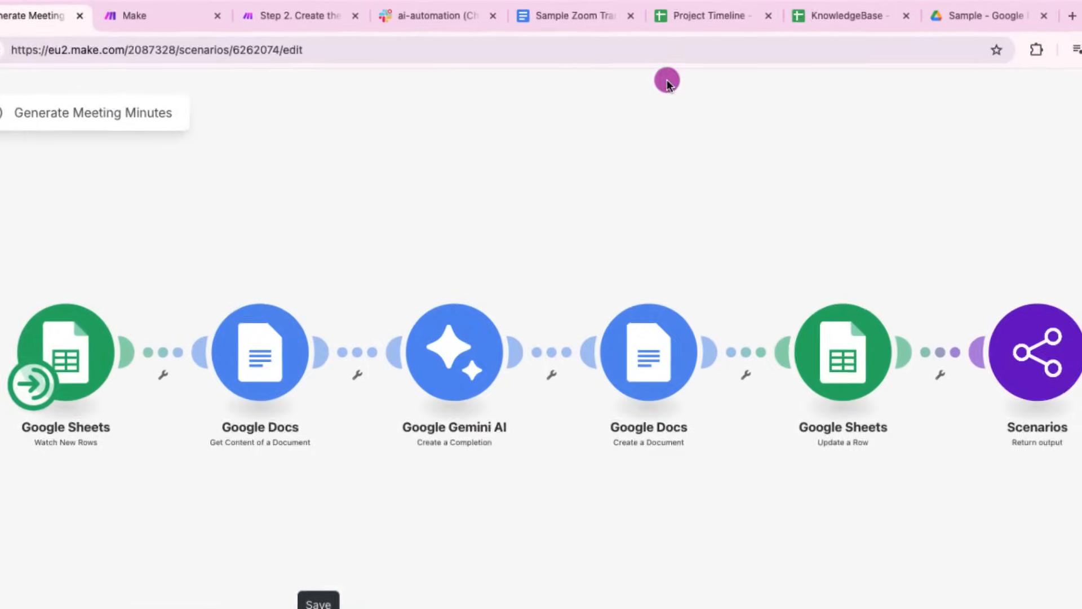
click(566, 15)
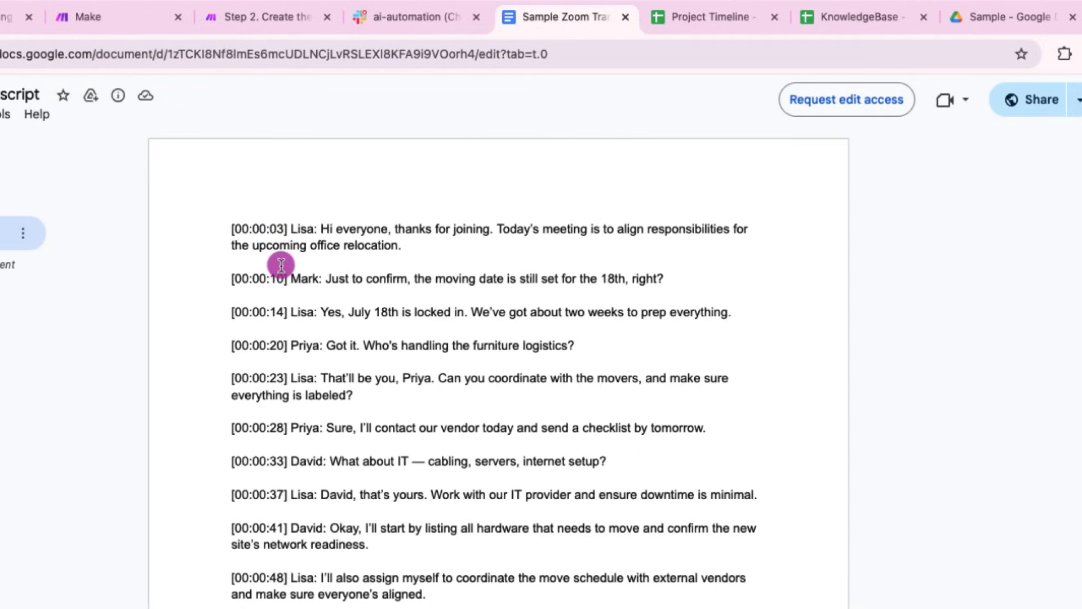
scroll(down, 3)
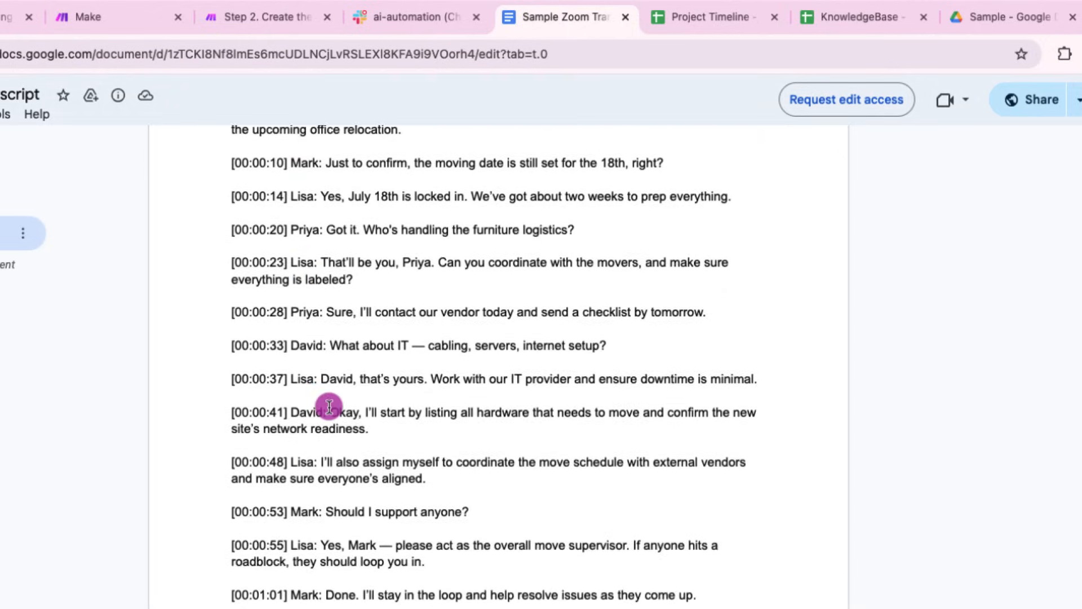
scroll(down, 3)
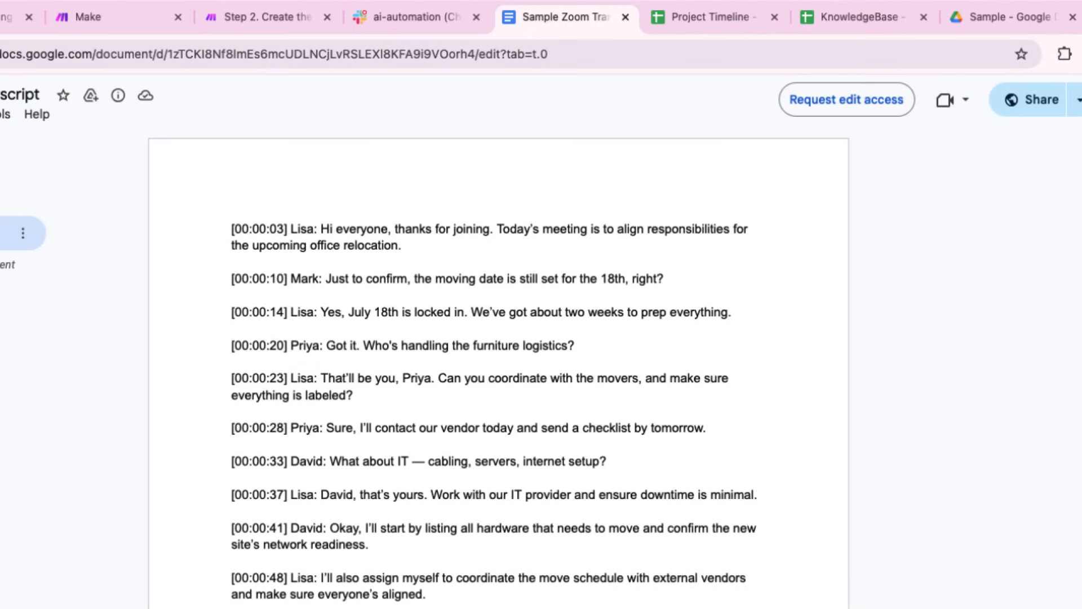
click(713, 16)
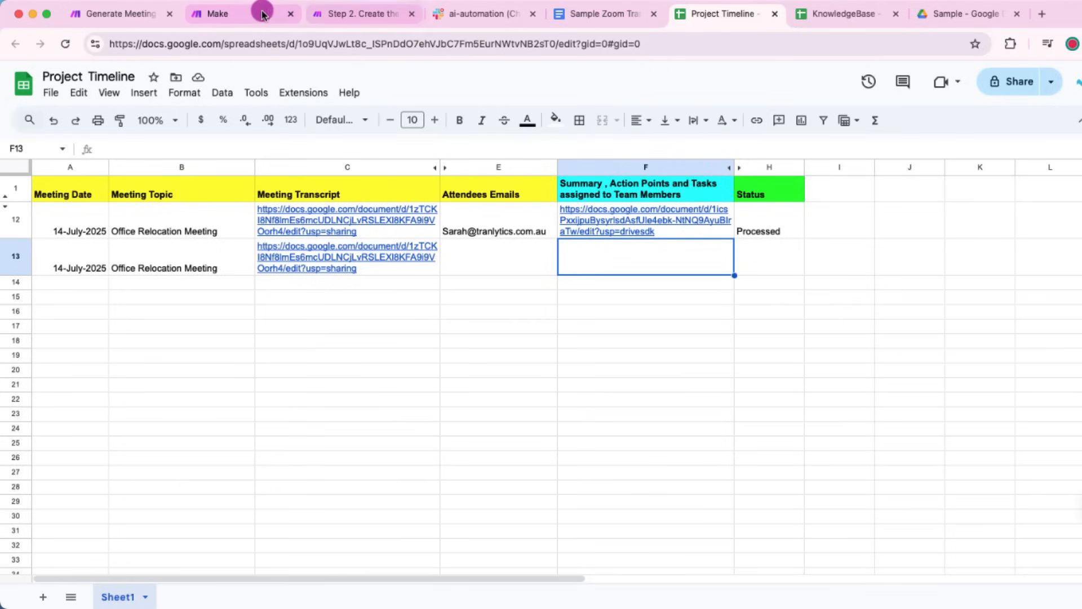
click(117, 13)
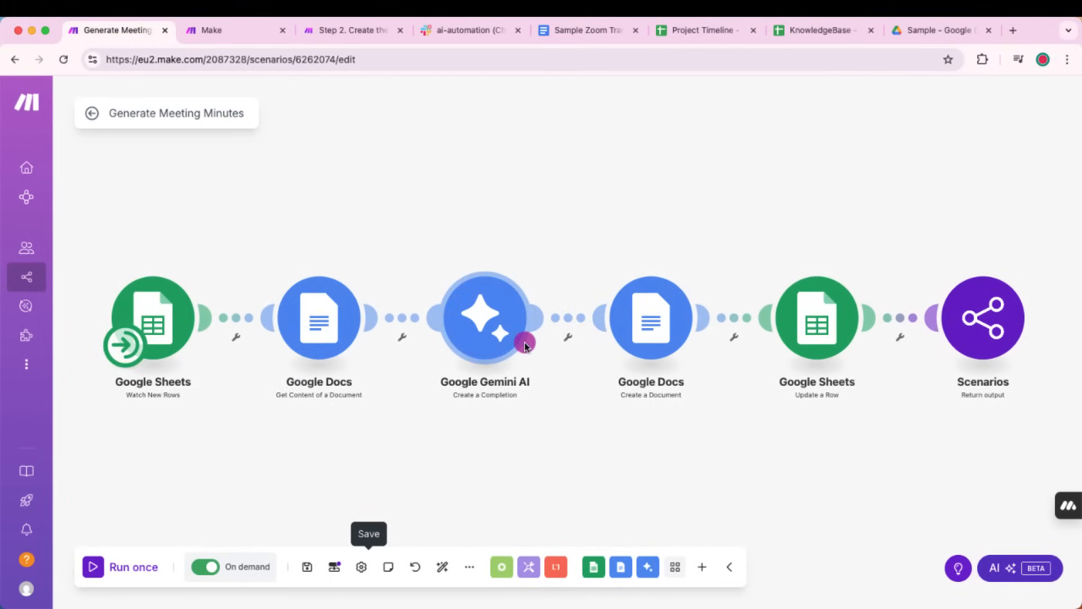
mouse_move(650, 328)
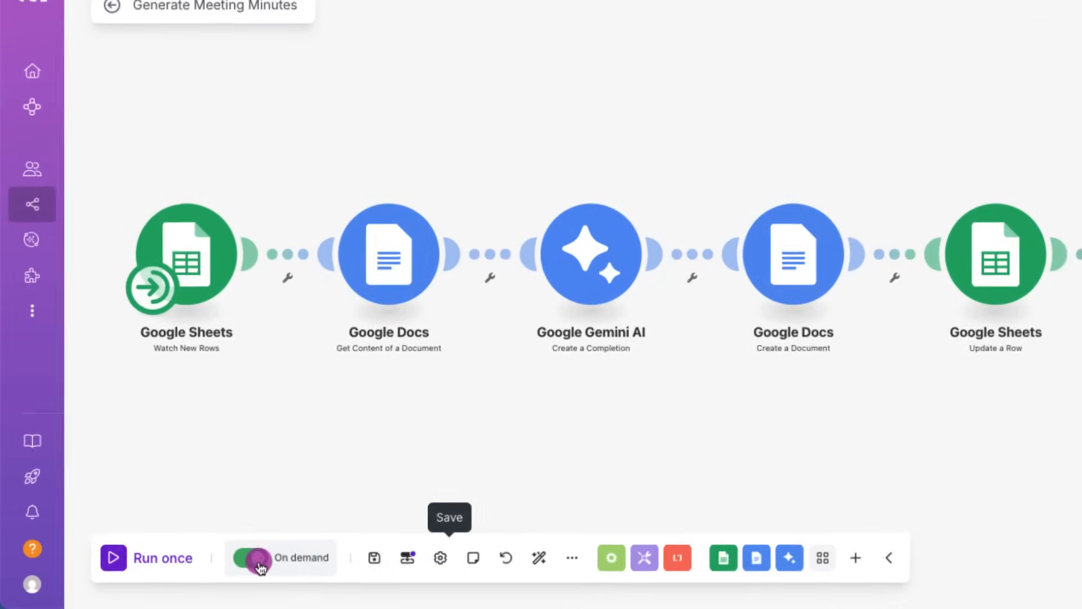
Step: Set the minutes scenario's schedule to run On demand
click(256, 557)
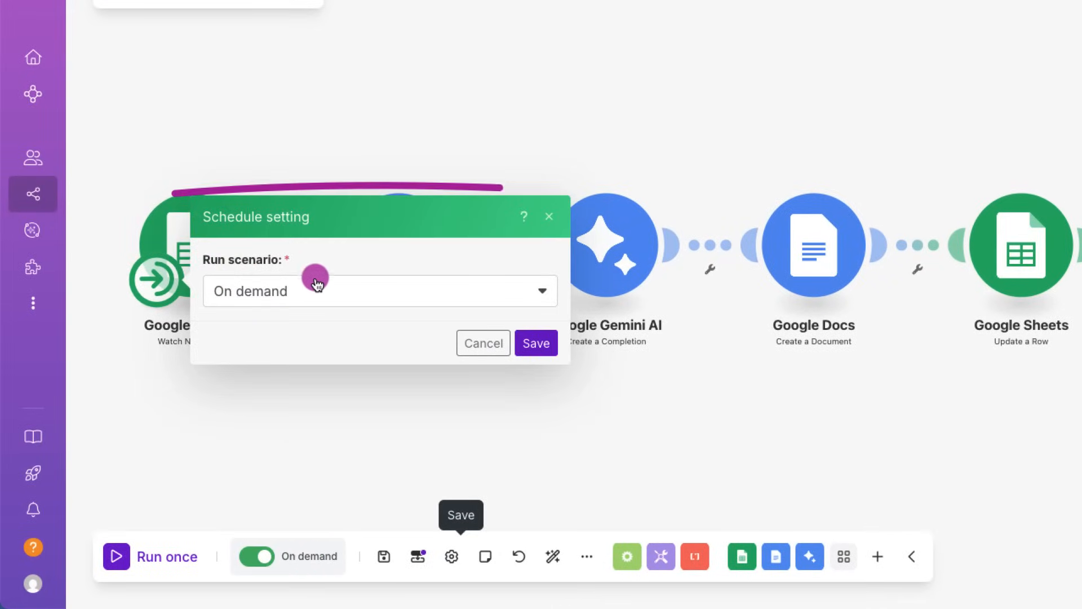
click(379, 291)
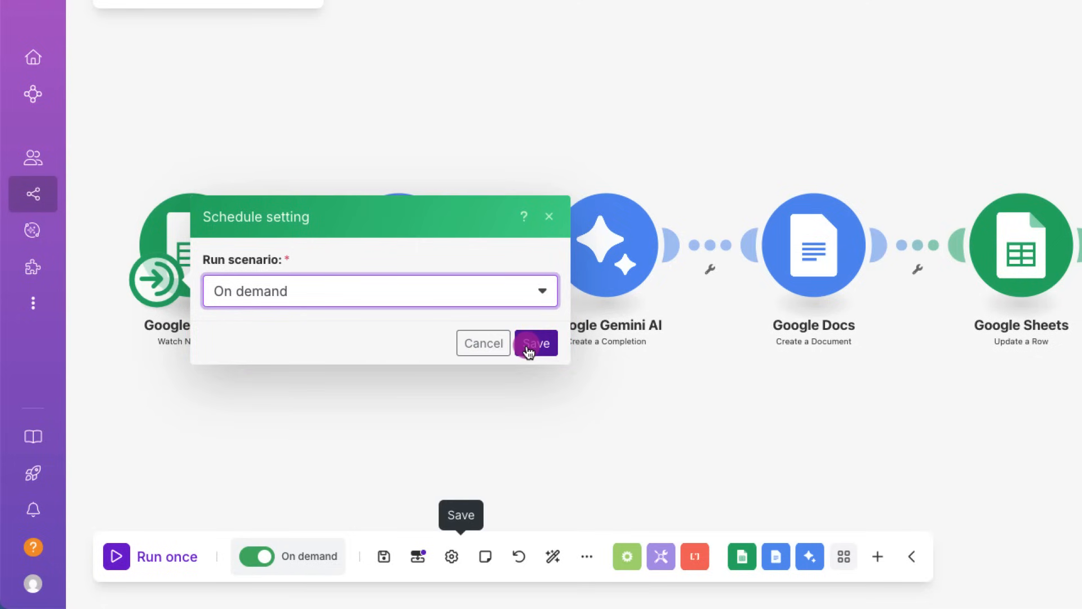
click(535, 343)
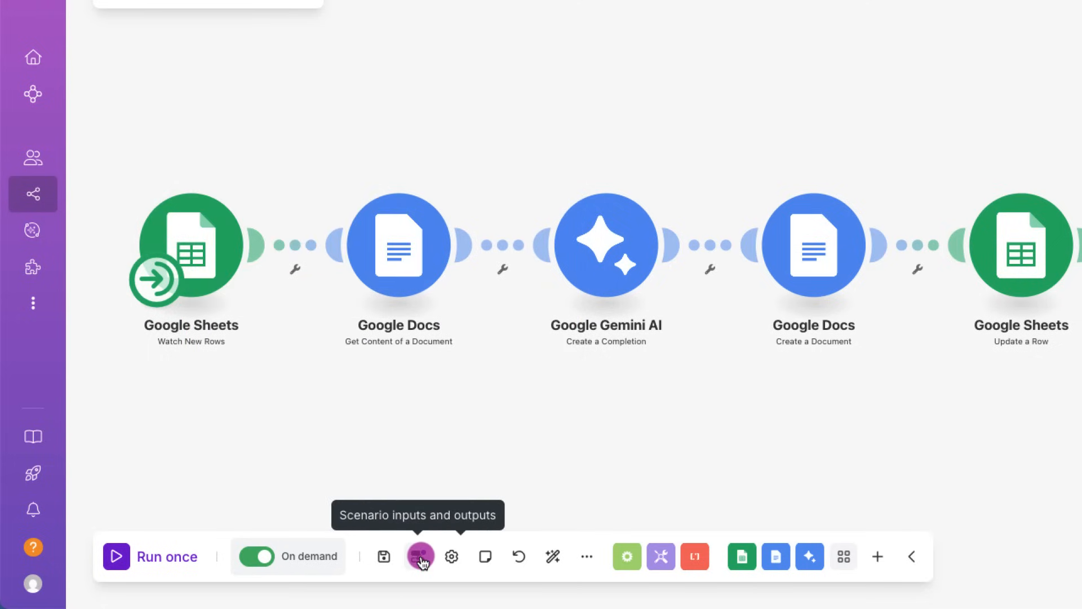
Step: Define a 'message' scenario input and a 'Document_URL' output of type URL
click(418, 555)
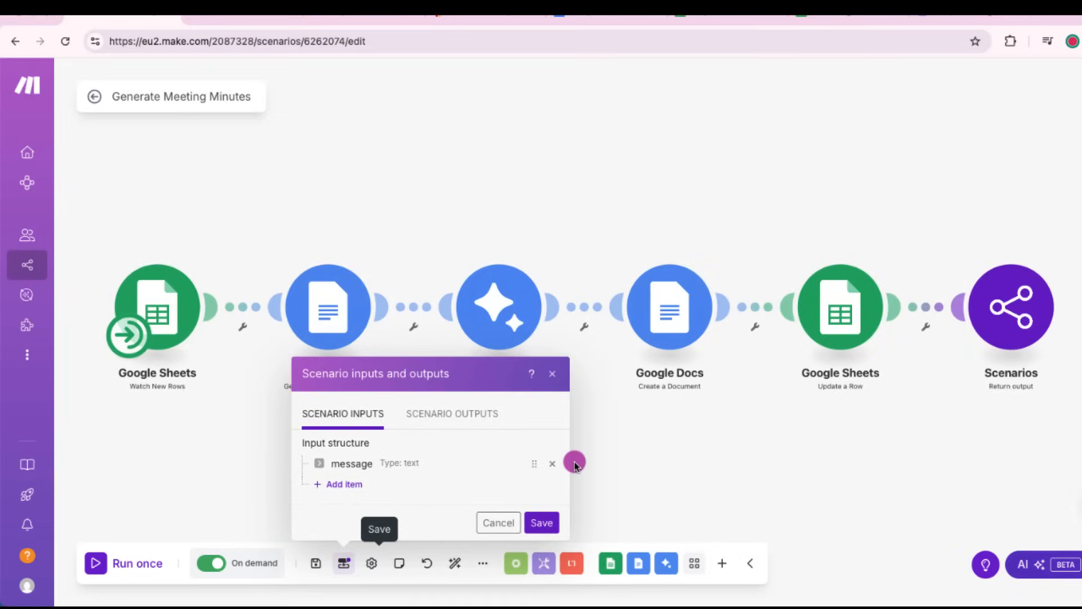
click(319, 463)
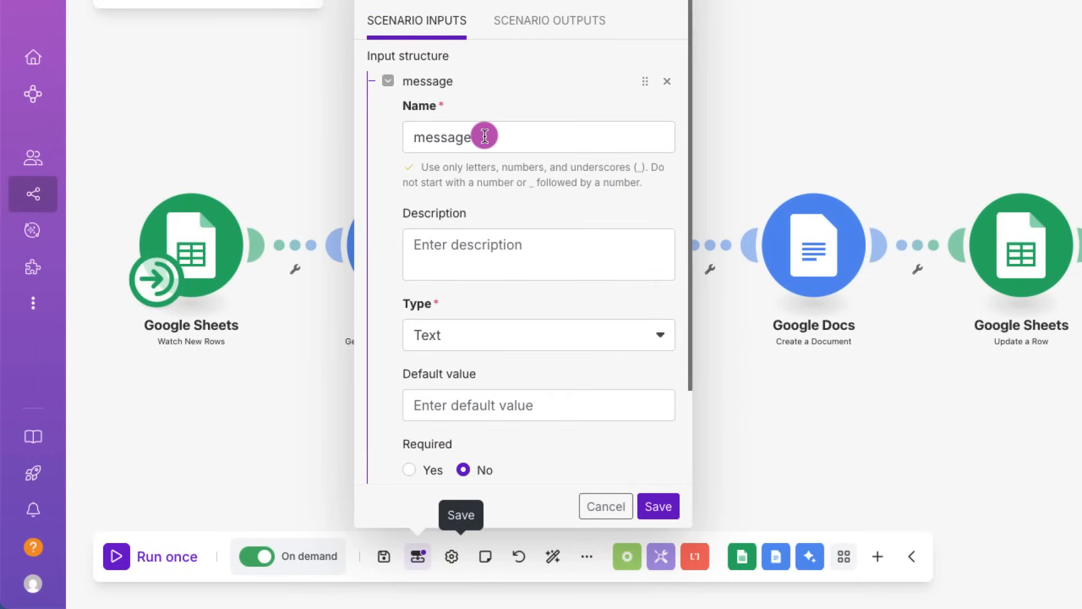
scroll(down, 3)
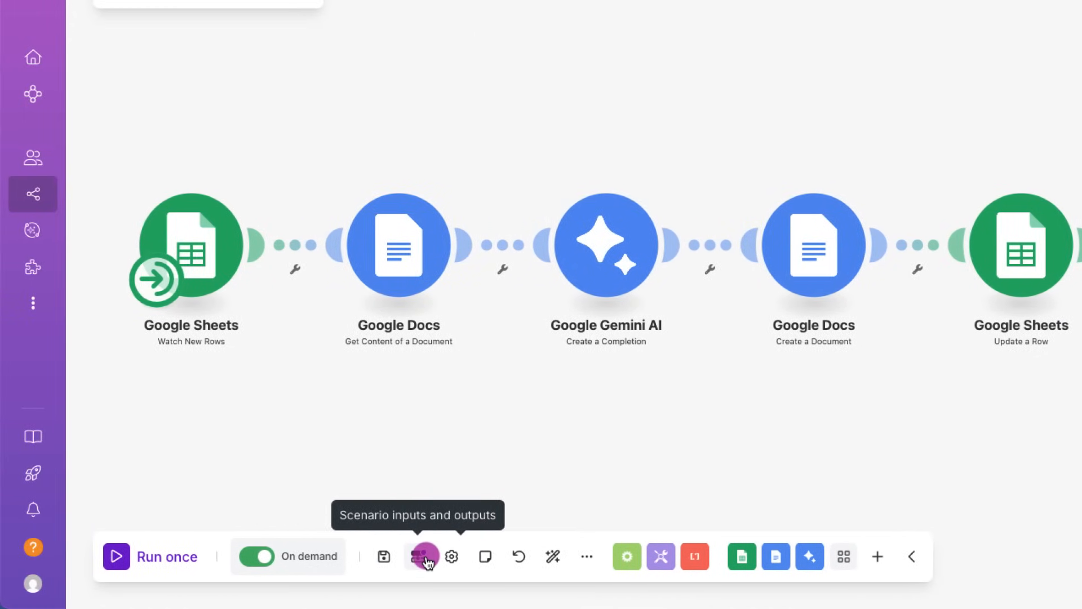
click(410, 556)
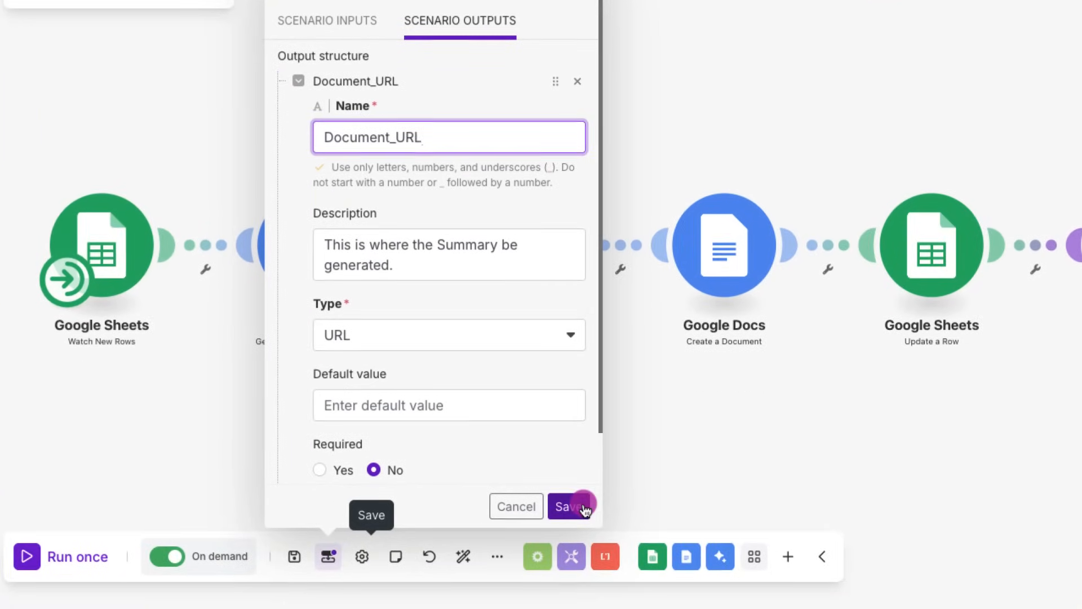
click(570, 506)
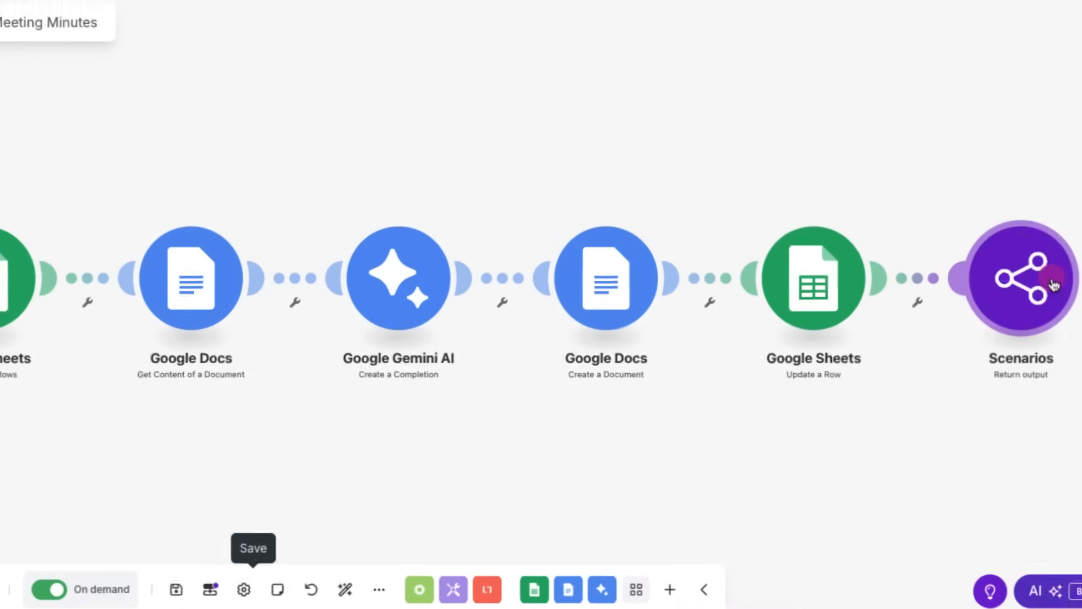
Step: Review the Return output step mapping the document's Web View Link into Document_URL
click(1020, 279)
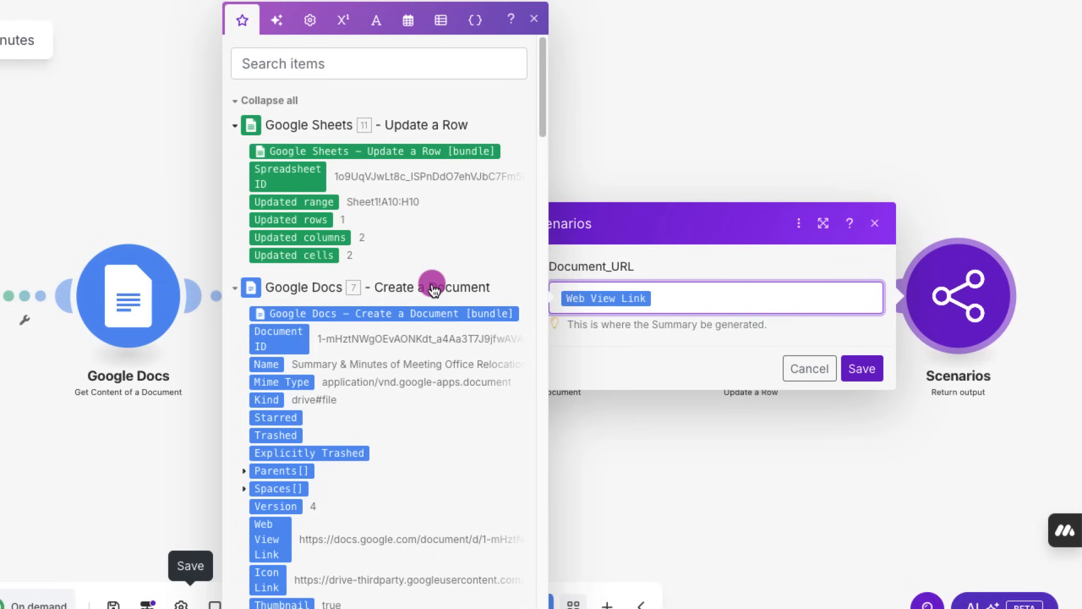
scroll(down, 3)
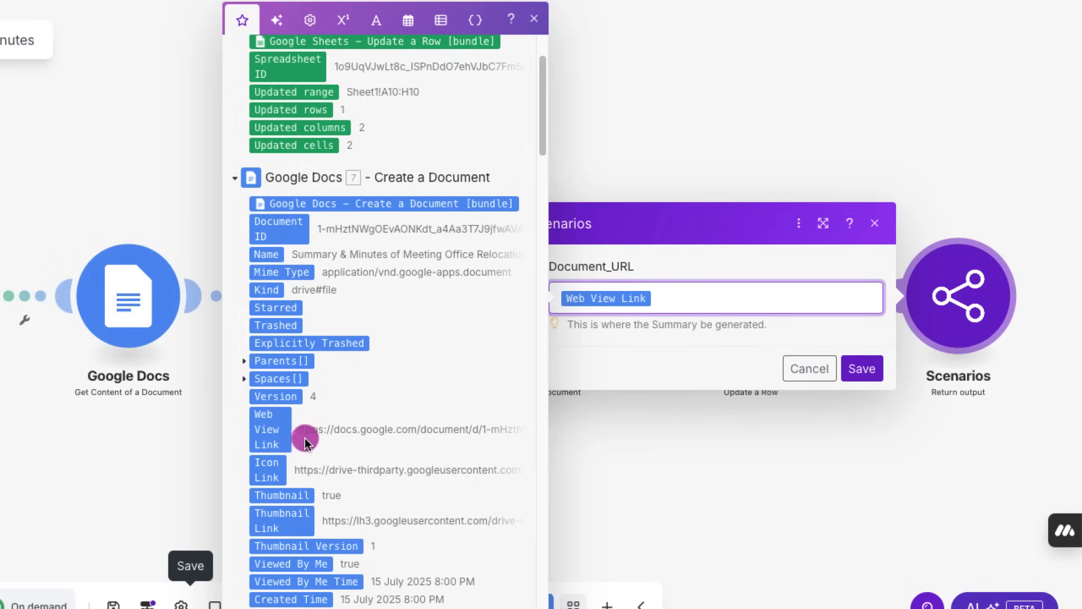
scroll(down, 3)
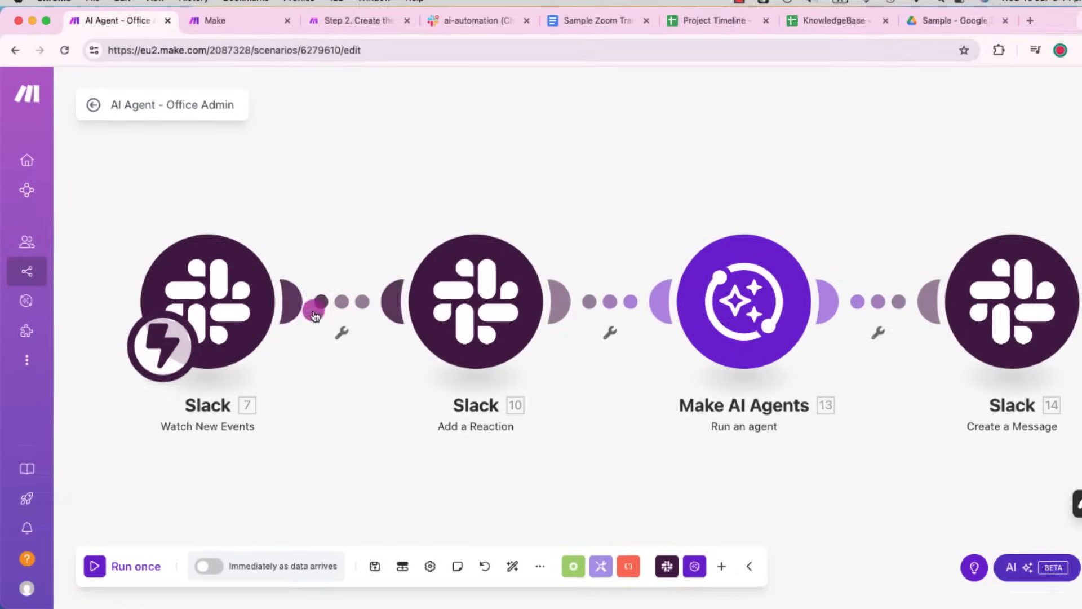
Step: Post 'Generate Meeting Minutes' in #ai-automation, then check the AI Agent - Office Admin scenario
click(123, 566)
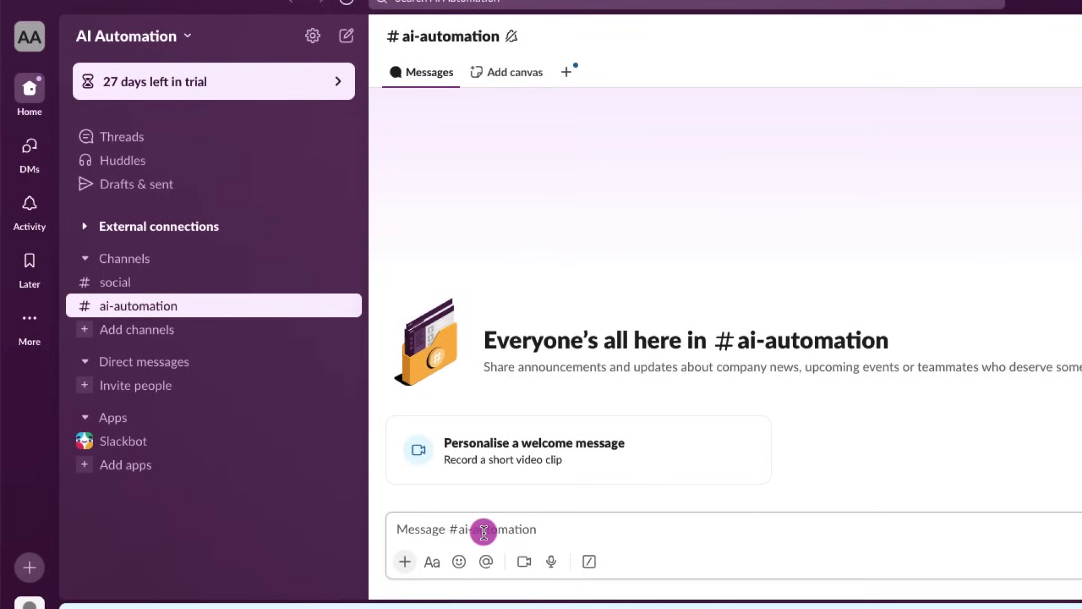
text(Generat)
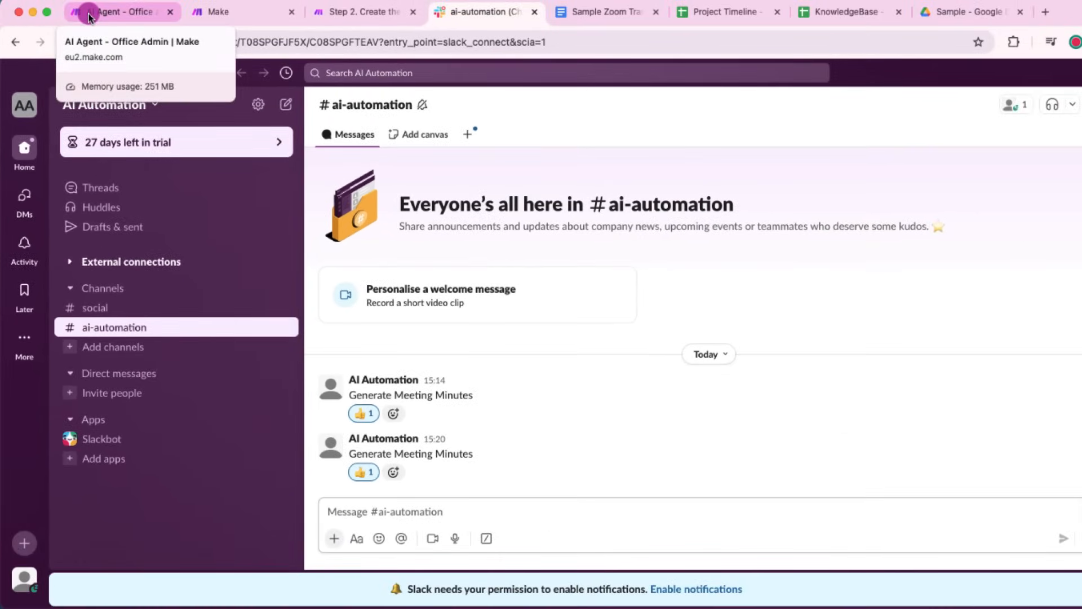
click(121, 12)
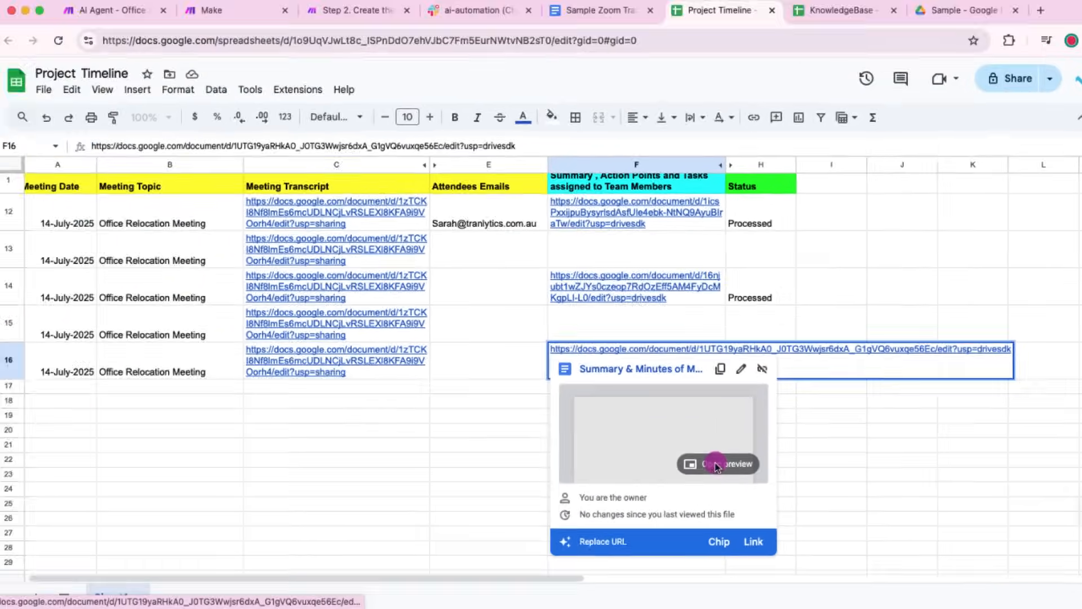
Step: Preview the minutes document linked in row 16 and scroll through it
click(718, 464)
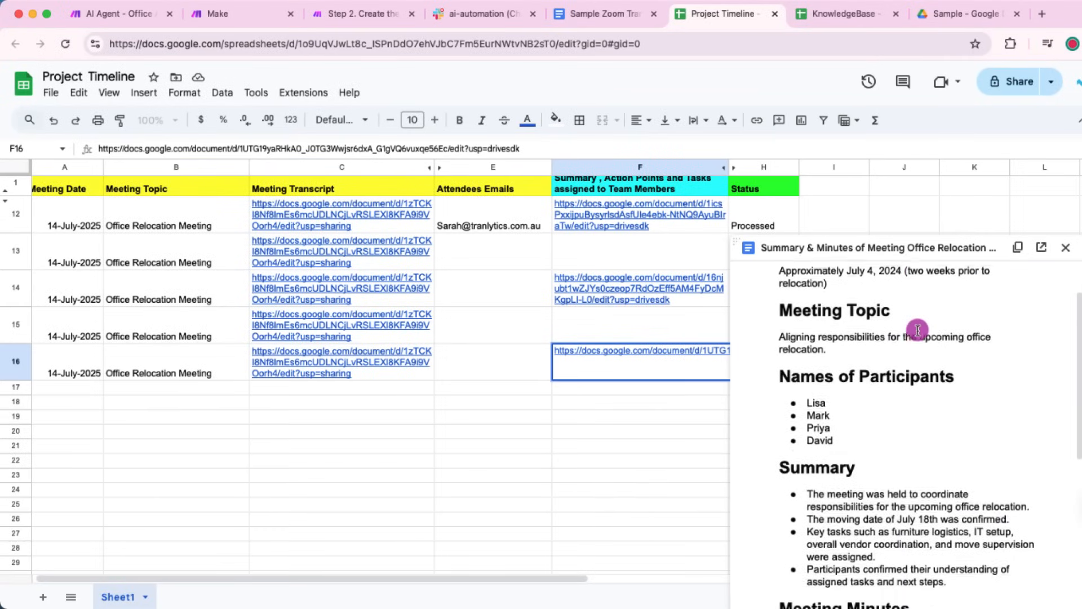
scroll(down, 3)
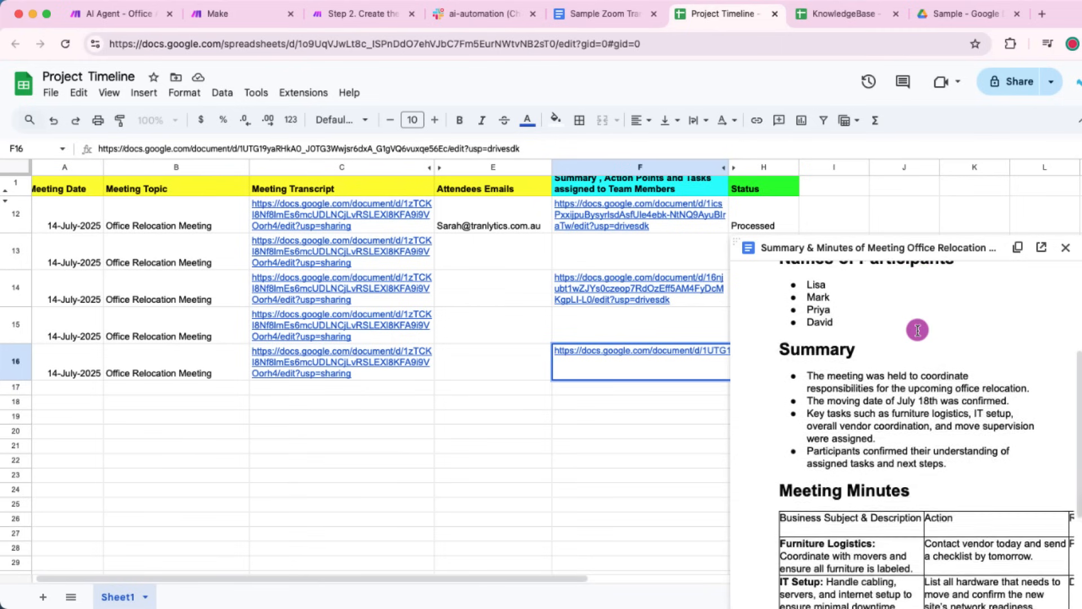
scroll(down, 3)
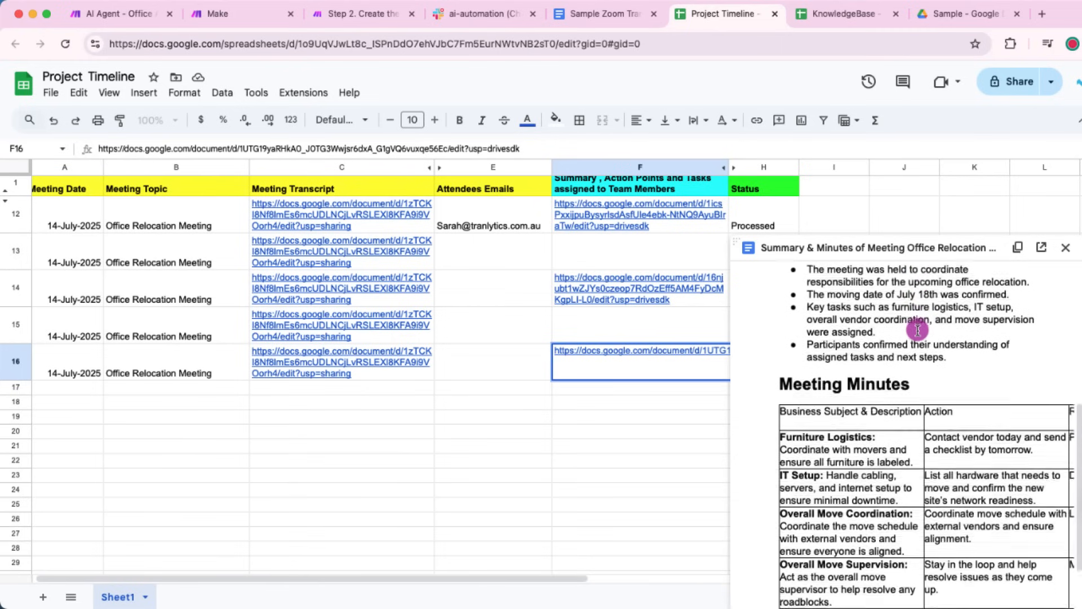
scroll(down, 3)
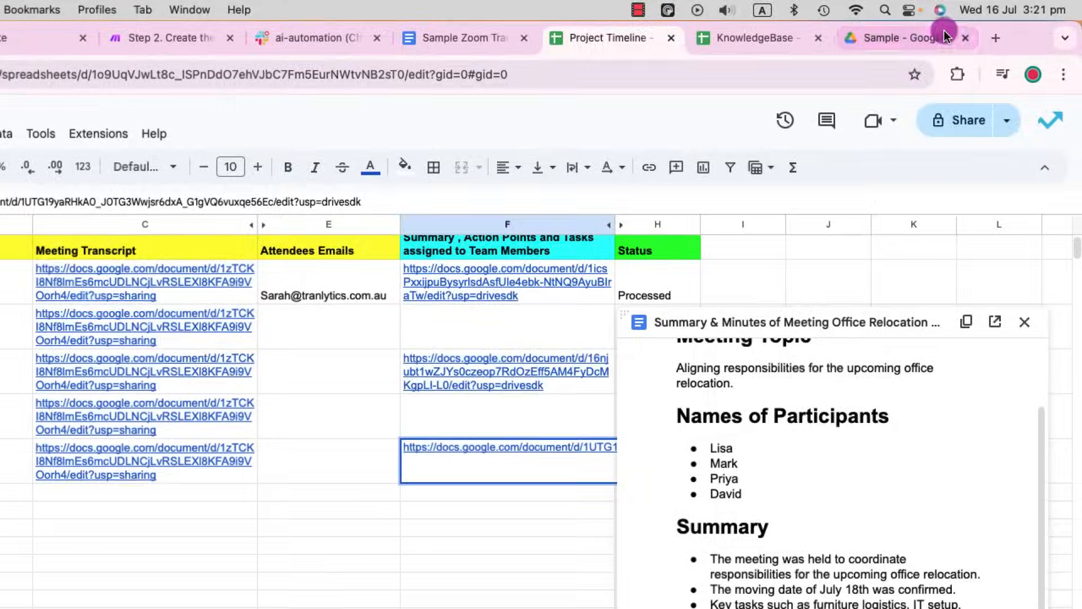
Step: Open the 3:20 PM Office Relocation Summary & Minutes file from Sample and scroll it
click(904, 38)
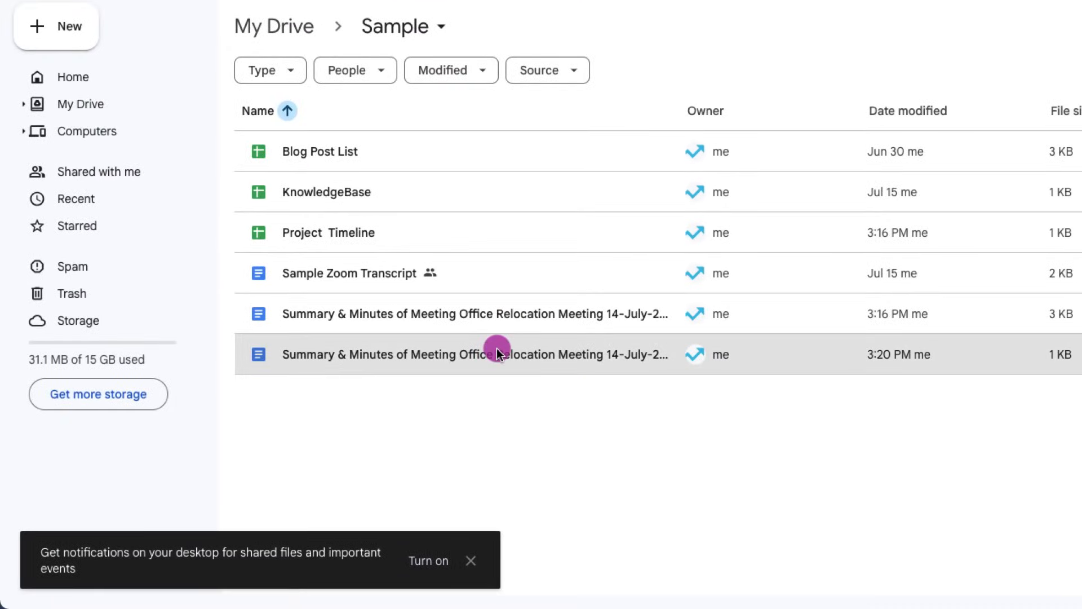
double_click(474, 354)
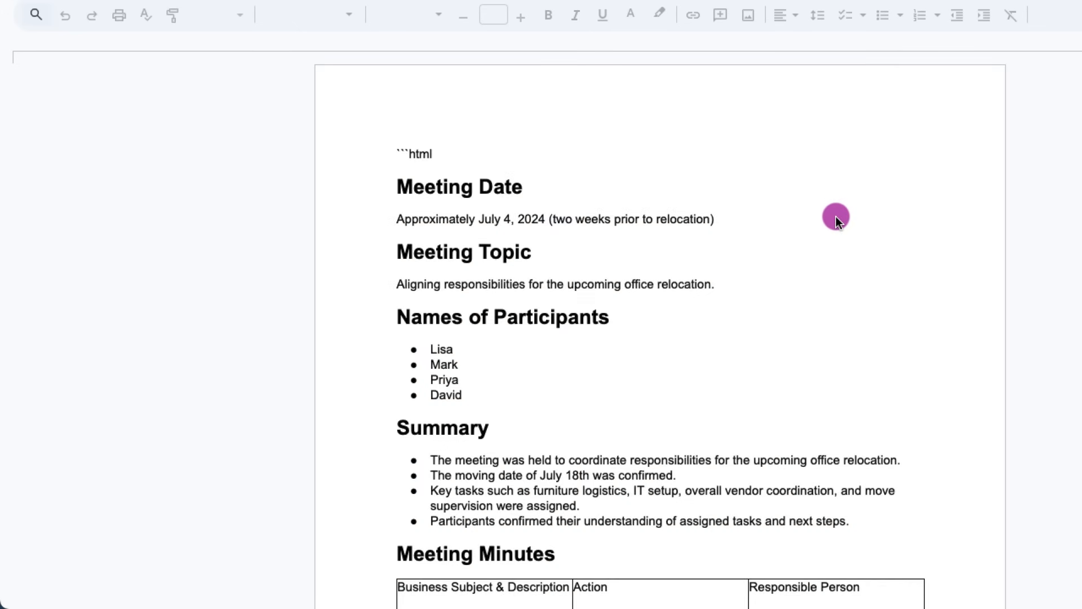
scroll(down, 3)
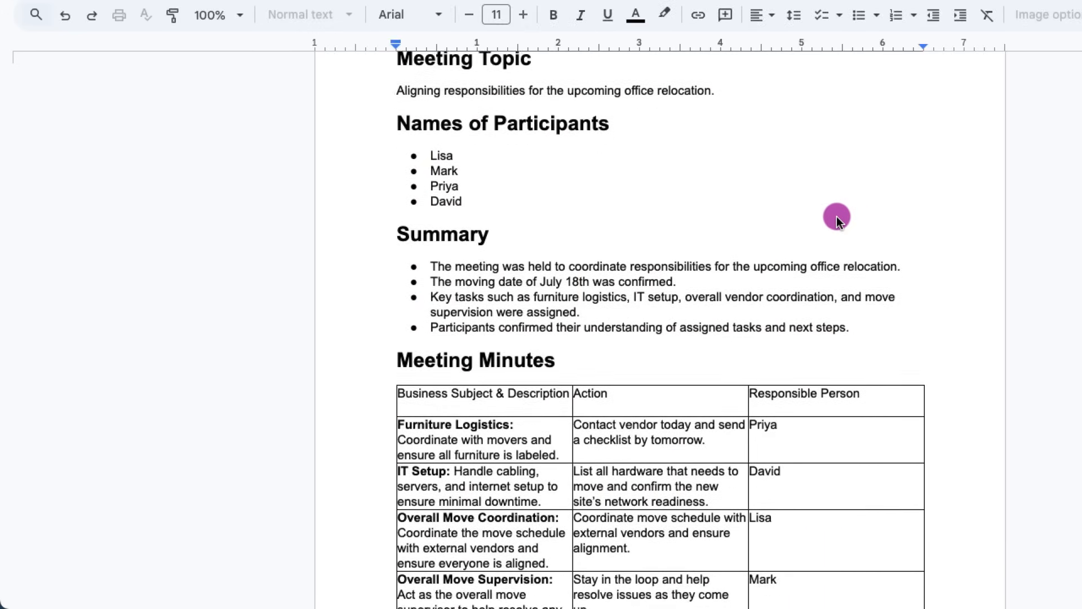
scroll(down, 3)
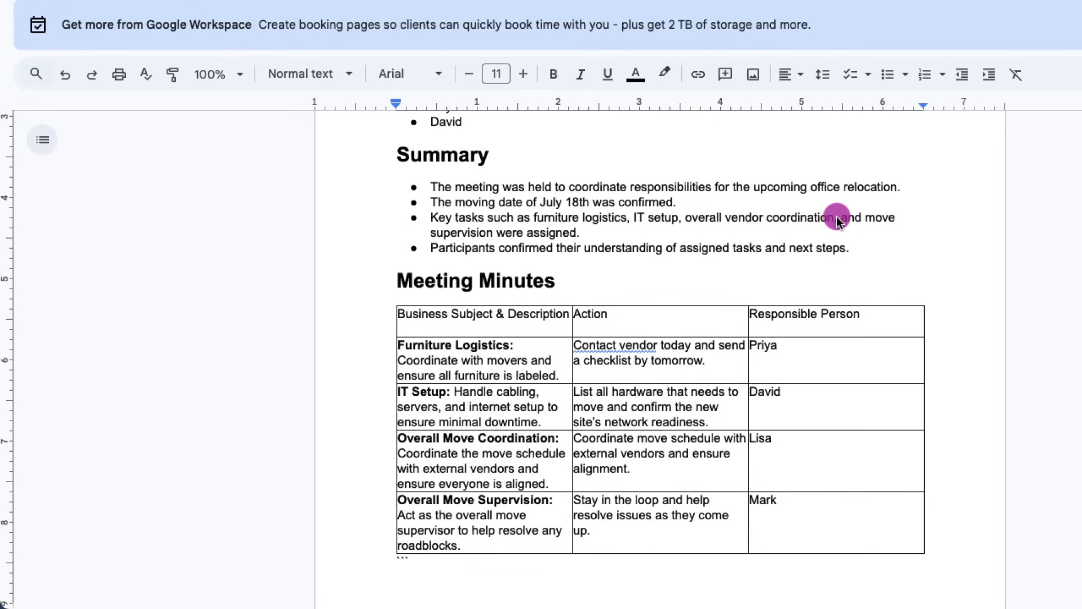